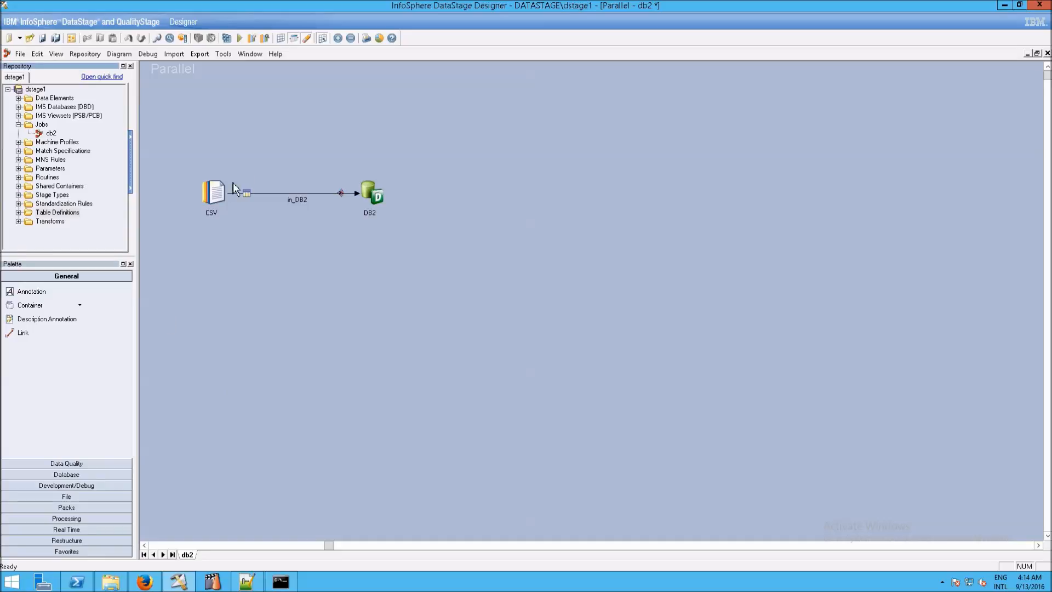
Review the CSV stage's column definitions, then close its settings.
double_click(213, 192)
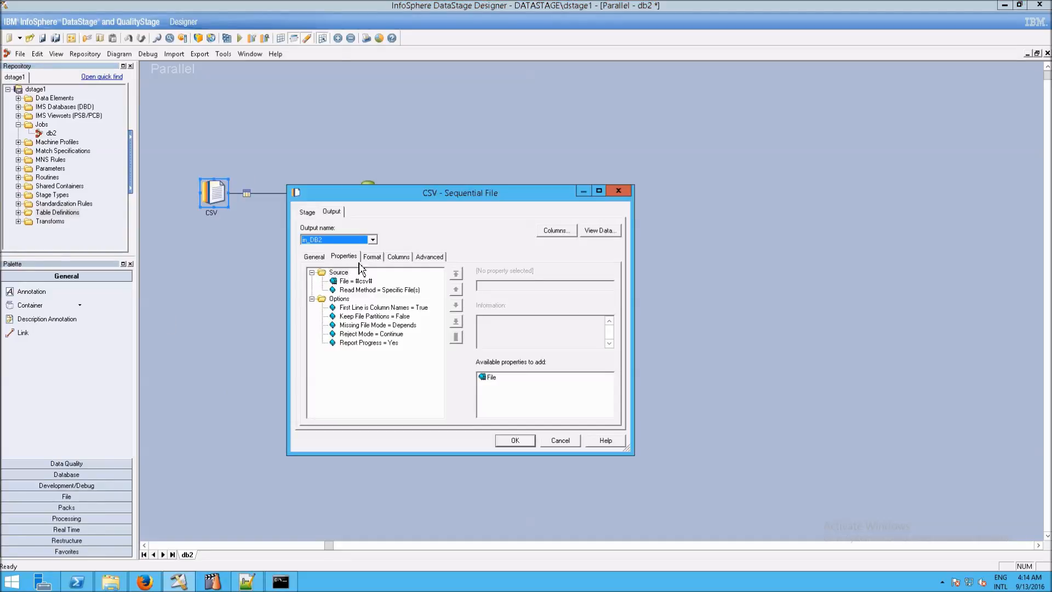
click(398, 257)
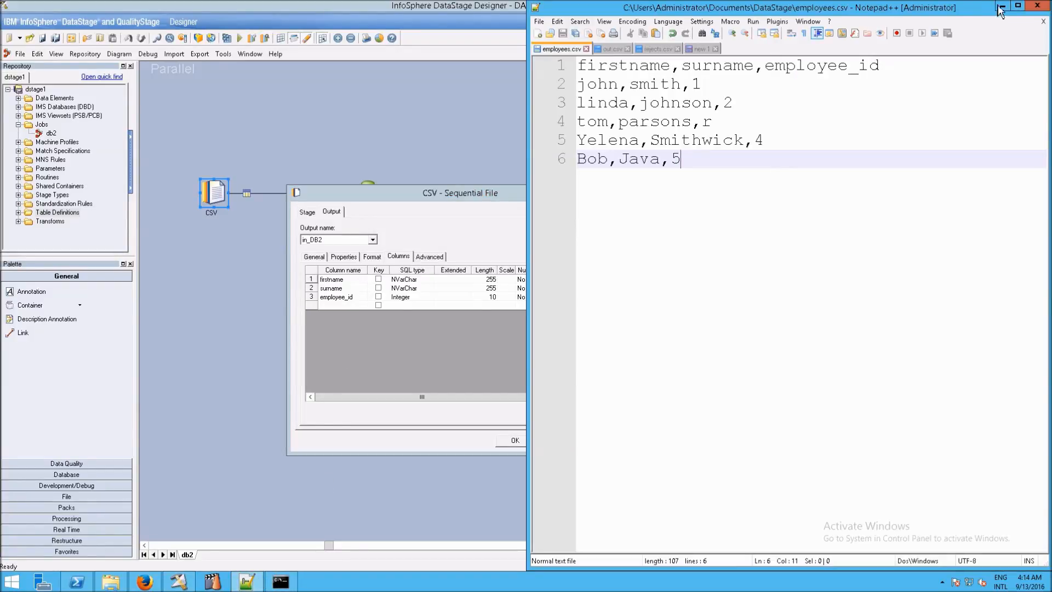
click(999, 7)
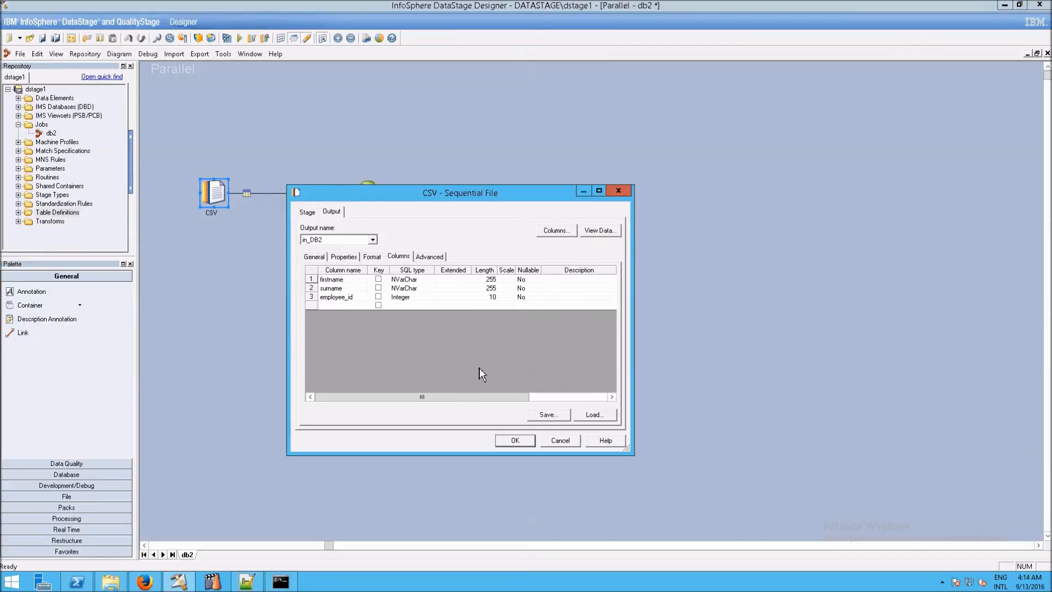
click(515, 440)
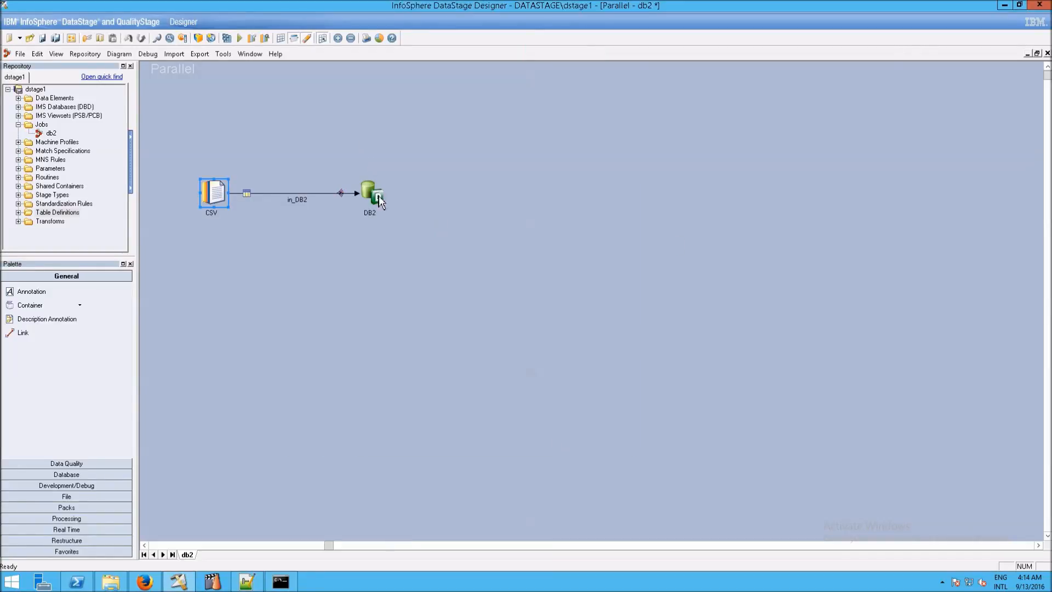
Show the DB2 Connector stage's input columns and bring up employees.csv alongside.
double_click(368, 195)
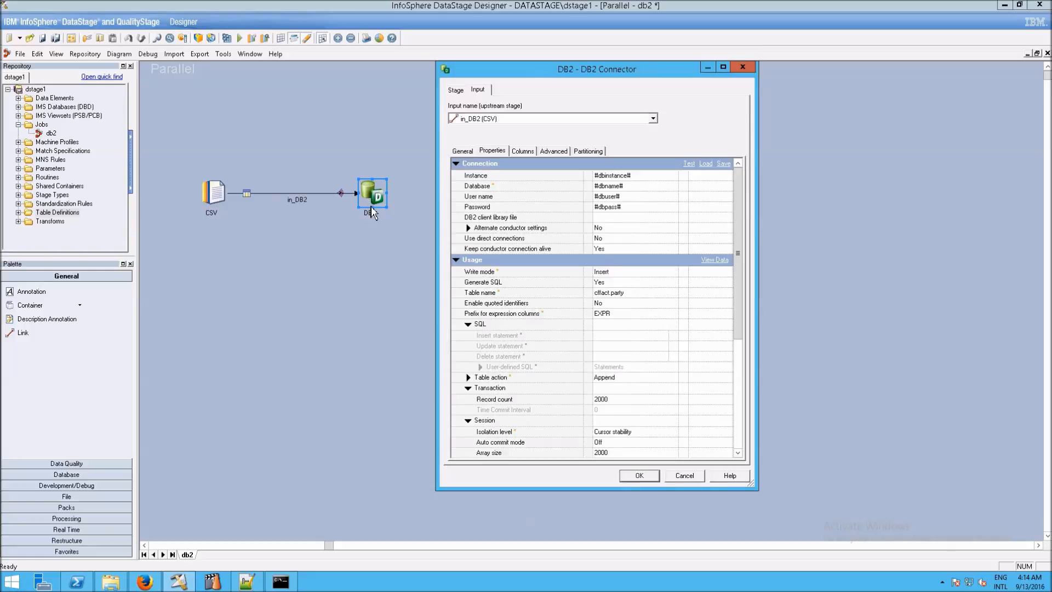
mouse_move(524, 155)
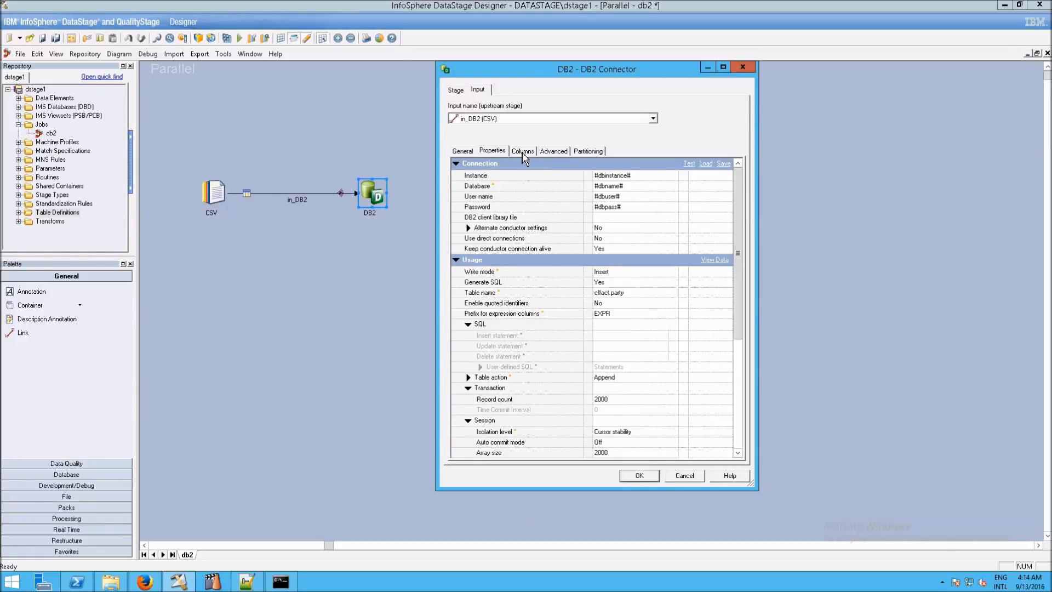
click(522, 150)
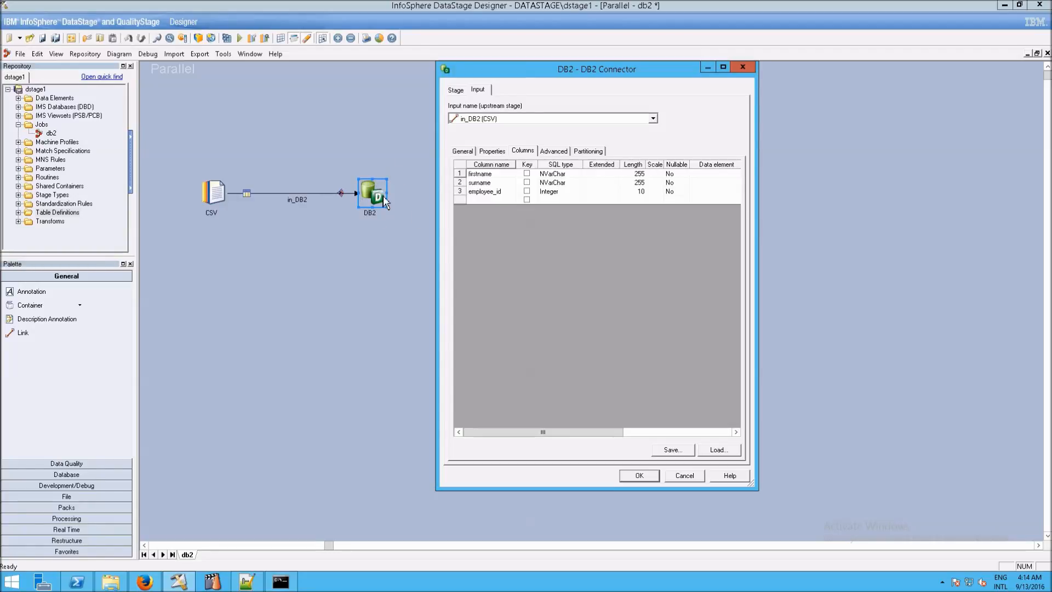
mouse_move(389, 206)
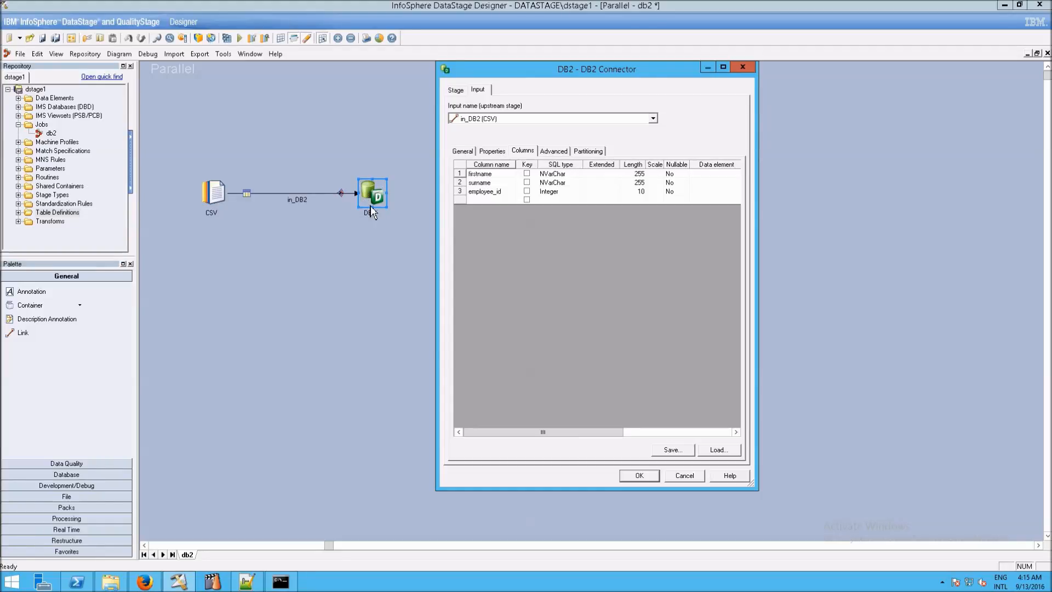
mouse_move(236, 201)
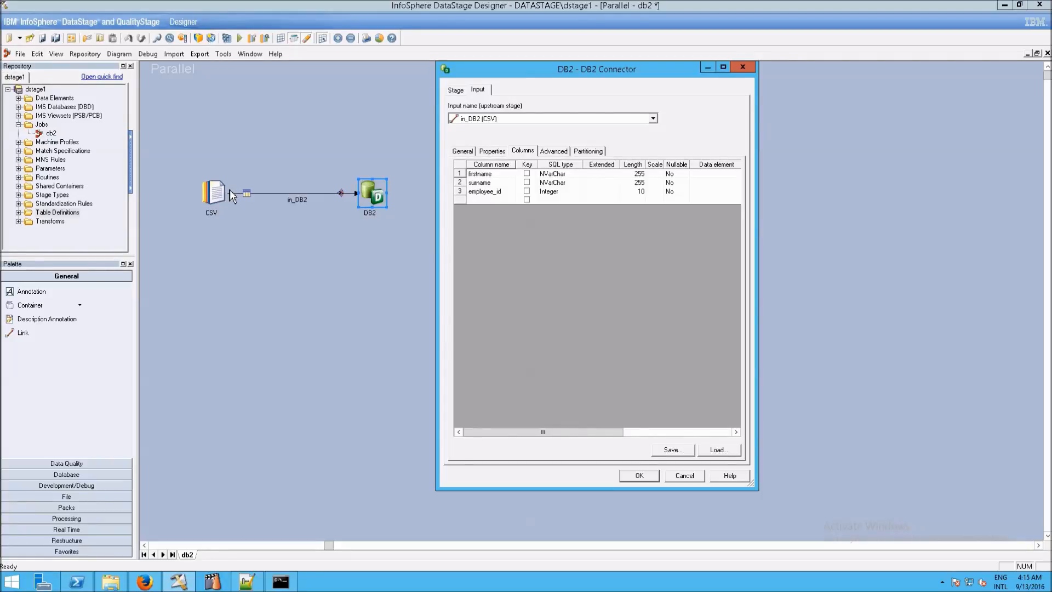
mouse_move(249, 168)
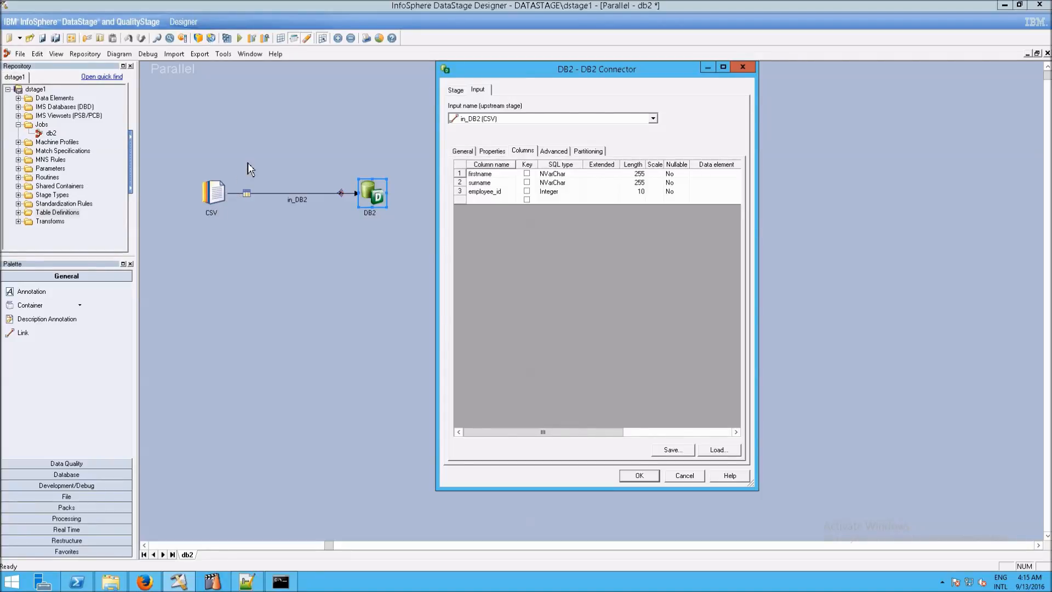
mouse_move(332, 176)
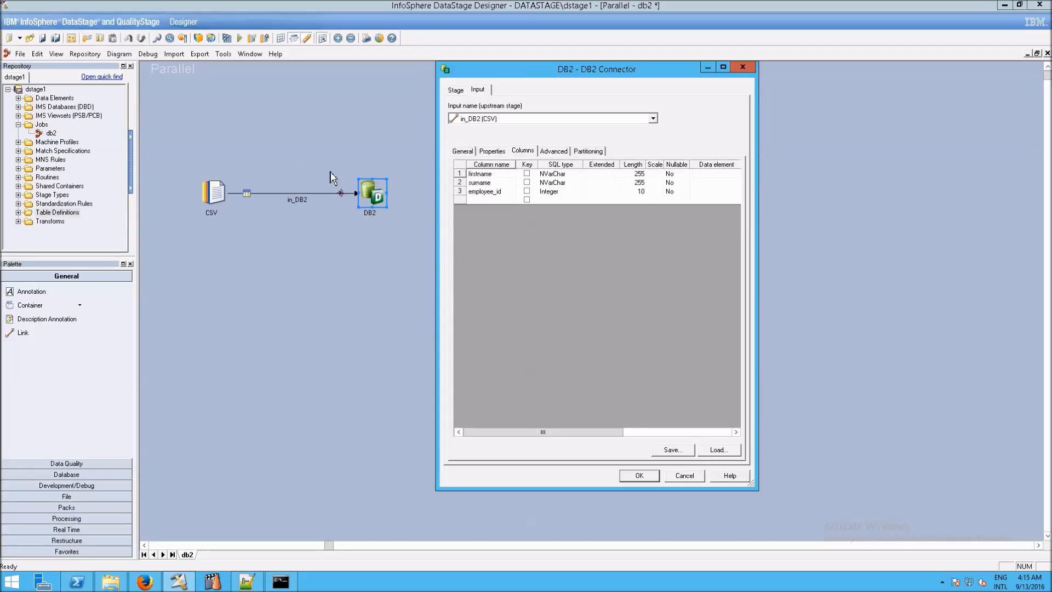
mouse_move(387, 223)
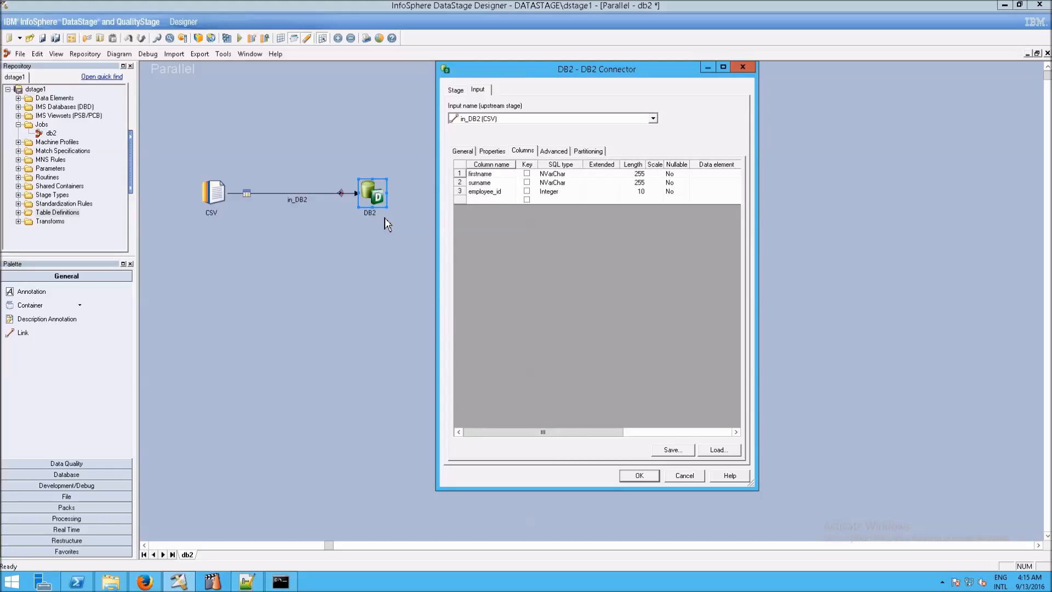
mouse_move(464, 171)
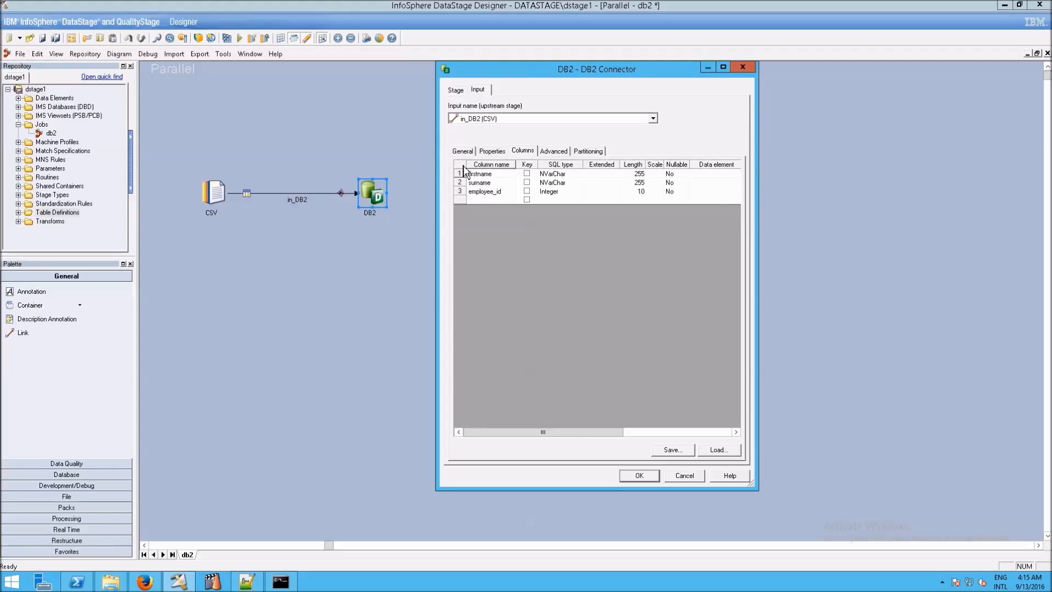
click(480, 173)
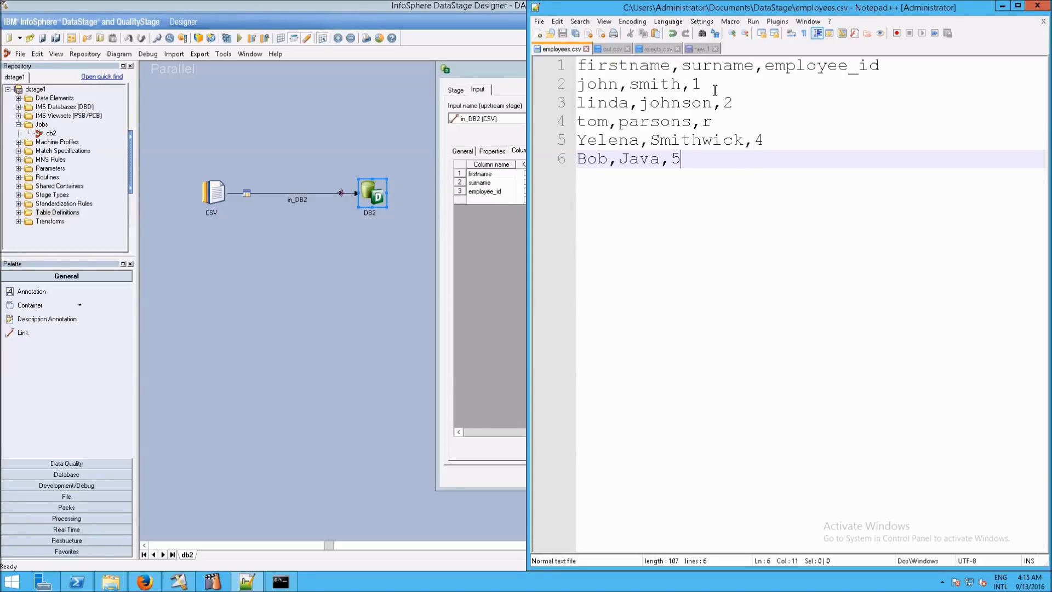
Edit employees.csv so the employee IDs read 1424, 2742, 2321 and 7321.
click(702, 85)
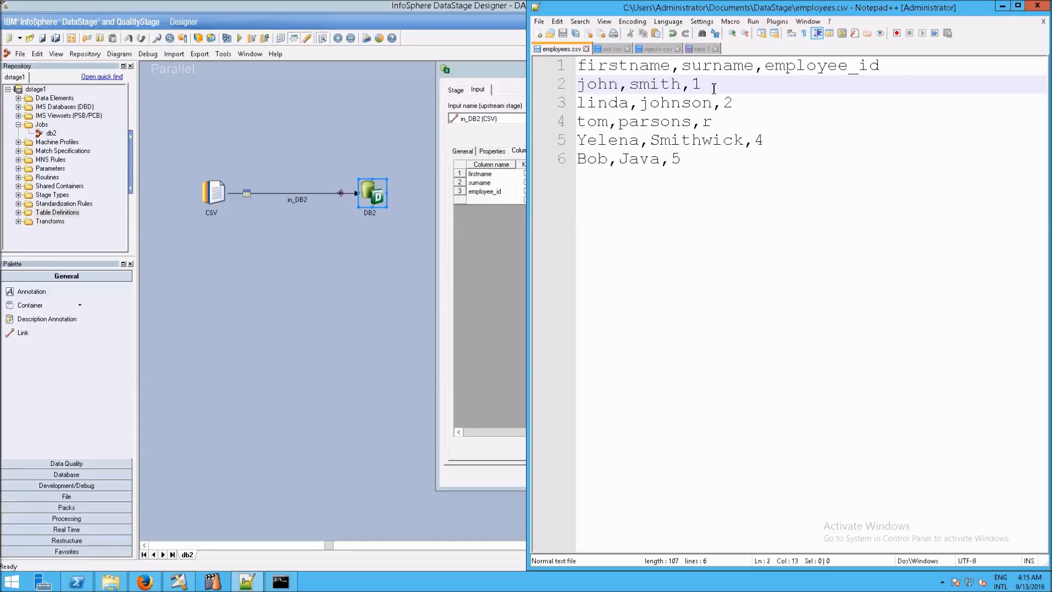
text(42)
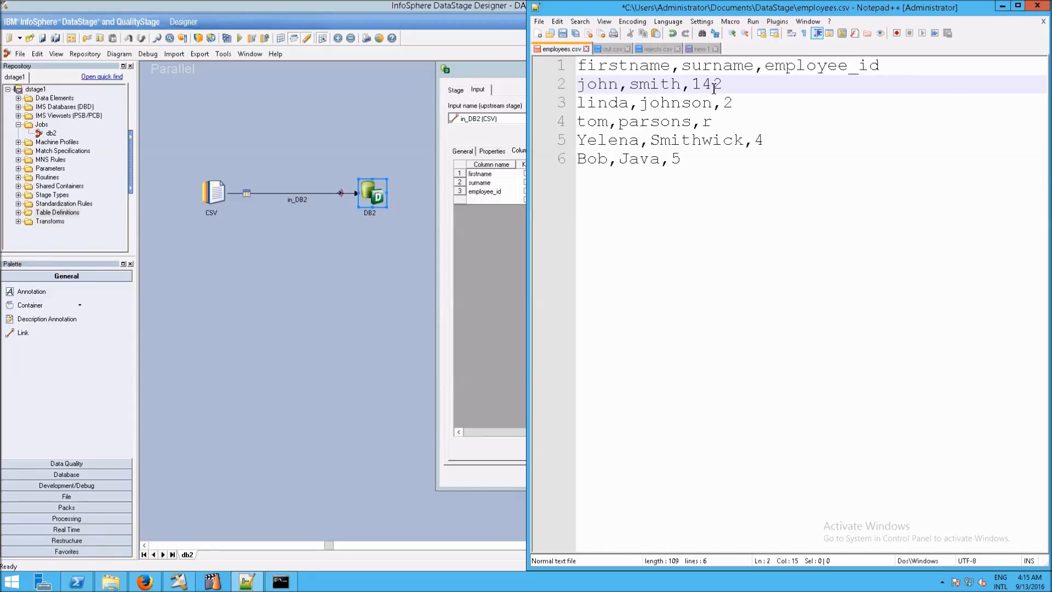
text(4)
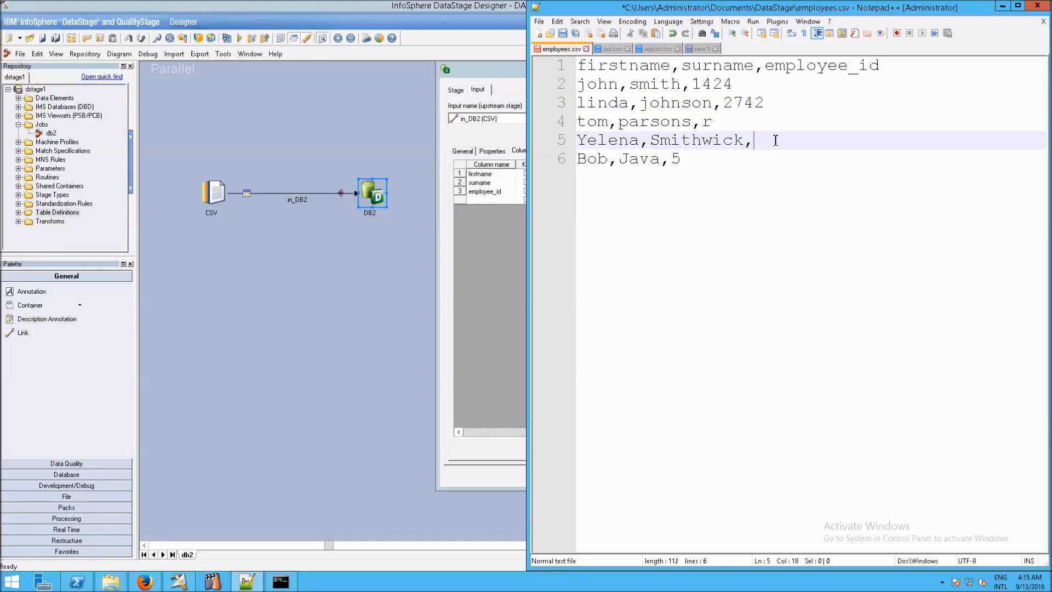
text(232)
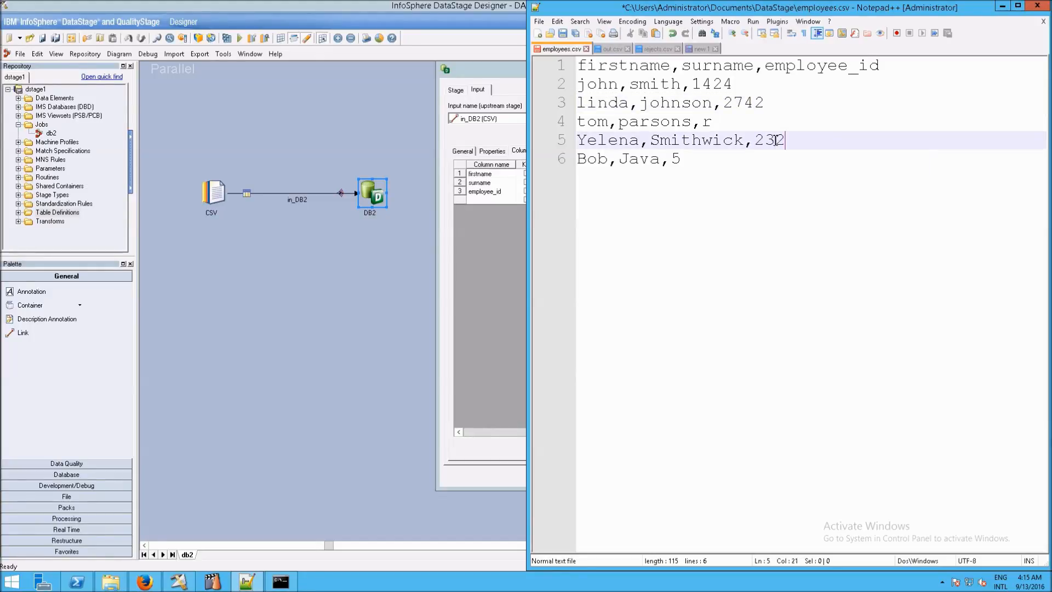
text(1)
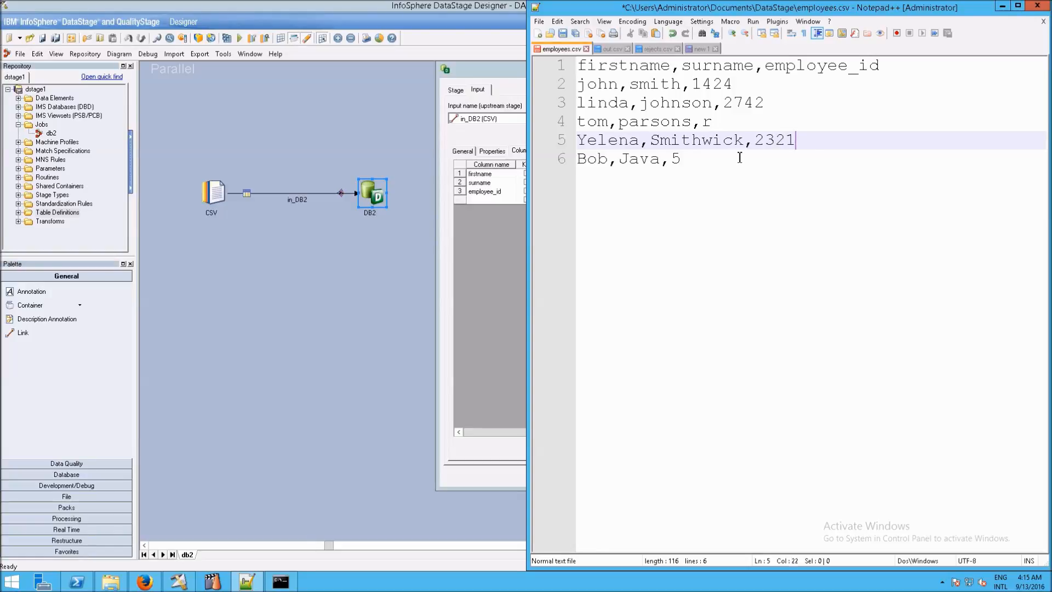
key(Backspace)
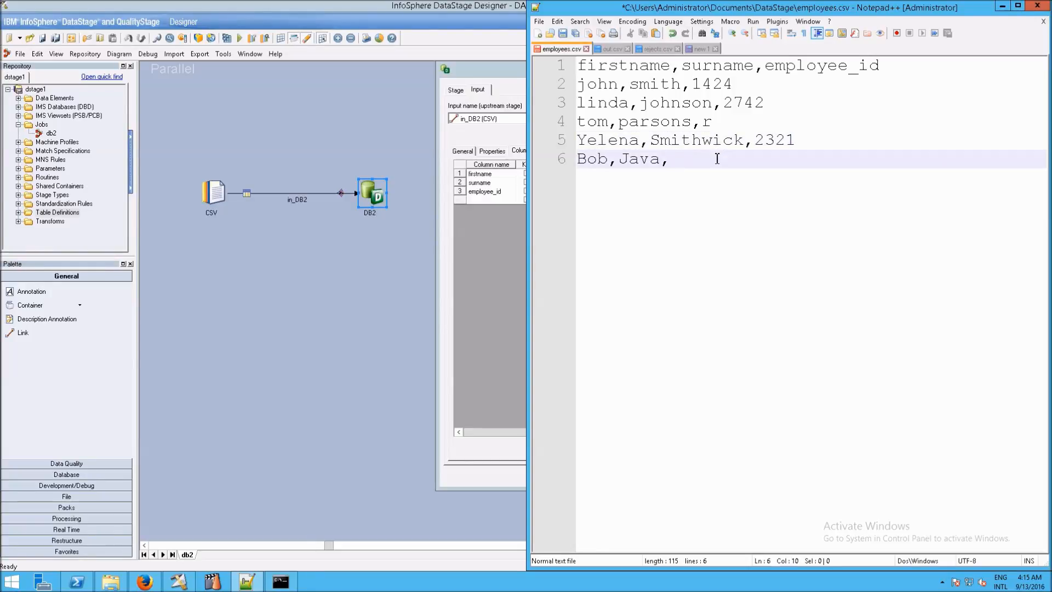
text(732)
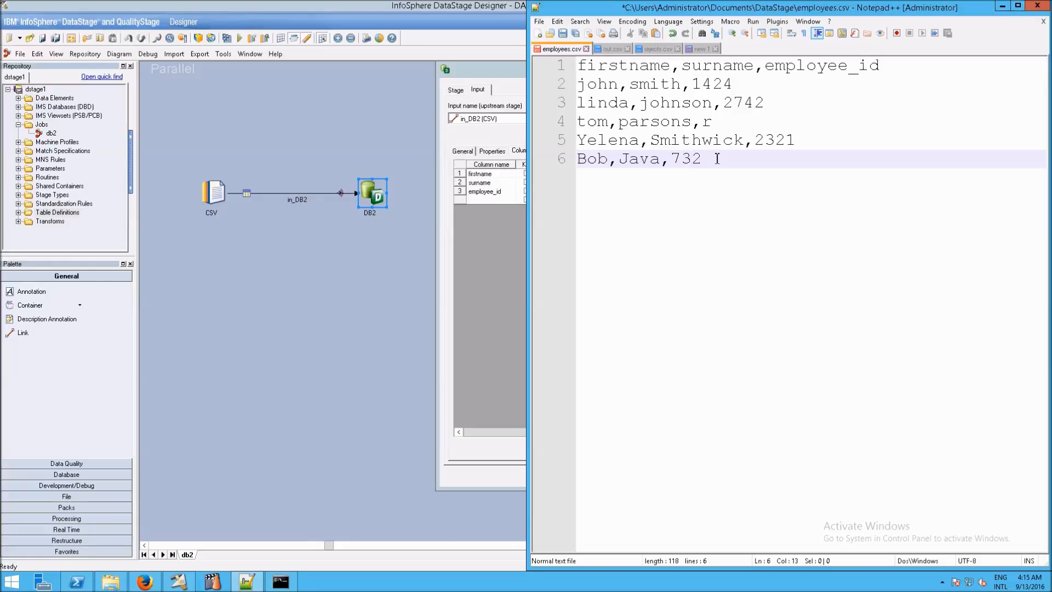
text(1)
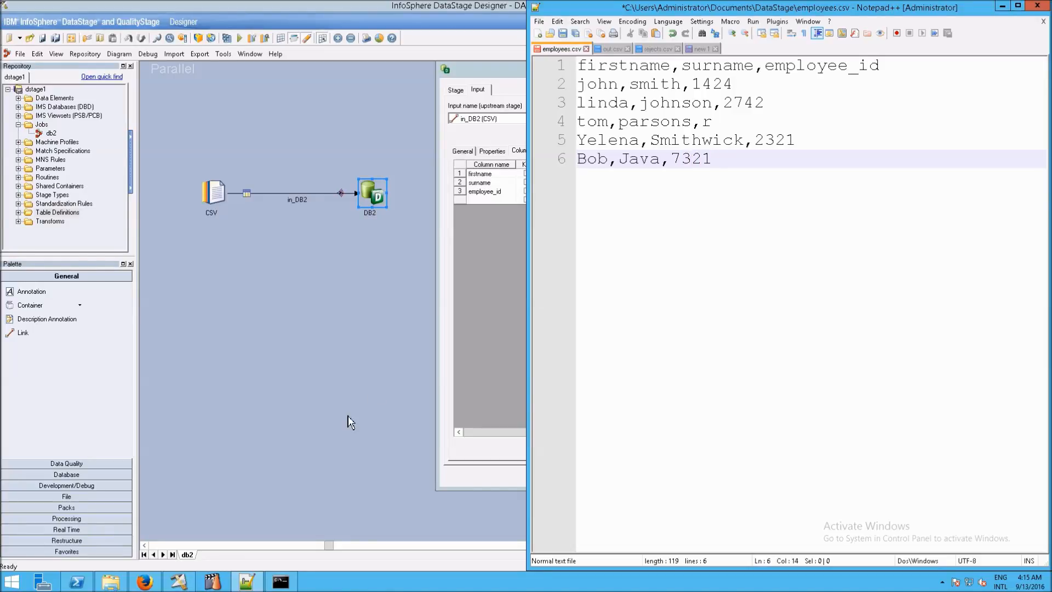
mouse_move(185, 541)
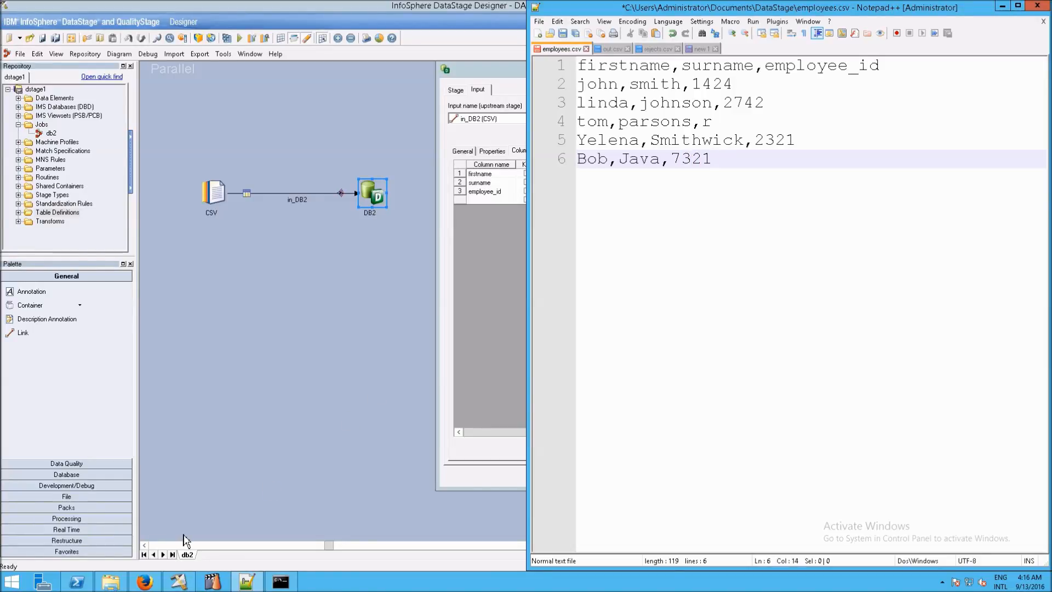
click(280, 581)
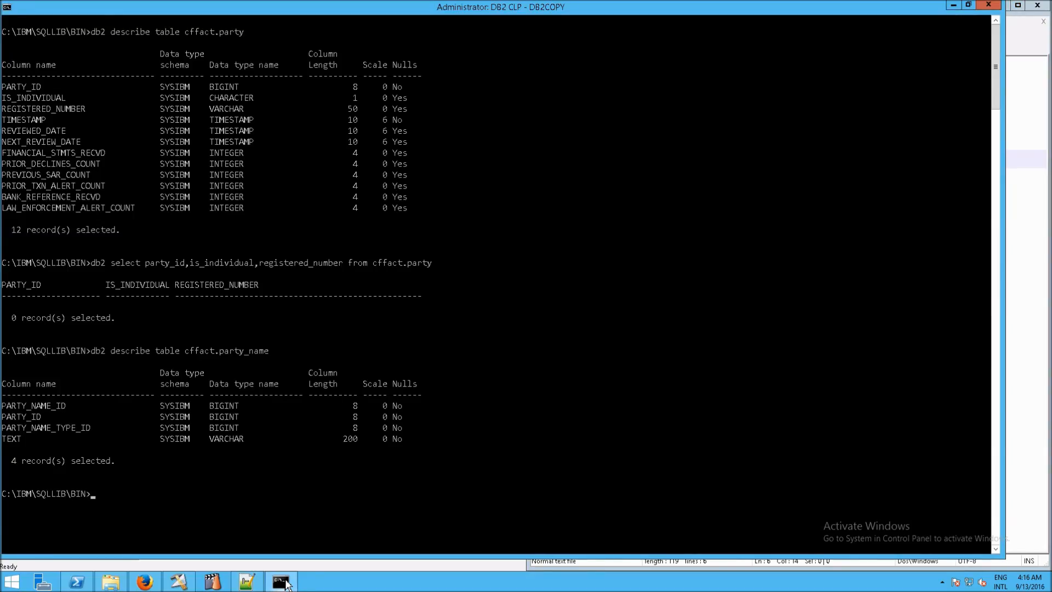
mouse_move(308, 151)
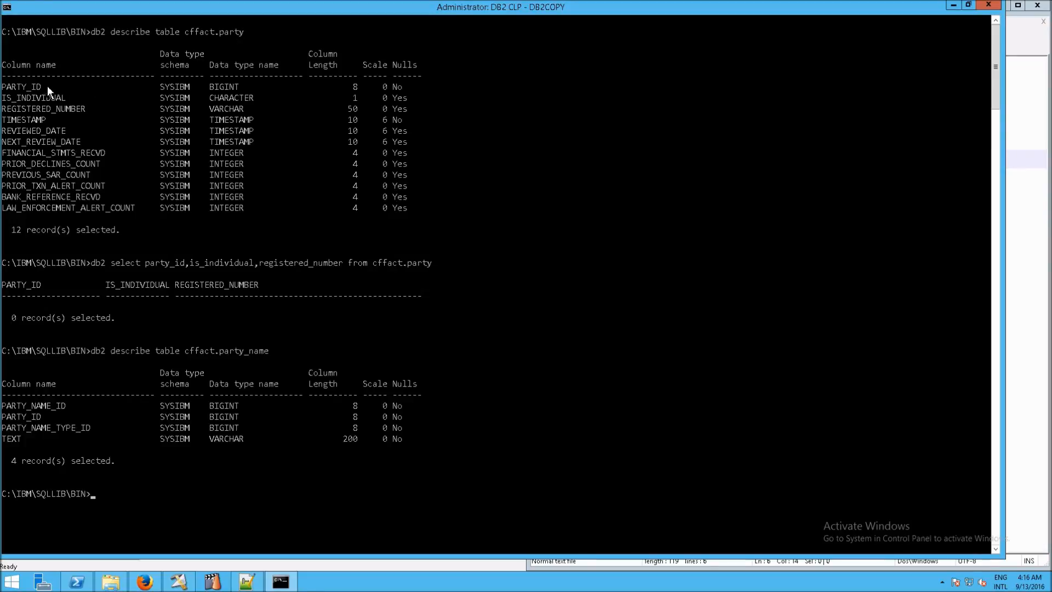
mouse_move(91, 85)
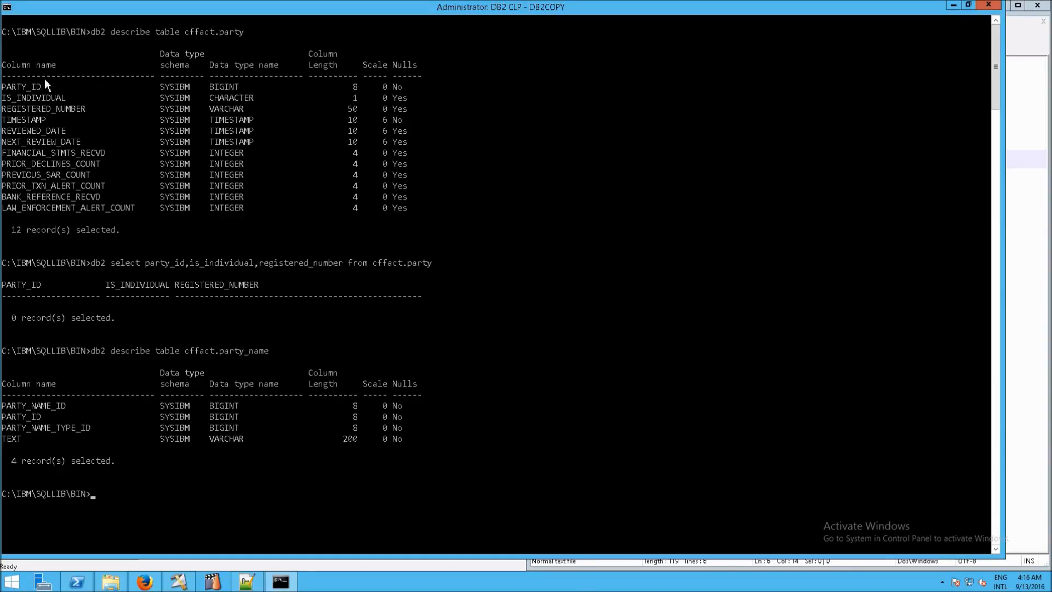
mouse_move(63, 96)
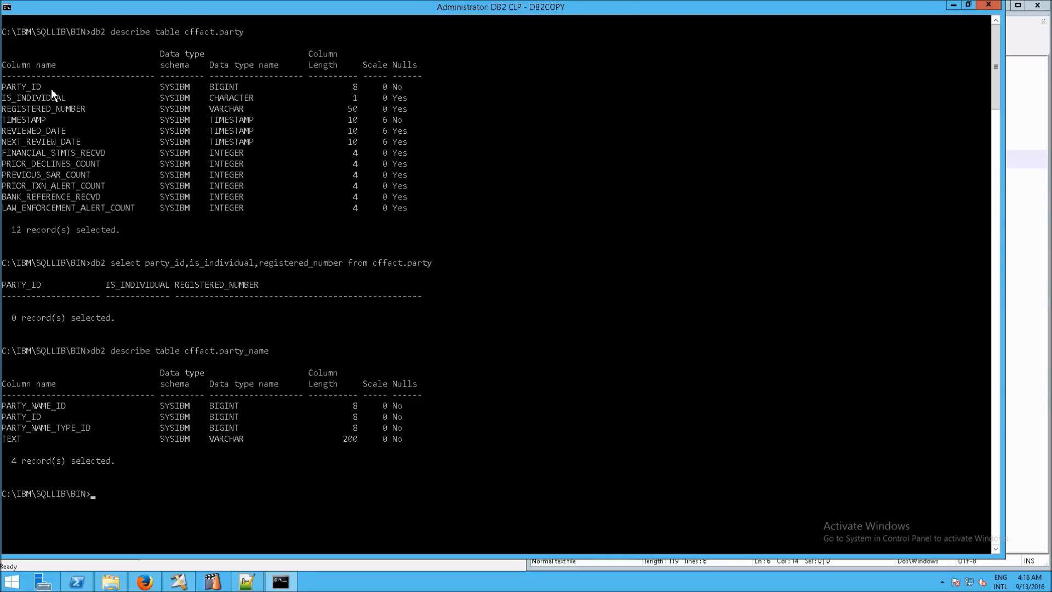
mouse_move(67, 89)
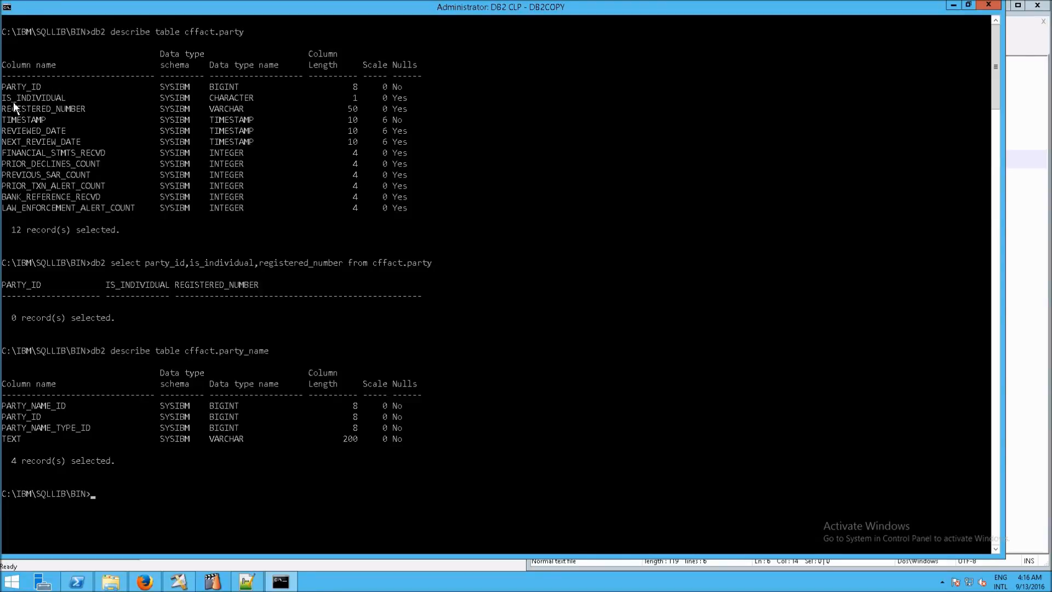
mouse_move(74, 107)
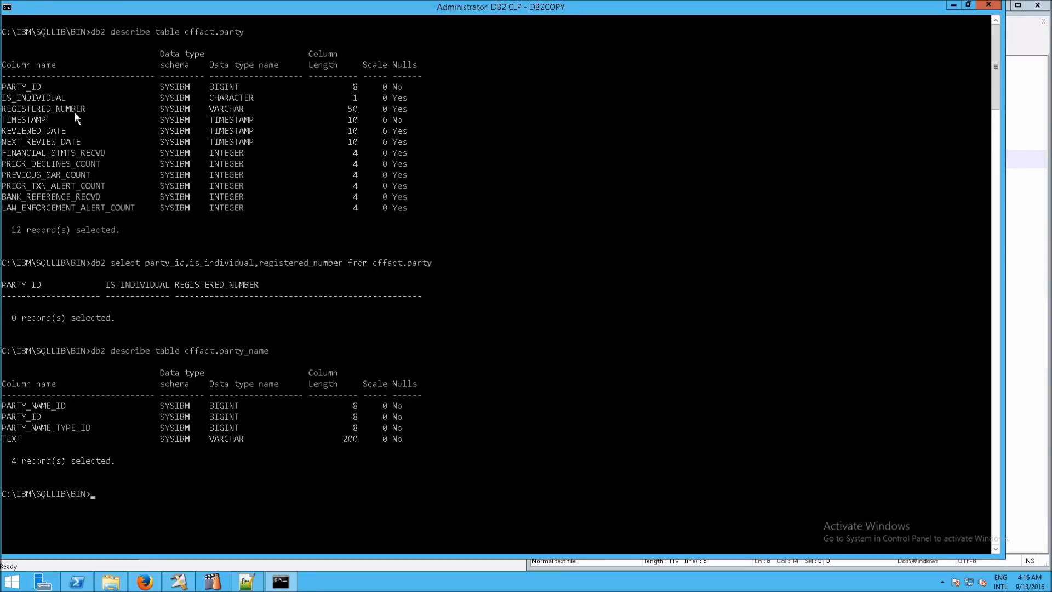
mouse_move(949, 21)
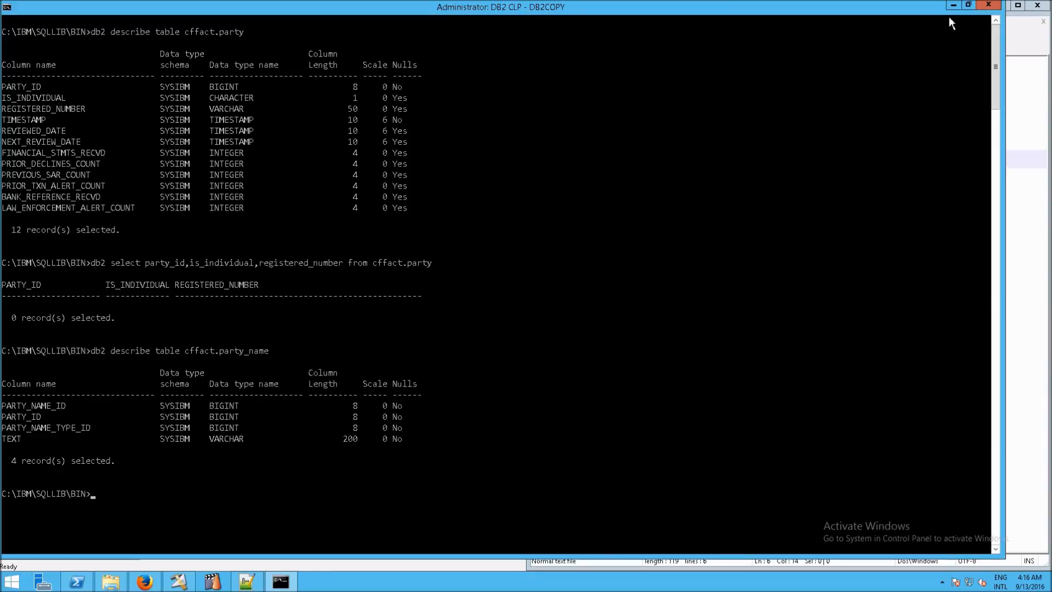
mouse_move(953, 15)
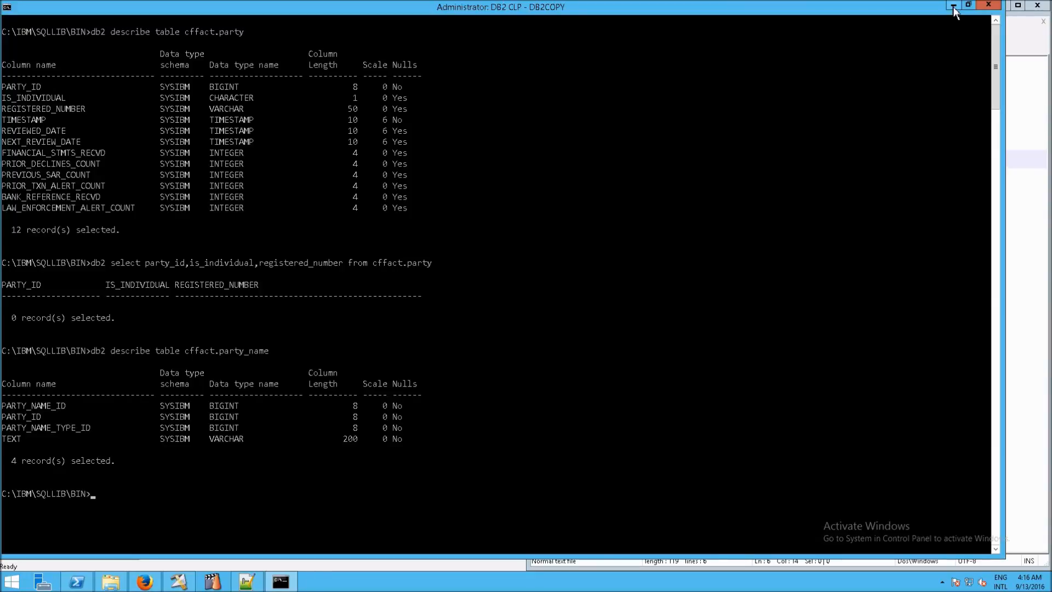
mouse_move(40, 92)
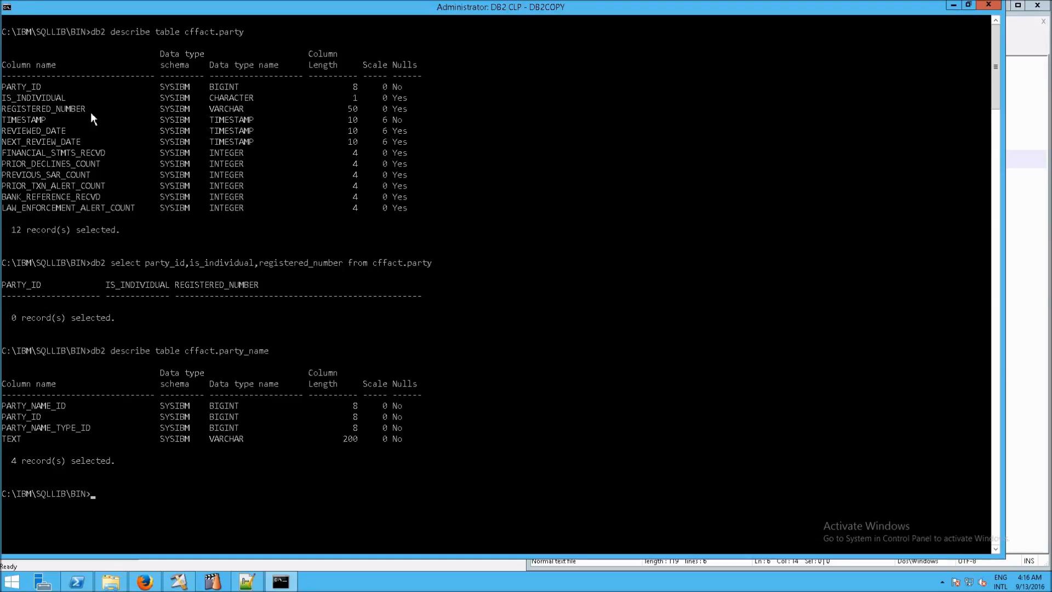
mouse_move(643, 78)
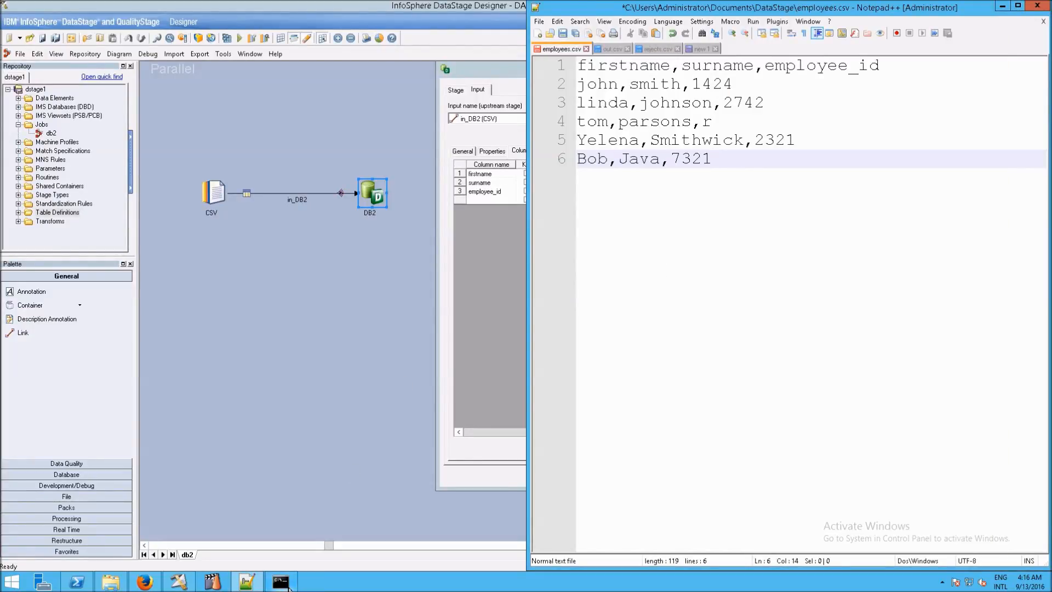
Bring the DB2 command window showing the cffact.party and party_name descriptions to front.
click(280, 581)
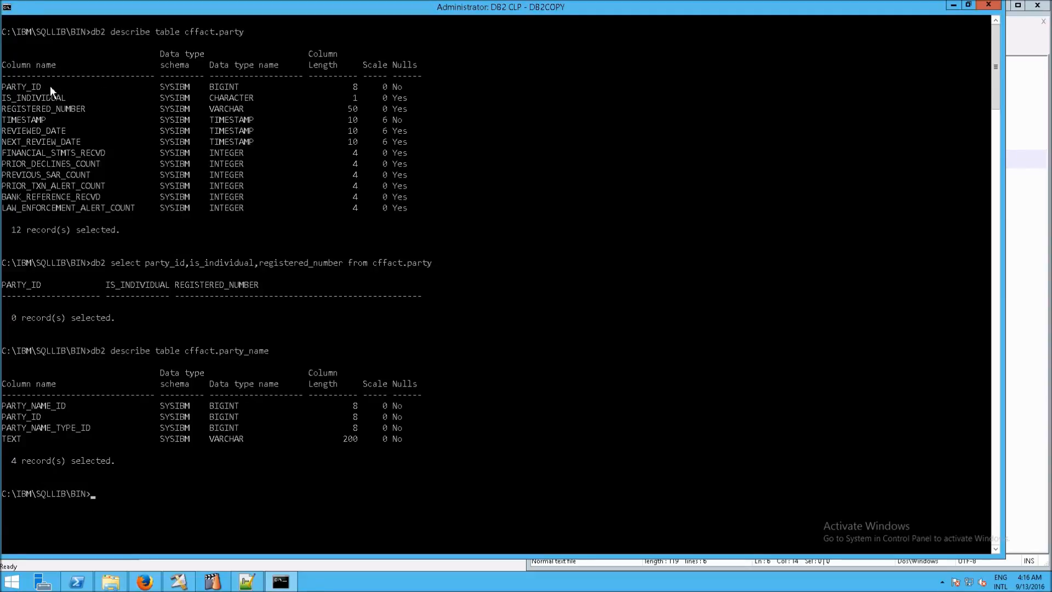
mouse_move(59, 93)
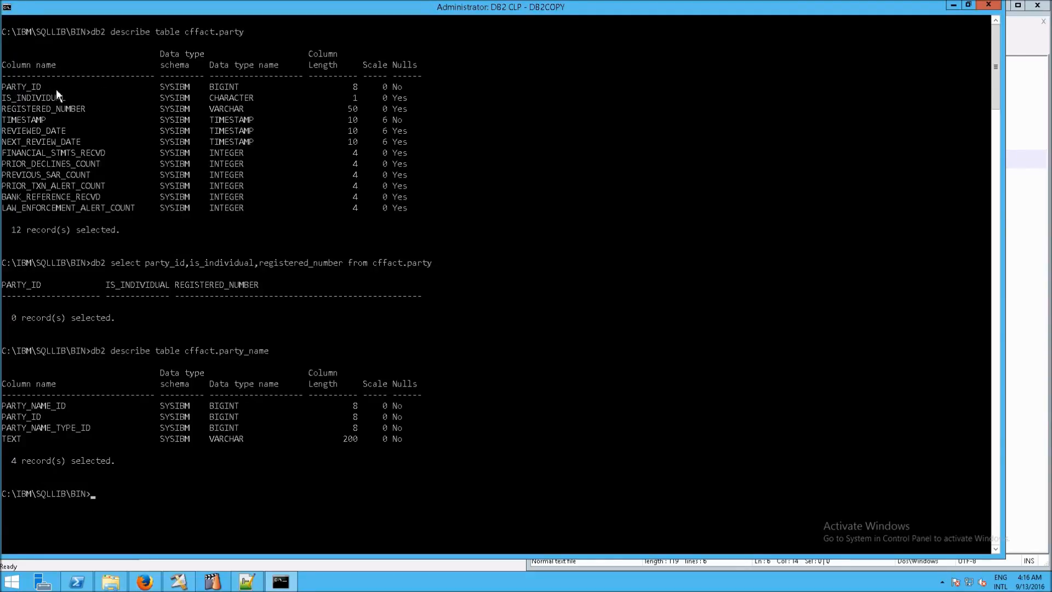
mouse_move(130, 176)
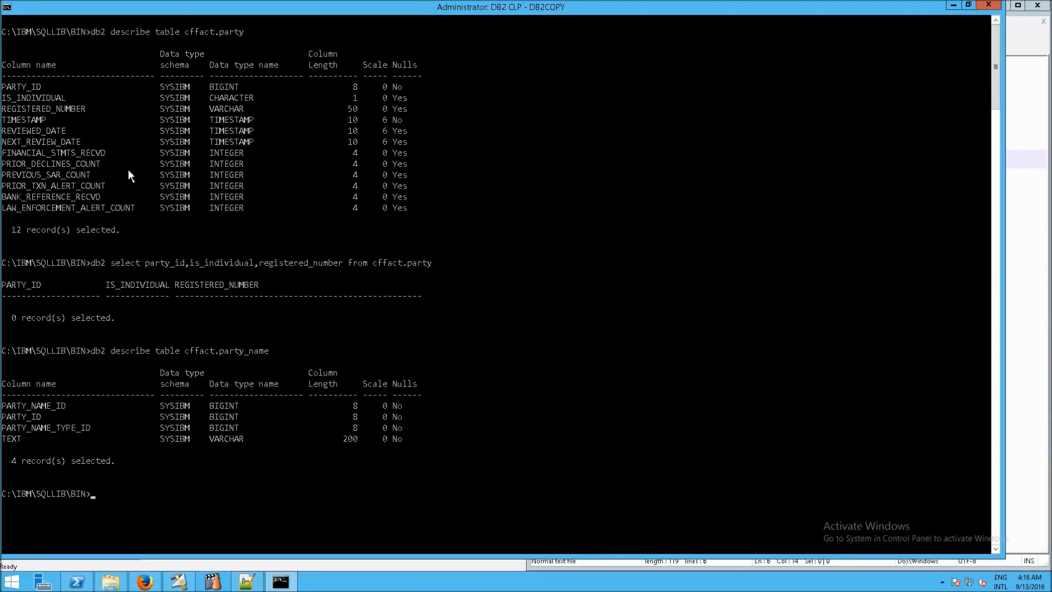
Return to the DB2 Connector's Columns tab listing firstname, surname and employee_id.
click(176, 581)
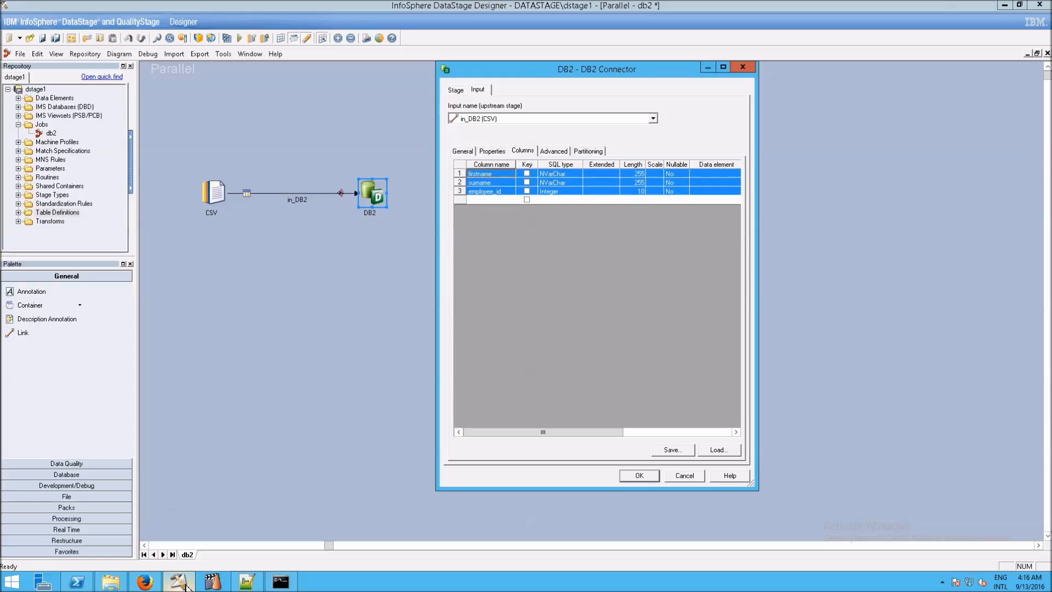
mouse_move(518, 203)
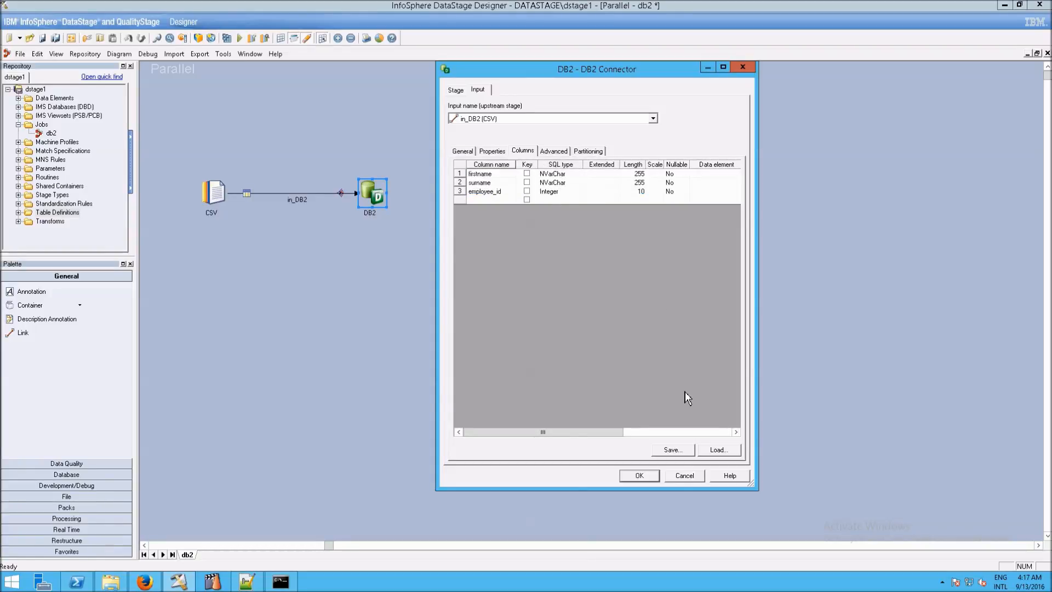
mouse_move(685, 481)
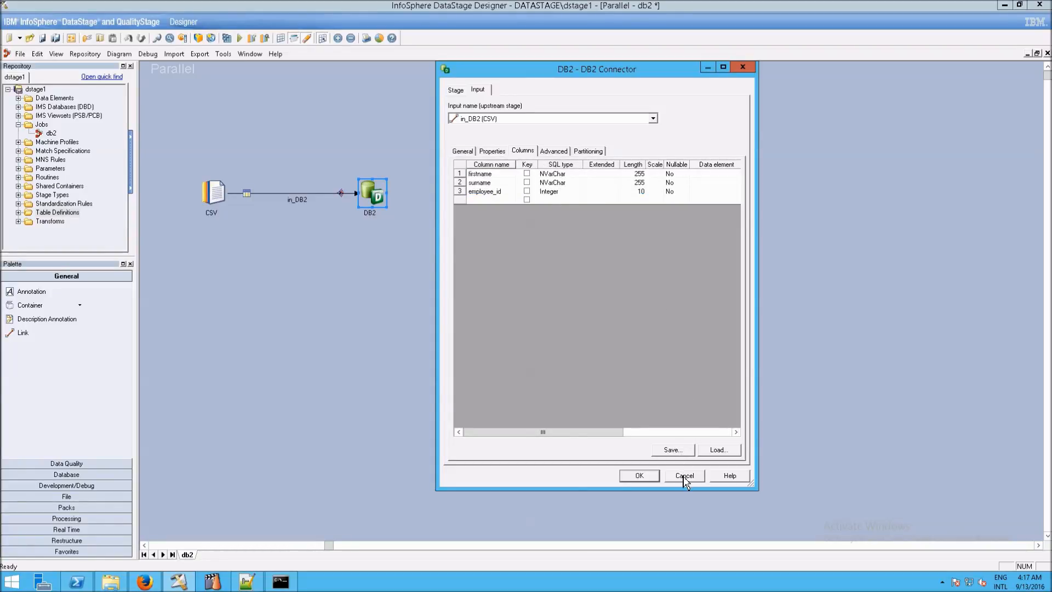
Cancel the DB2 Connector dialog and expand Table Definitions to show Built-In, Database, Real Time, Sequential.
click(683, 475)
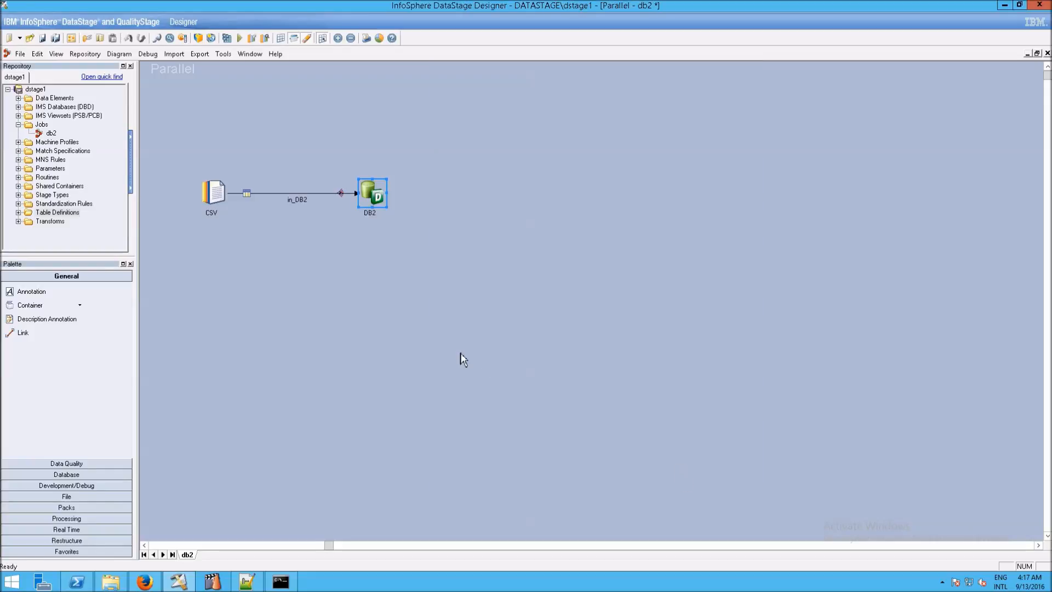
mouse_move(32, 220)
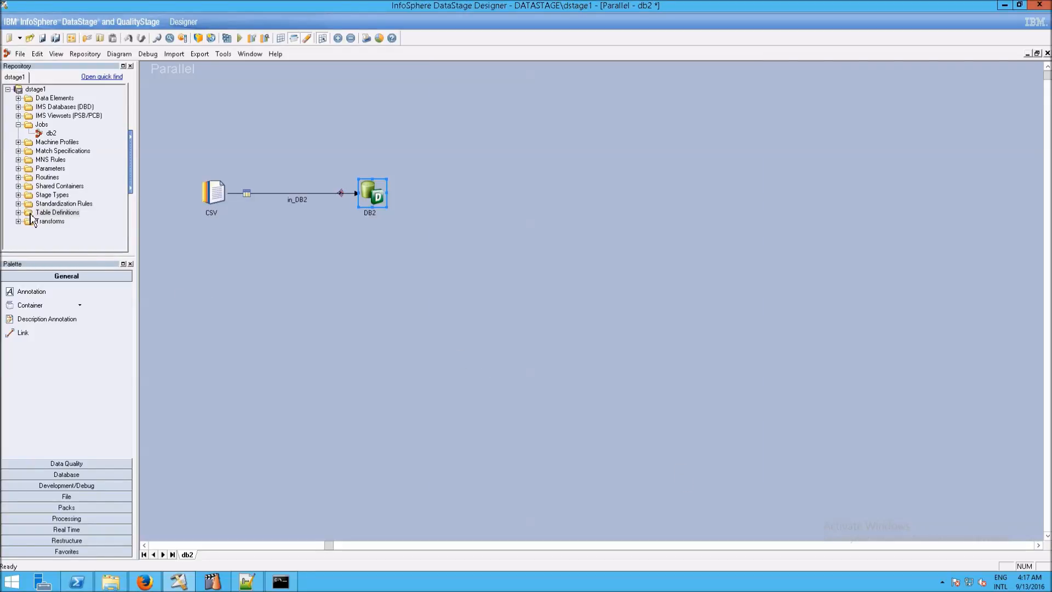
click(63, 204)
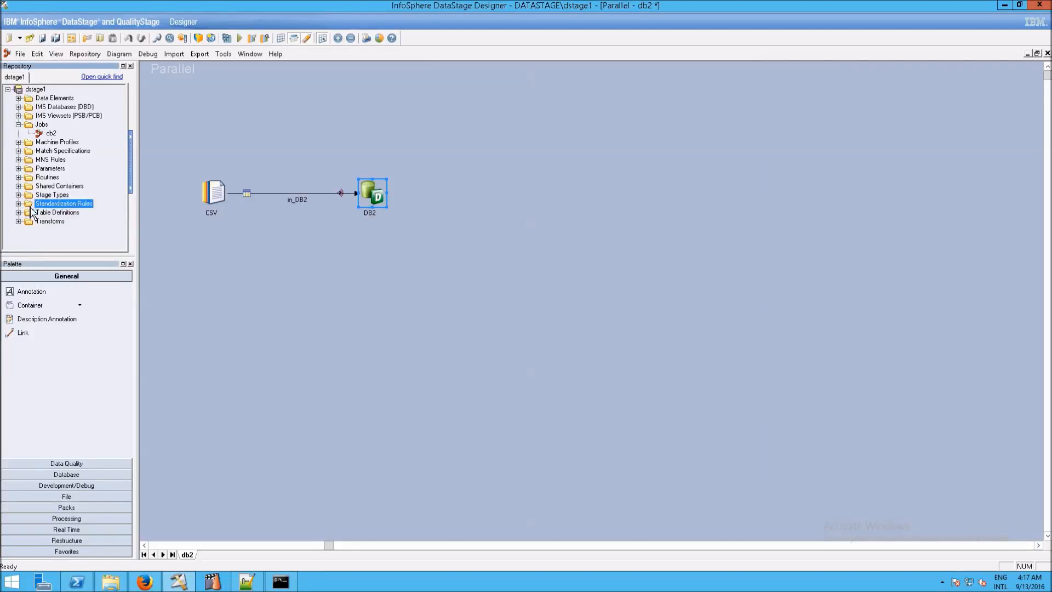
click(57, 211)
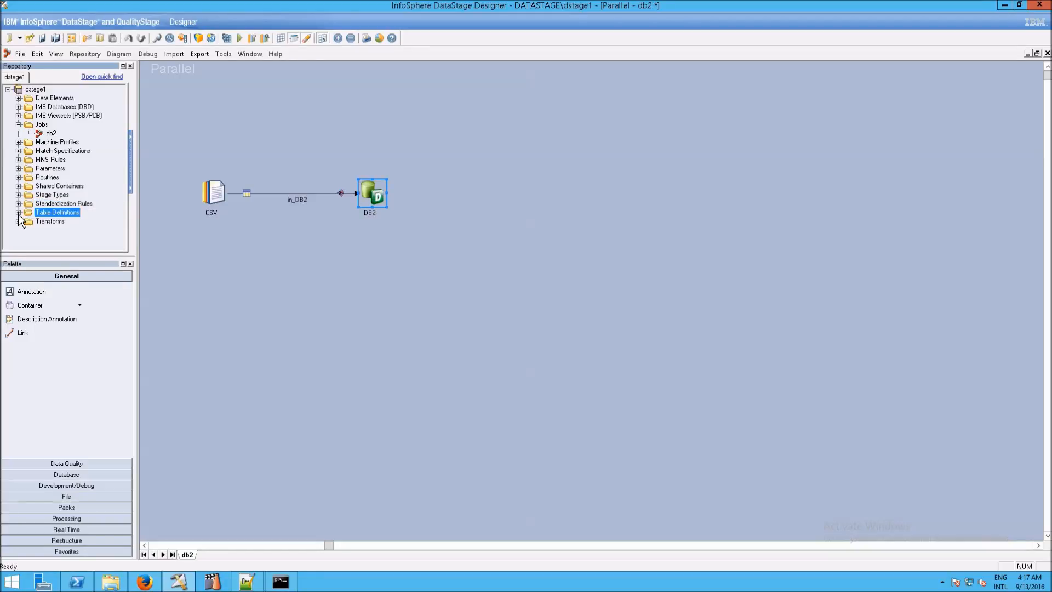
click(19, 212)
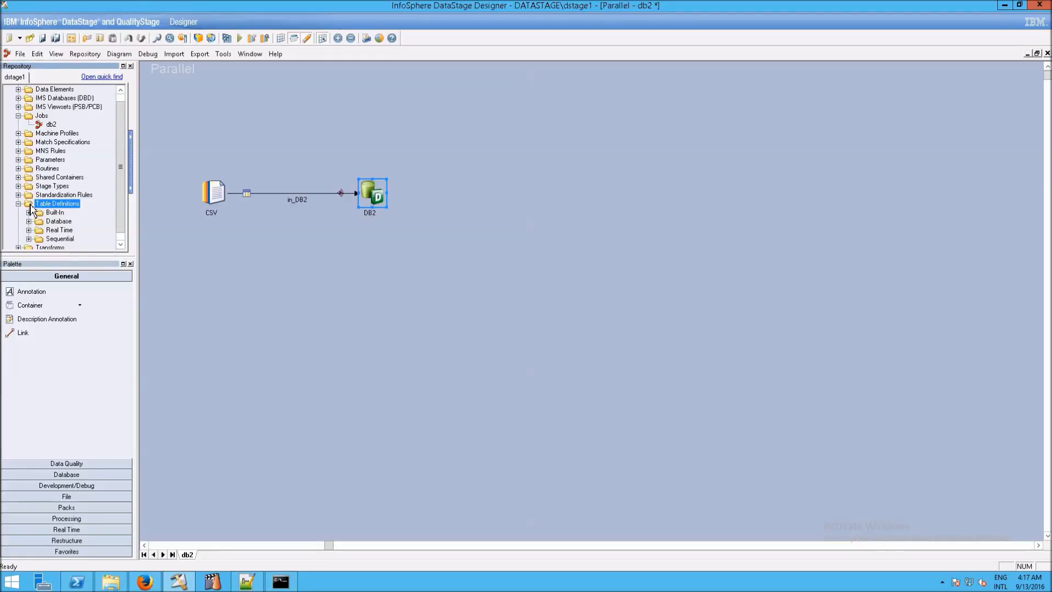
Open the Table Definitions context menu to reach the Import Table Definition submenu.
right_click(57, 203)
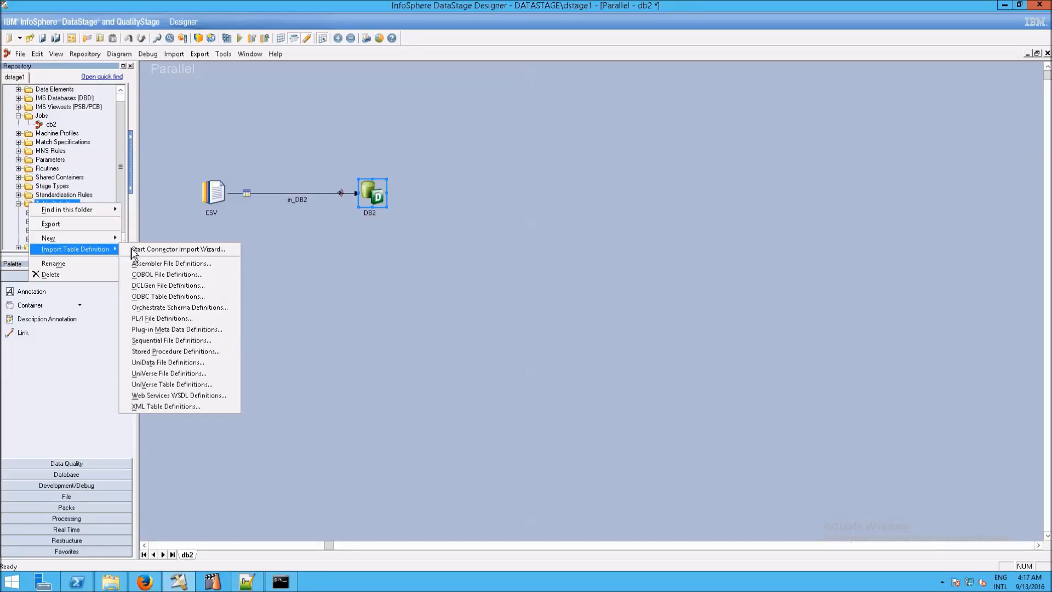
mouse_move(178, 248)
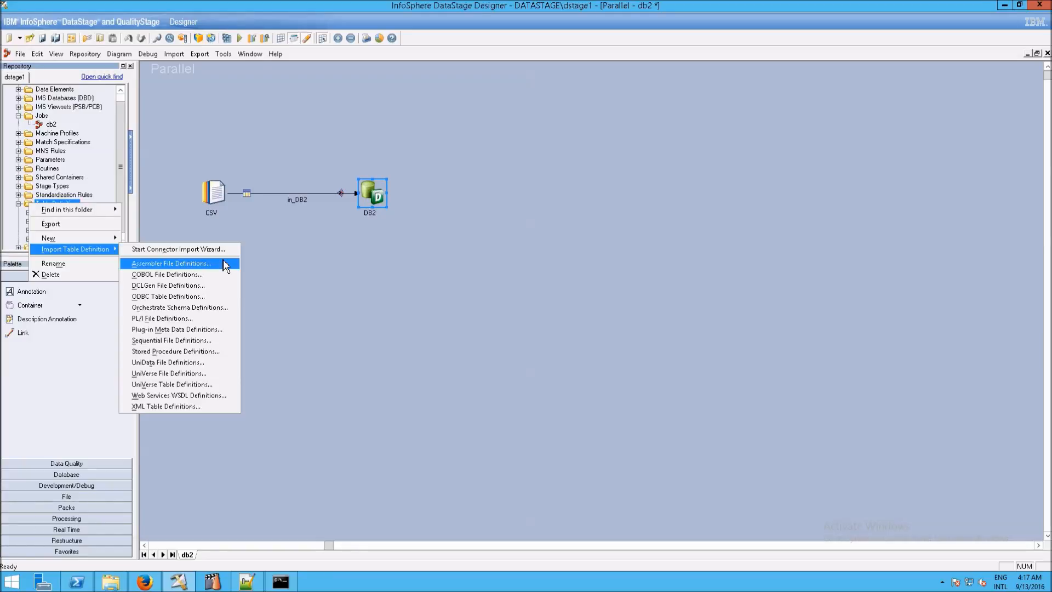
mouse_move(170, 383)
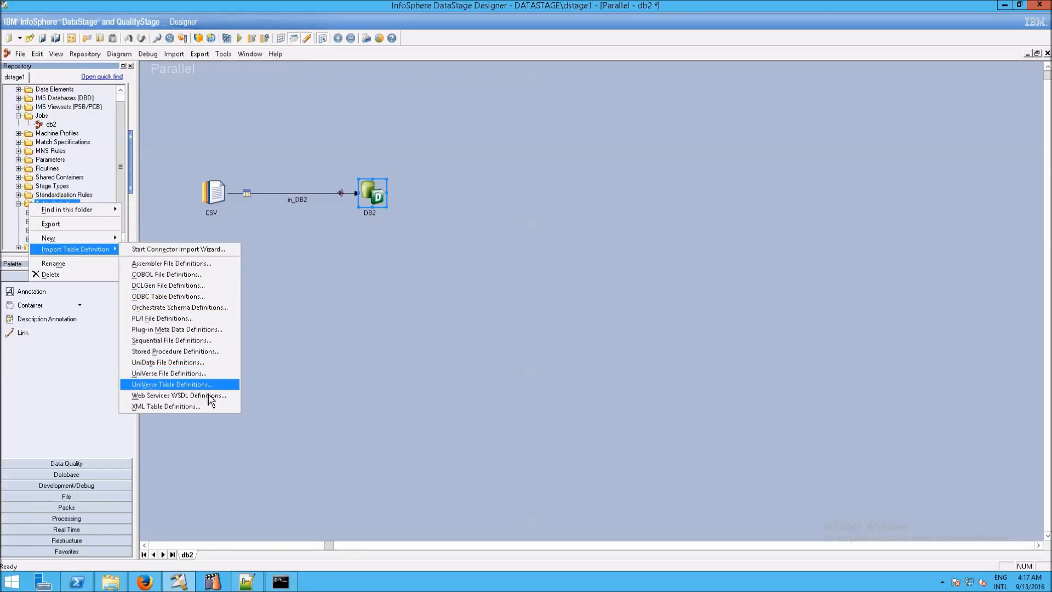
mouse_move(206, 249)
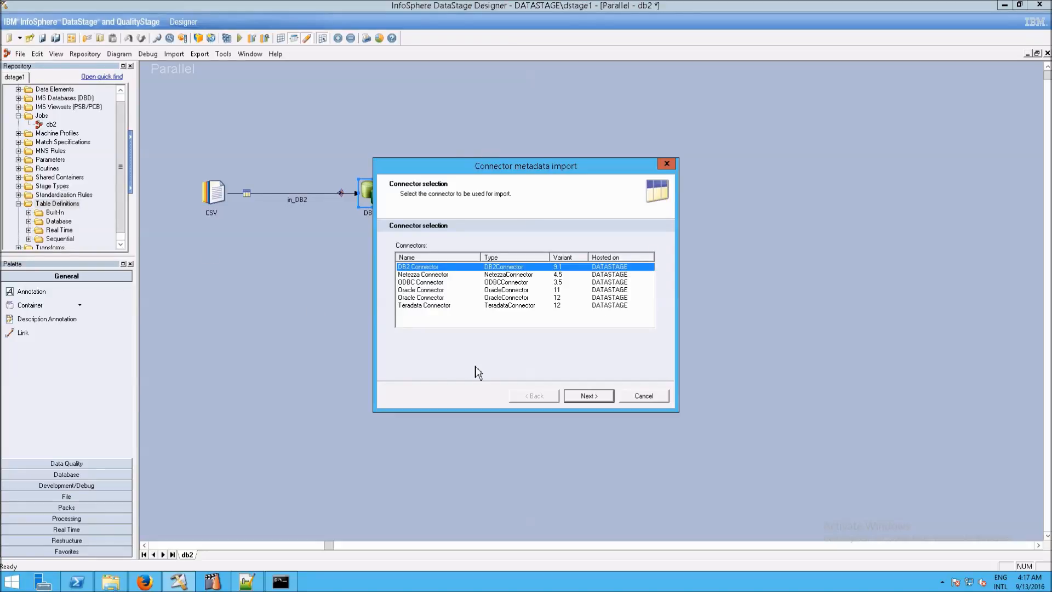
mouse_move(590, 341)
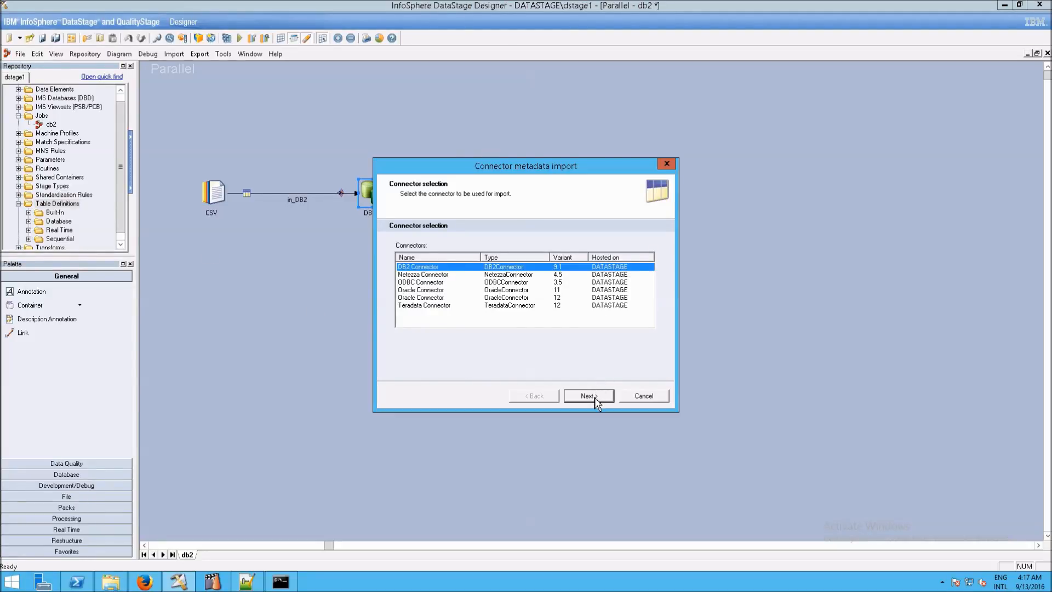
Connect the DB2 Connector import to instance DB2 and database CFDB, test it, and begin saving.
click(588, 395)
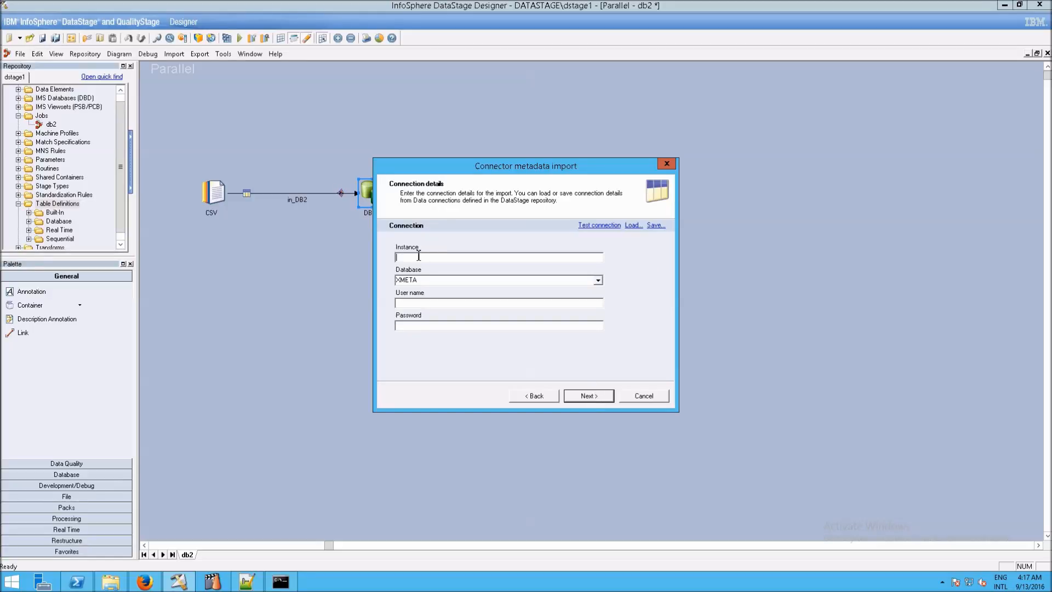
text(DB2)
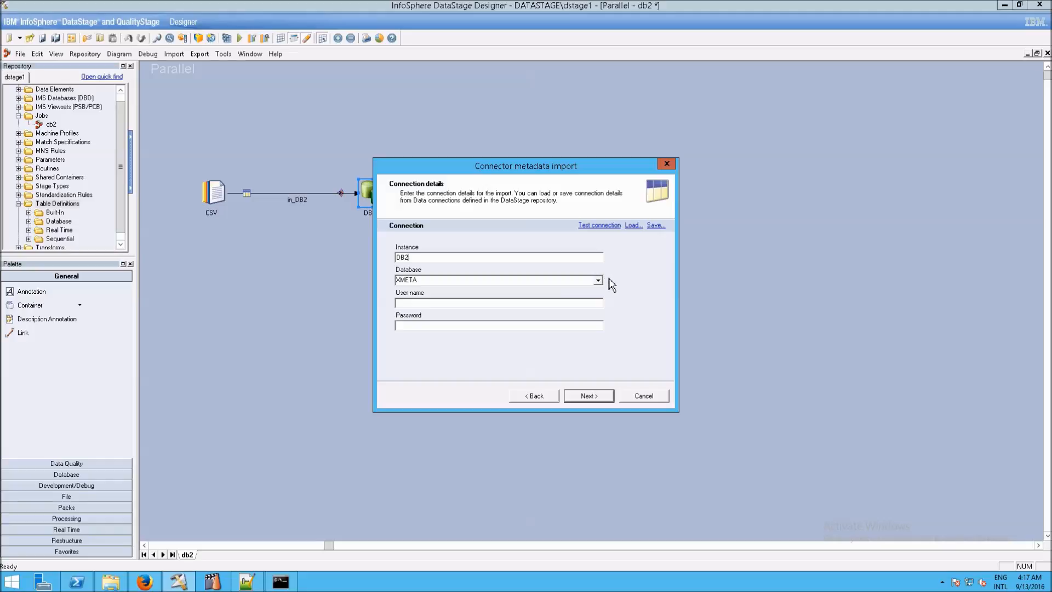
click(596, 280)
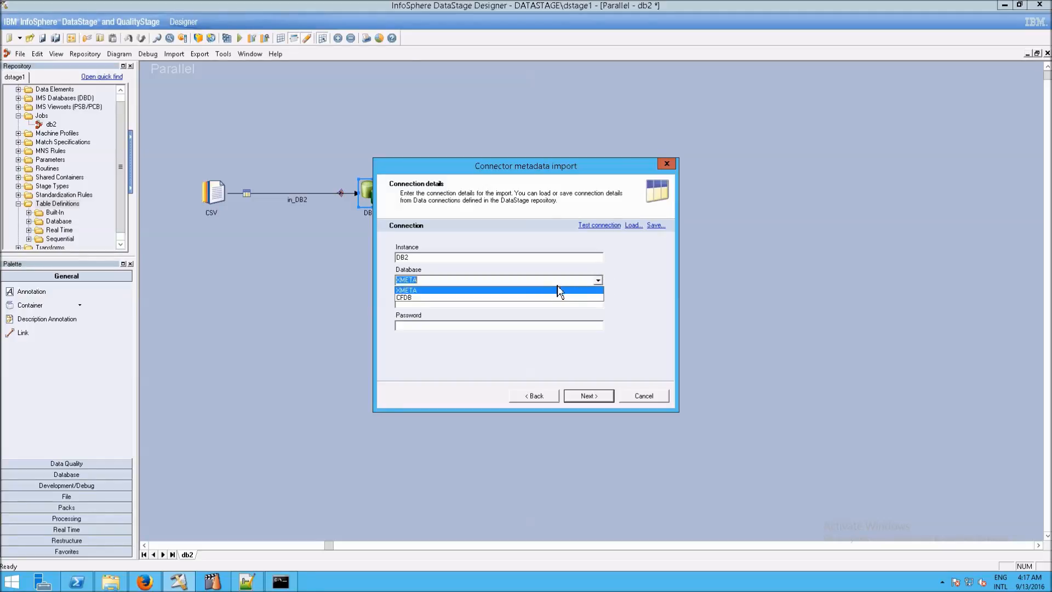
mouse_move(551, 297)
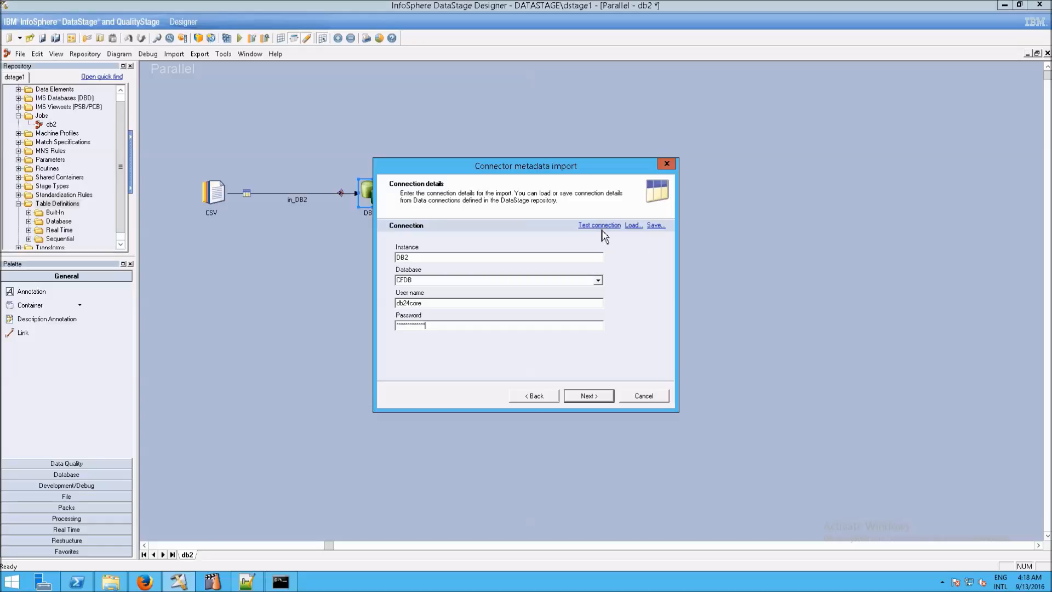
click(597, 224)
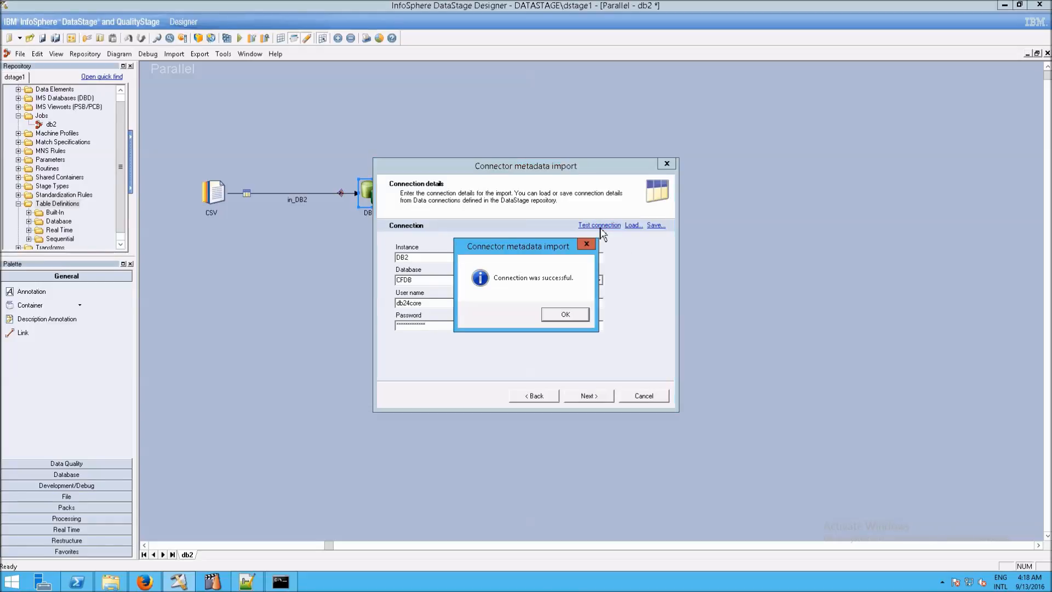
click(564, 314)
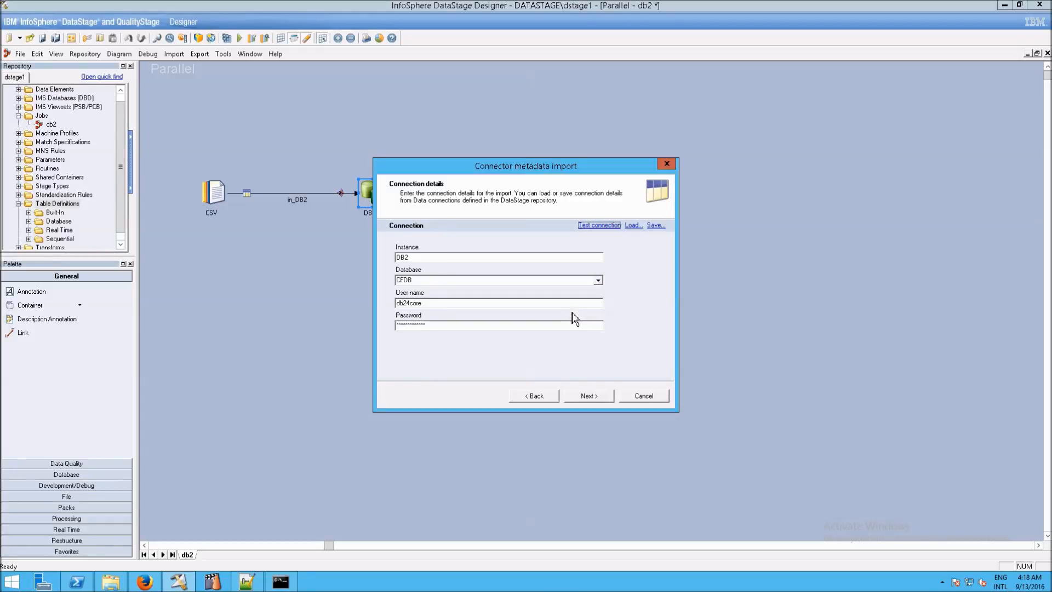
click(655, 224)
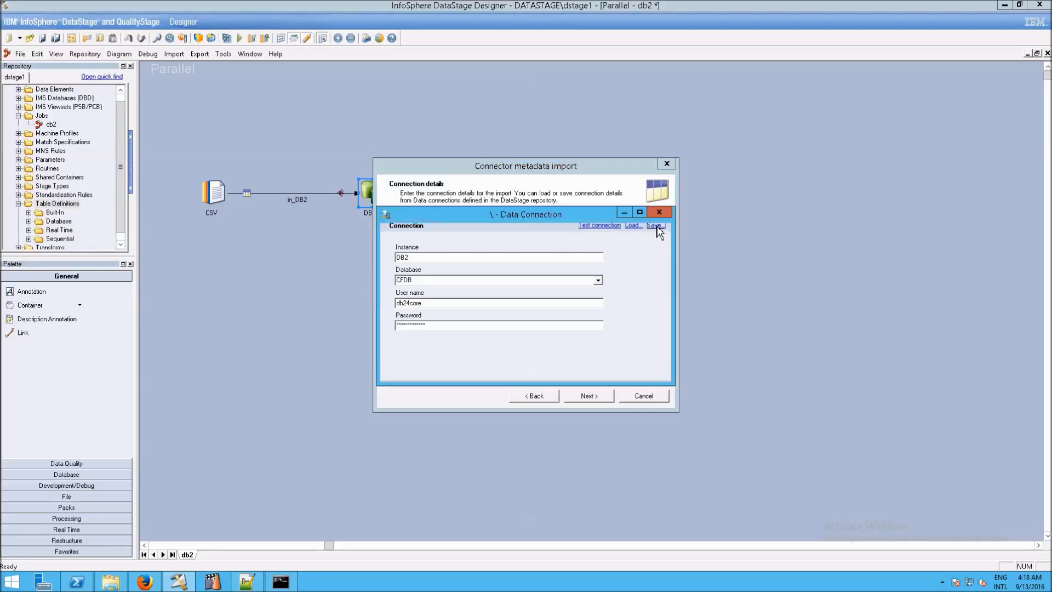
Name the data connection db2 and fill its CFDB, db24core and DB2 instance parameters.
click(654, 224)
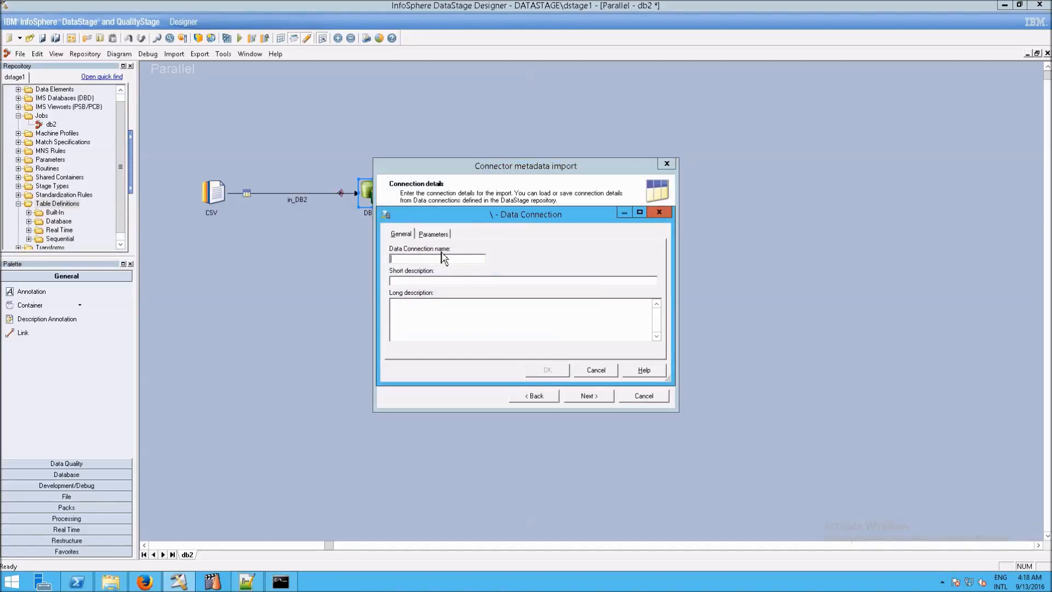
text(db2)
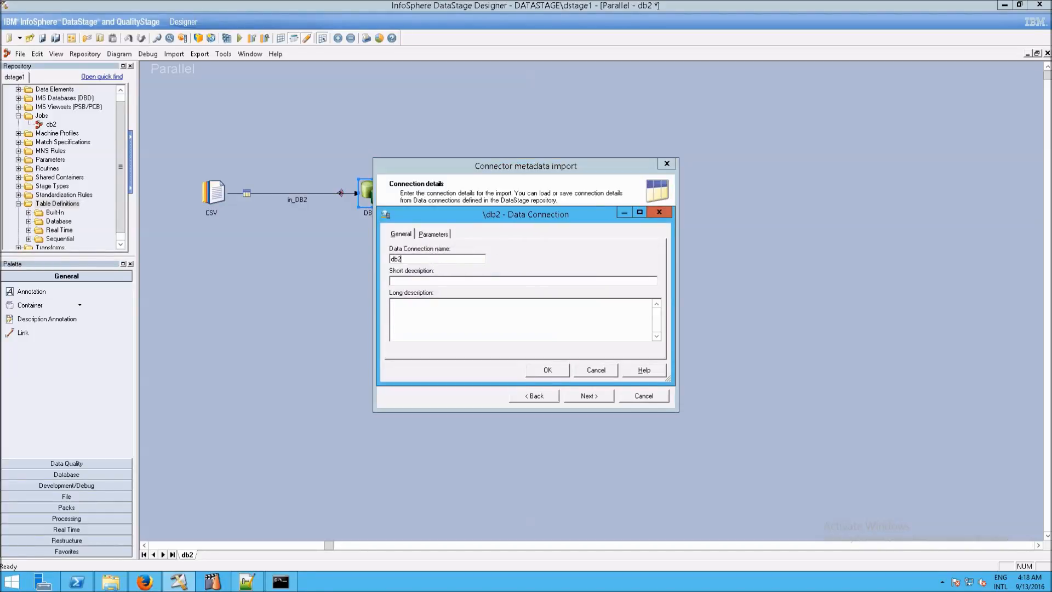
mouse_move(440, 239)
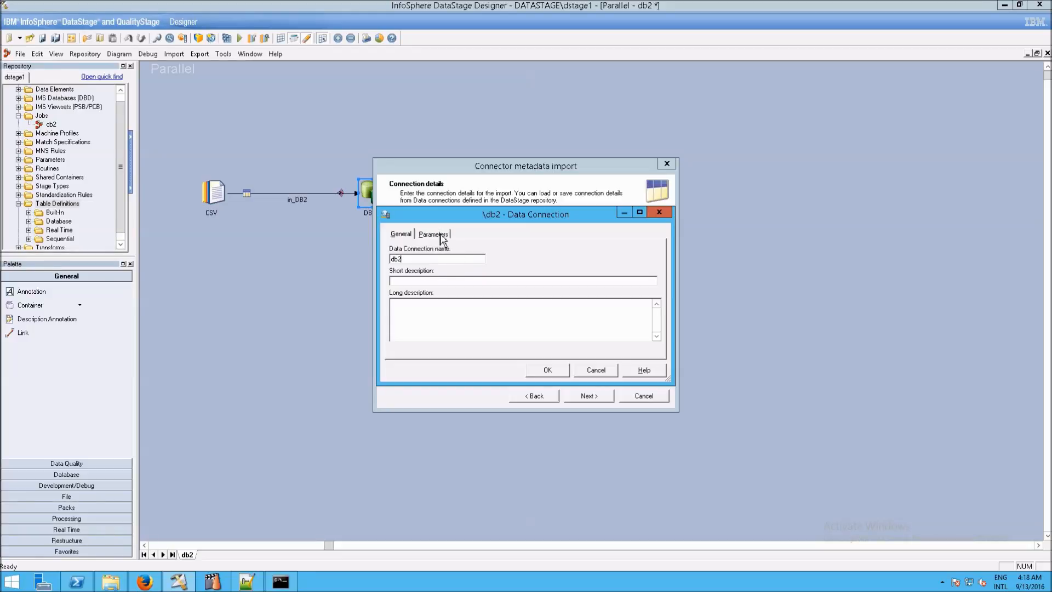
click(433, 234)
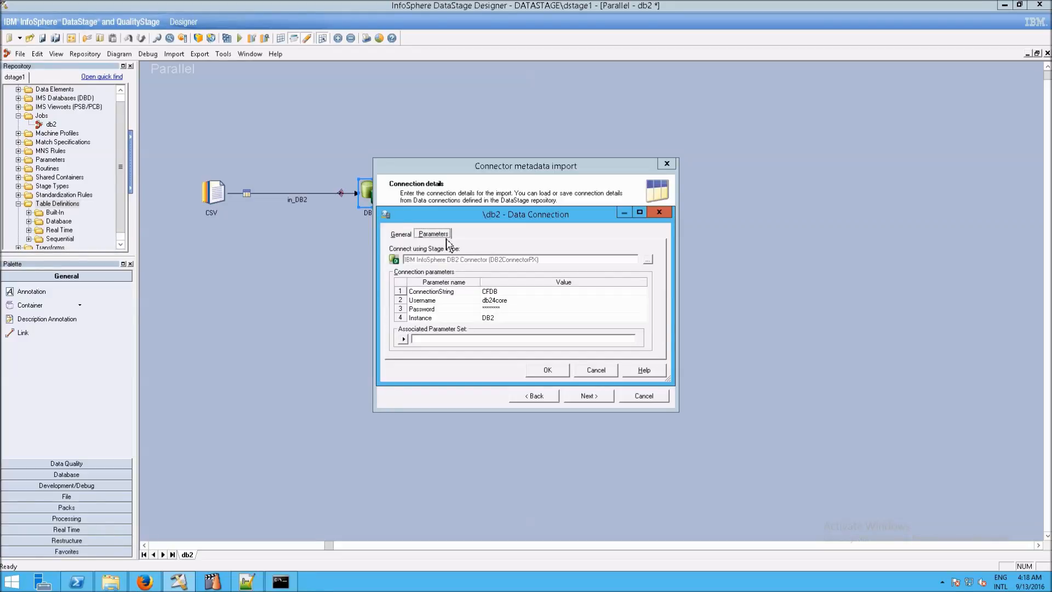
mouse_move(497, 291)
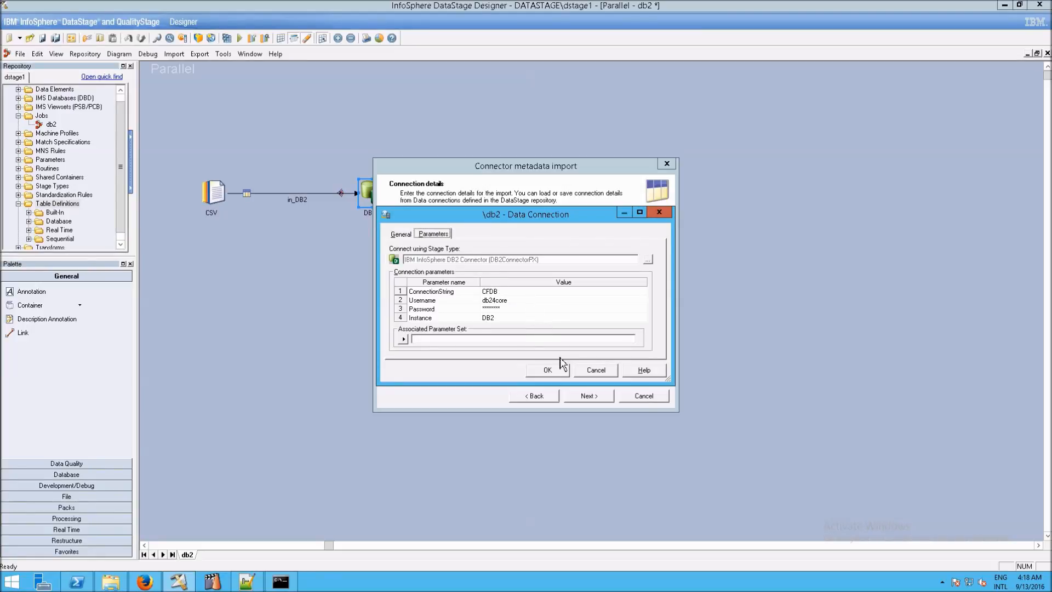
mouse_move(468, 350)
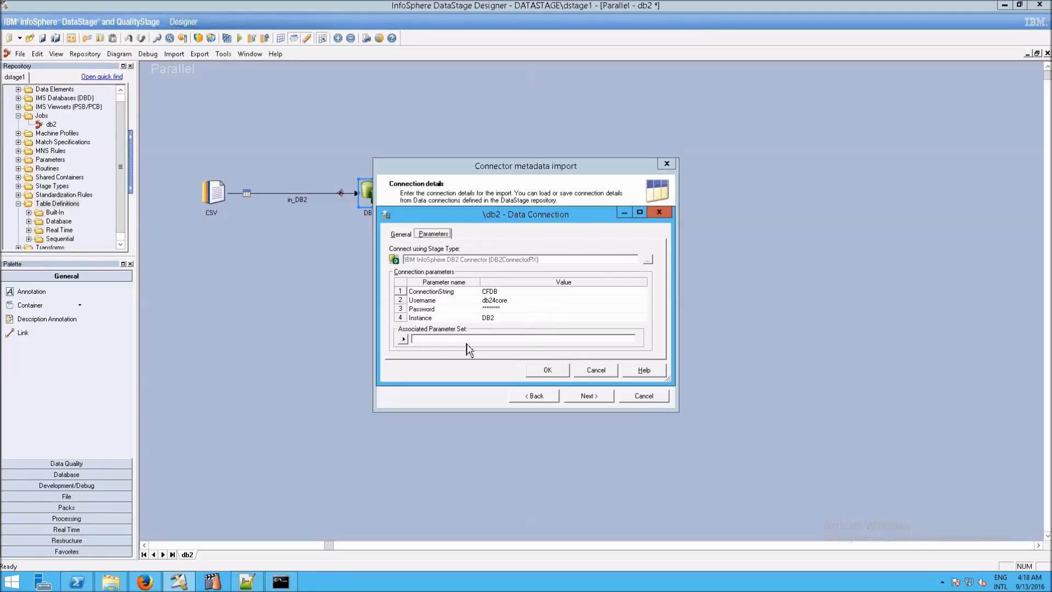
click(401, 338)
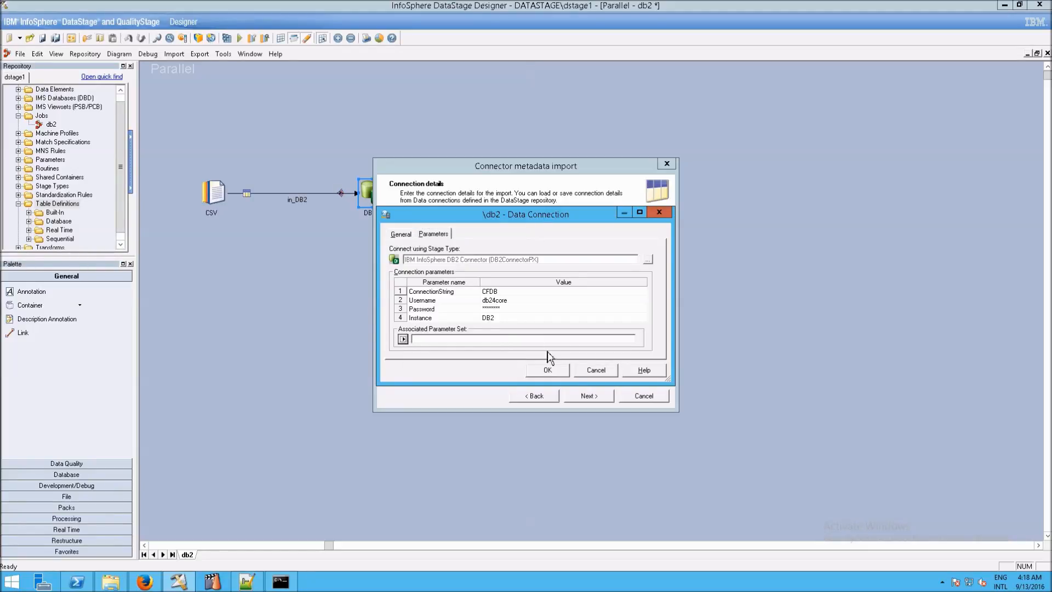
mouse_move(550, 377)
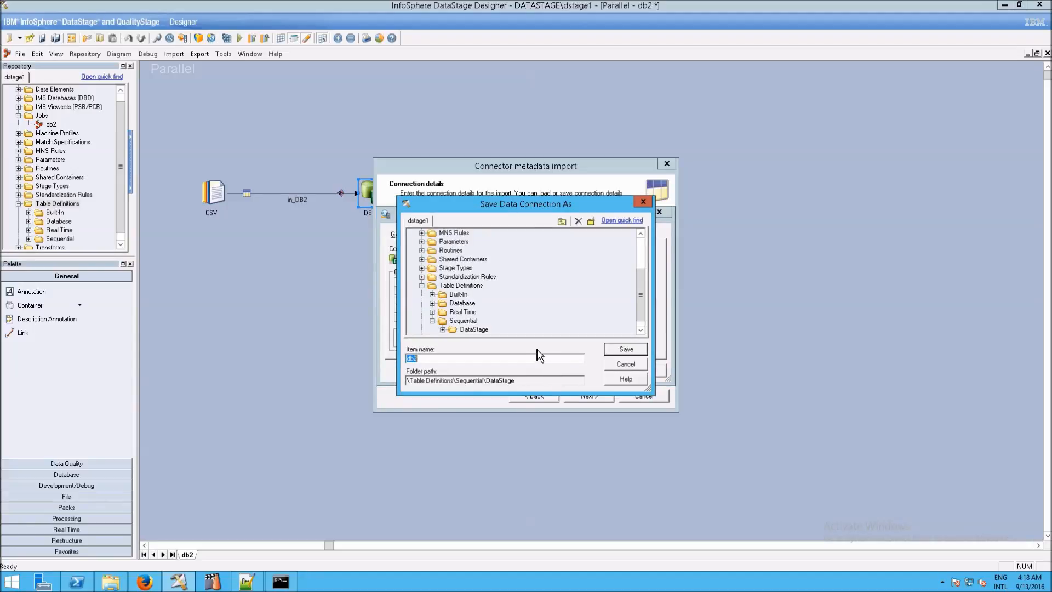
mouse_move(461, 310)
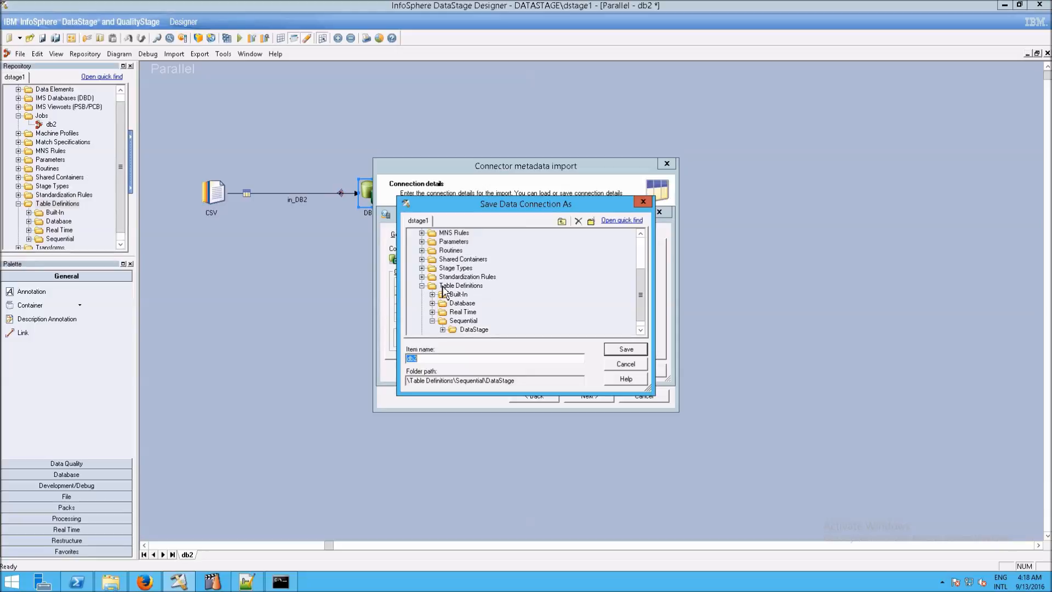
Save the db2 data connection into the Saved folder under Table Definitions.
click(461, 285)
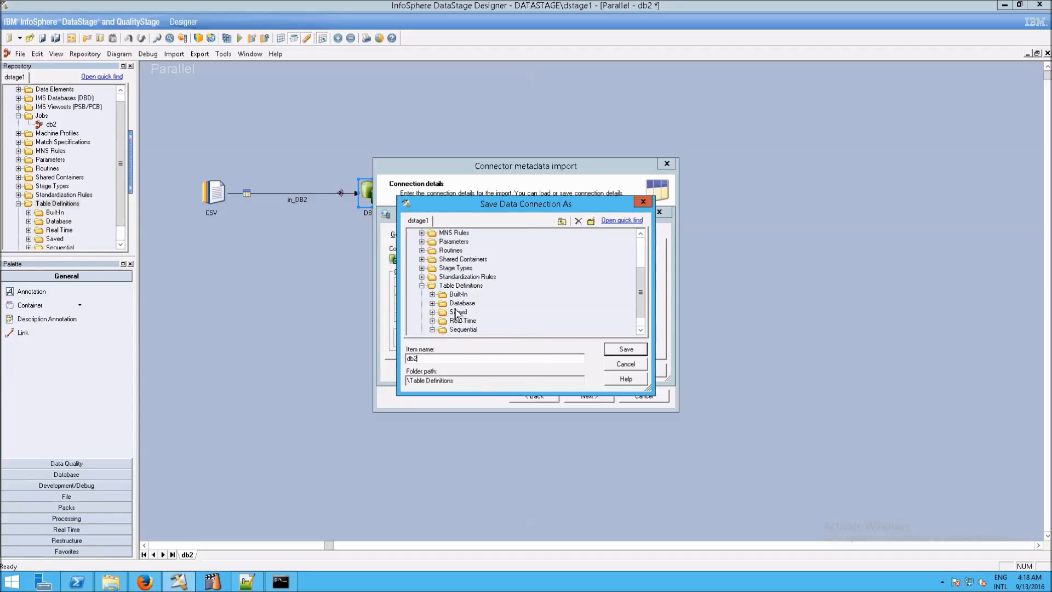
click(458, 311)
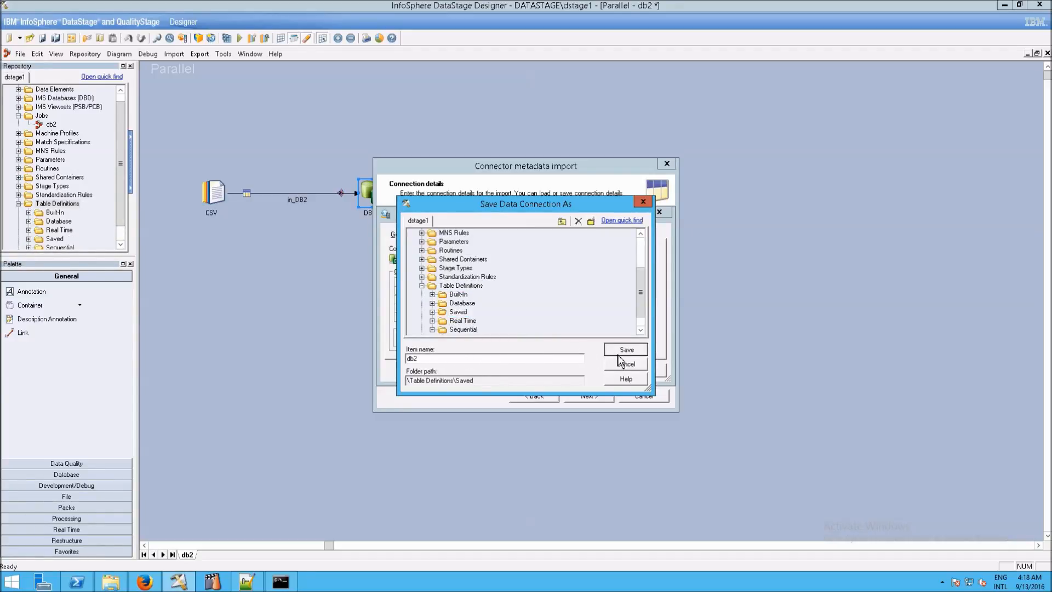
click(625, 350)
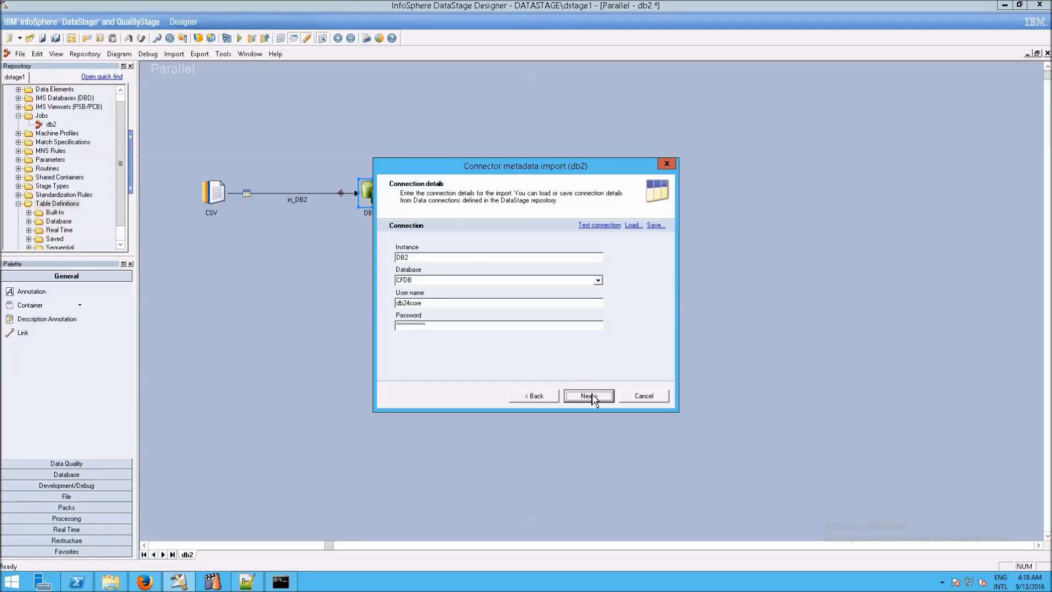
Advance past the connection page and the CFDB (DB2) data source location to Filter.
click(586, 395)
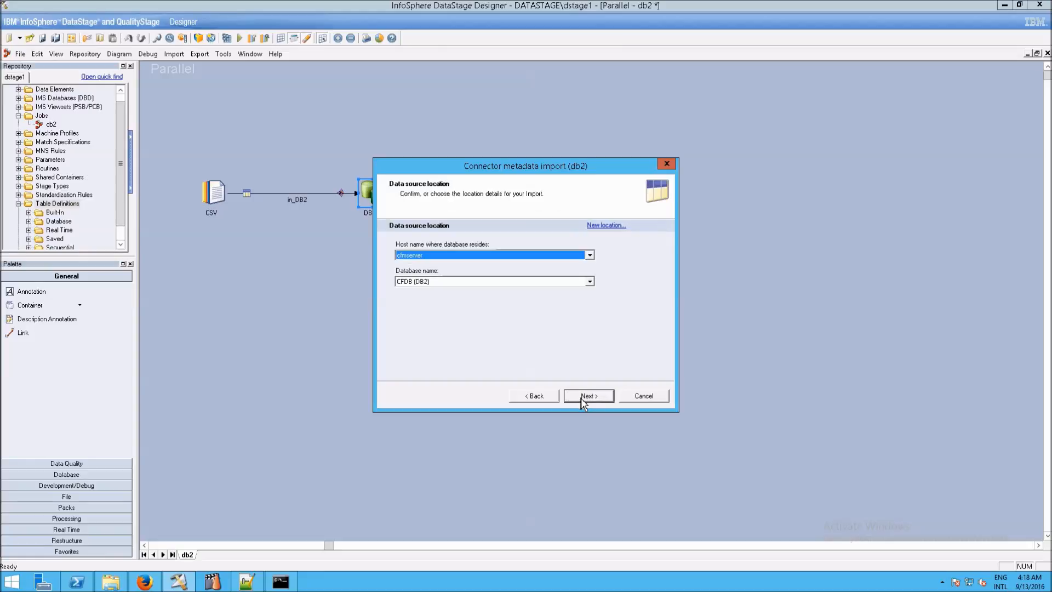
mouse_move(487, 296)
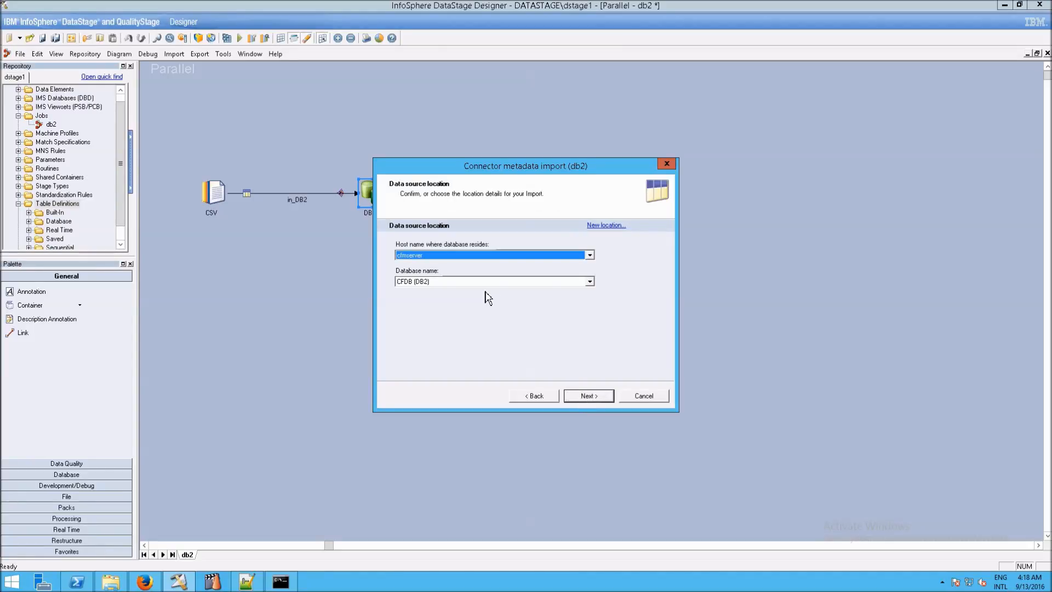
mouse_move(421, 266)
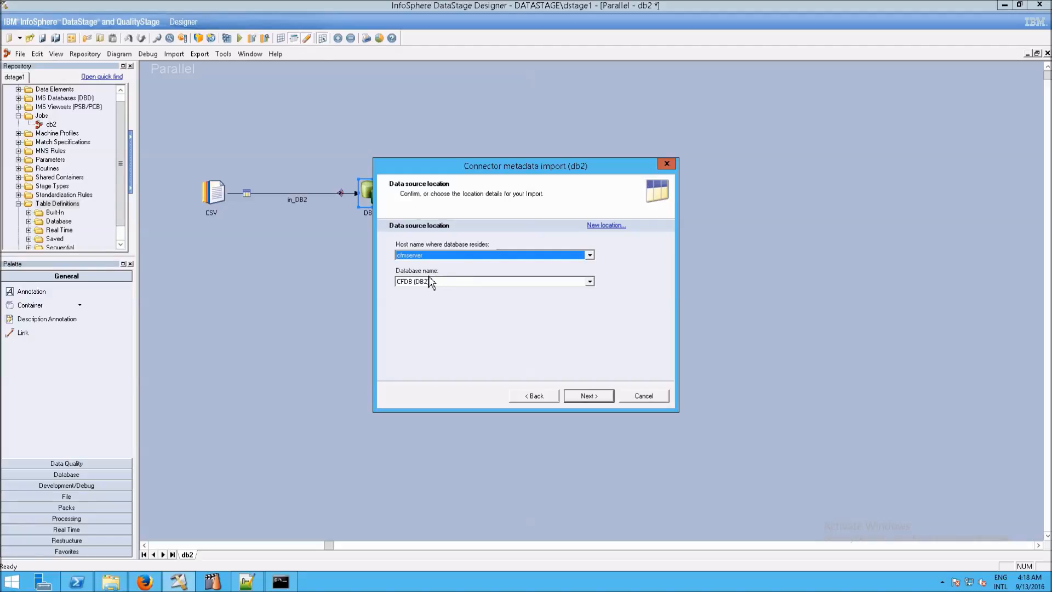
mouse_move(585, 361)
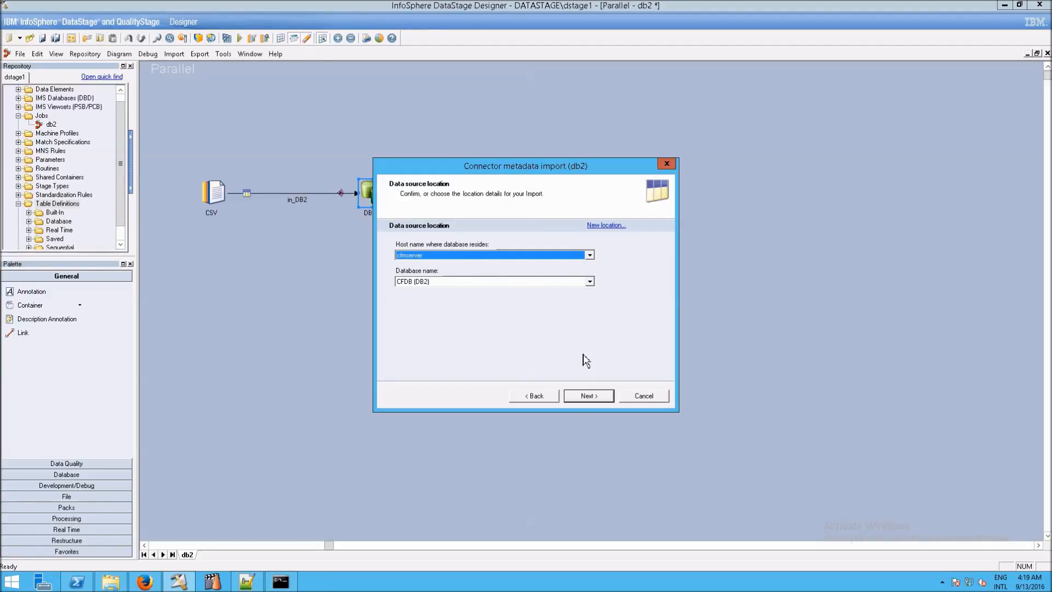
click(588, 395)
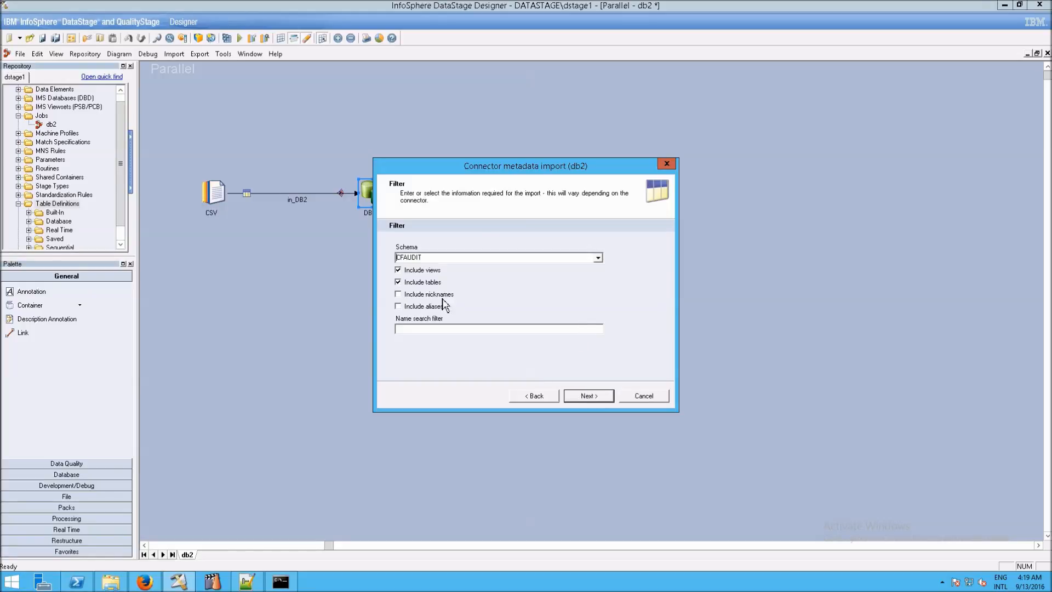
mouse_move(442, 281)
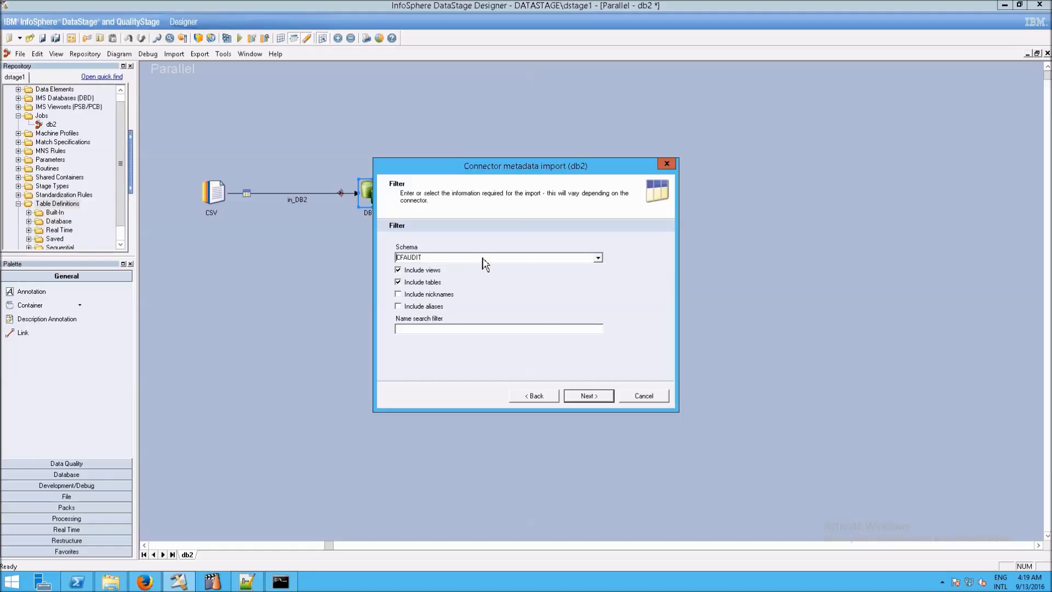
Filter the import to schema CFFACT with views and tables, nicknames left unchecked.
click(596, 257)
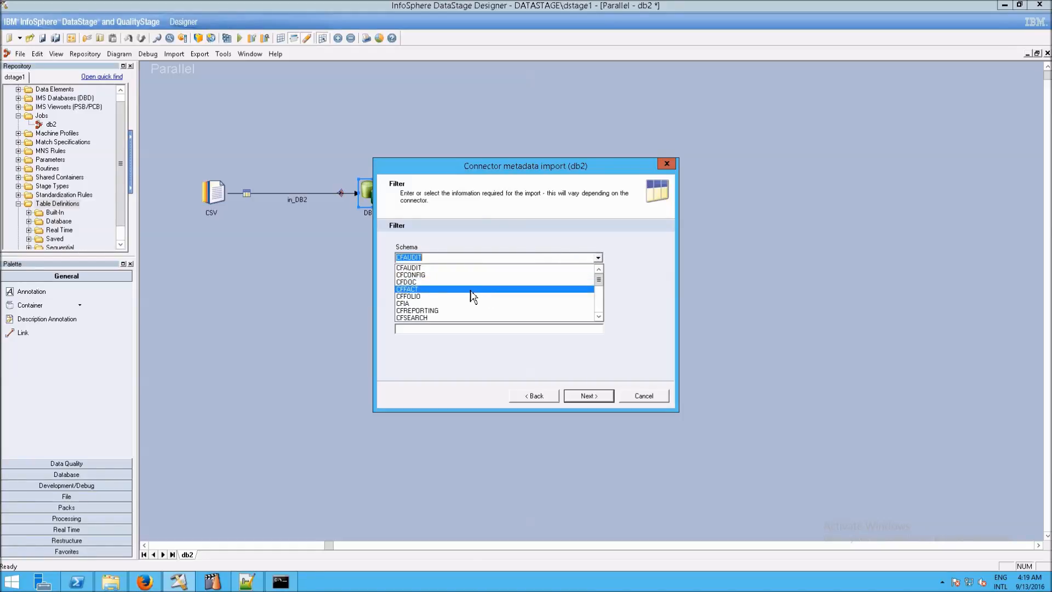
click(407, 289)
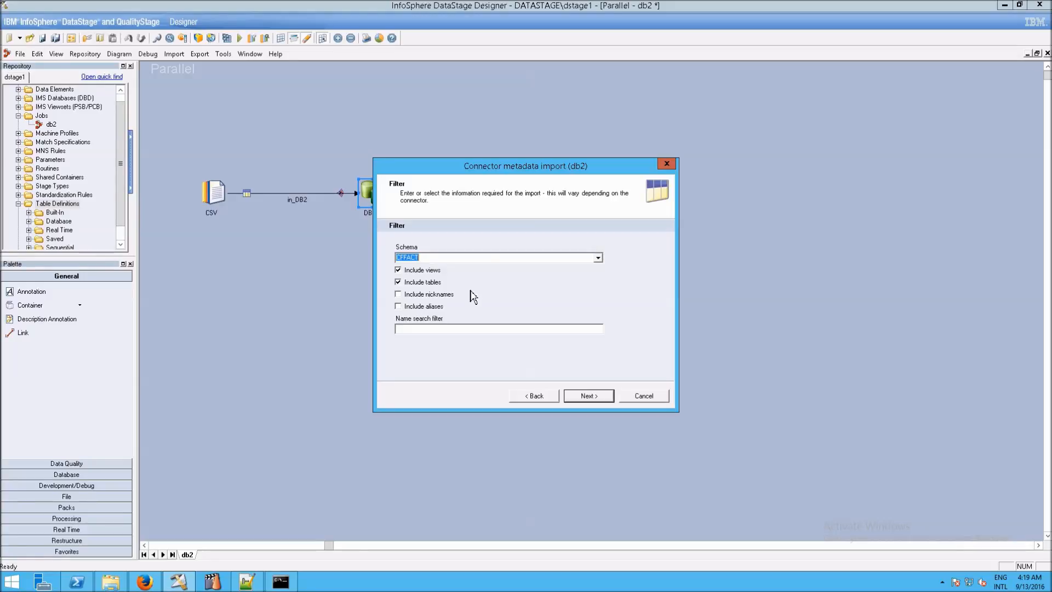
mouse_move(589, 256)
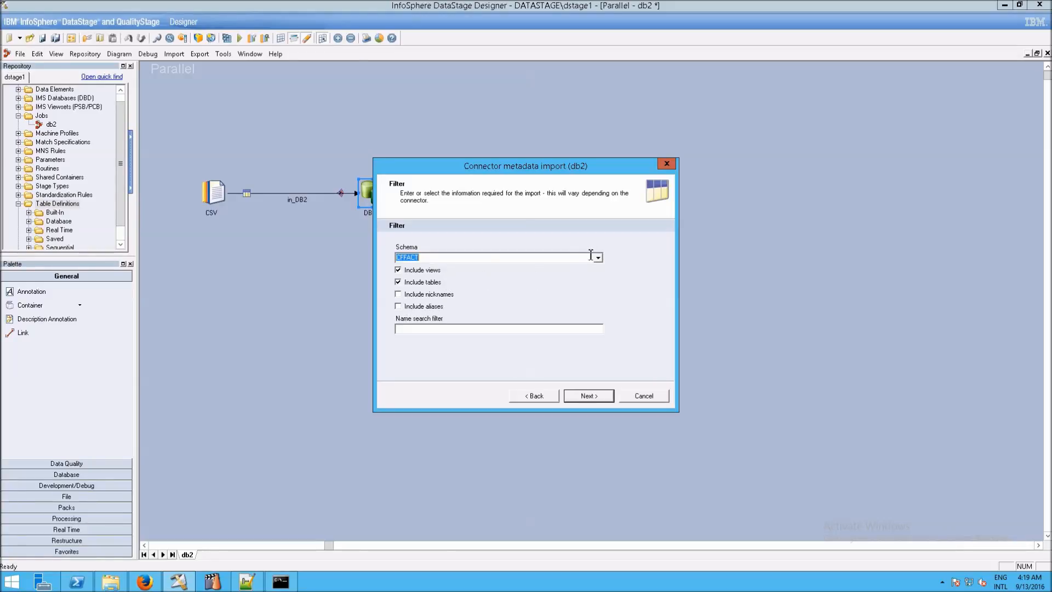
click(595, 256)
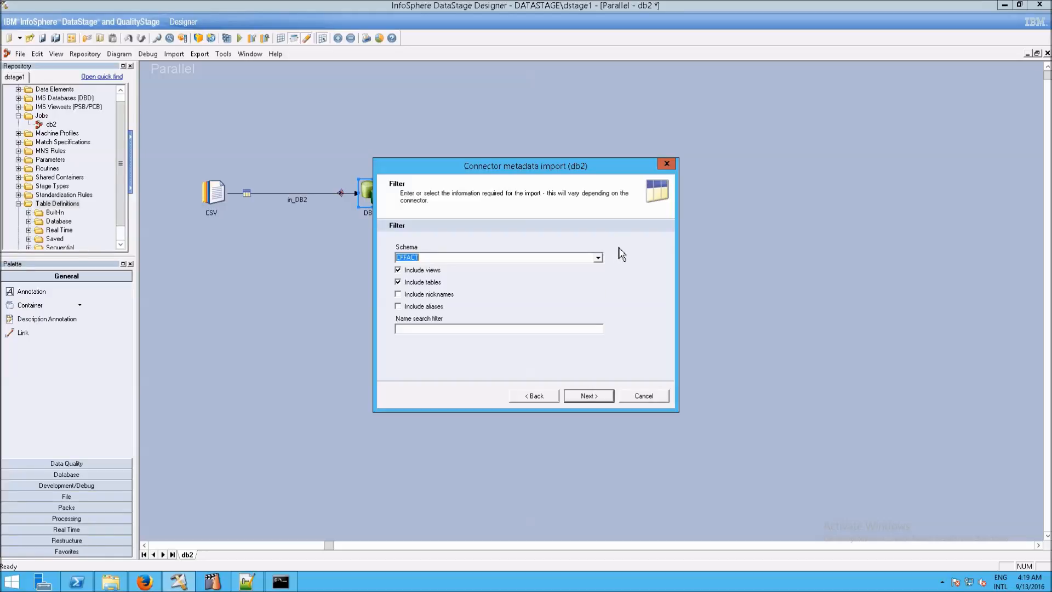
click(398, 293)
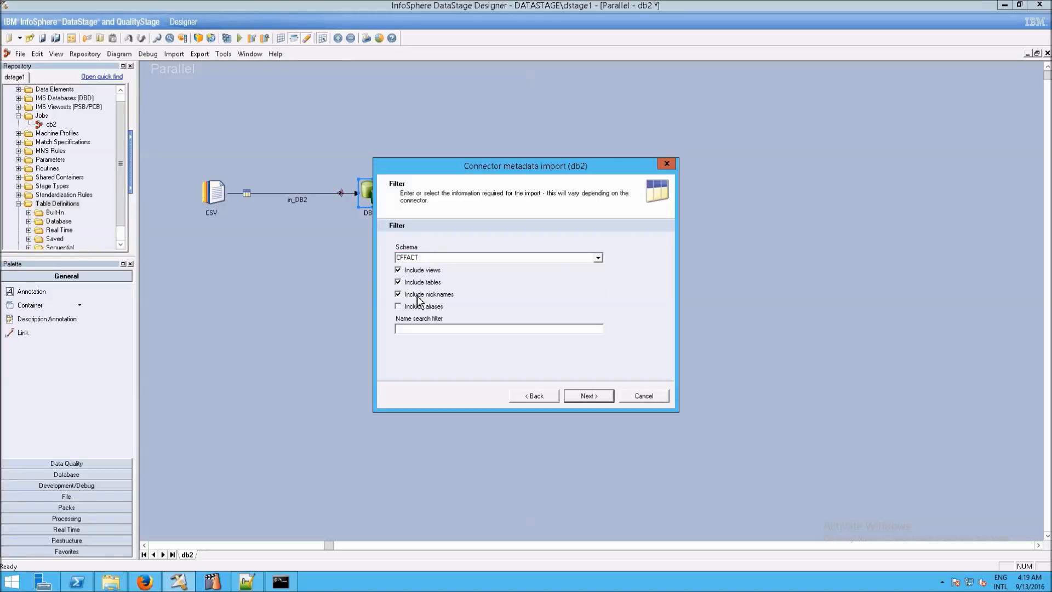
click(397, 294)
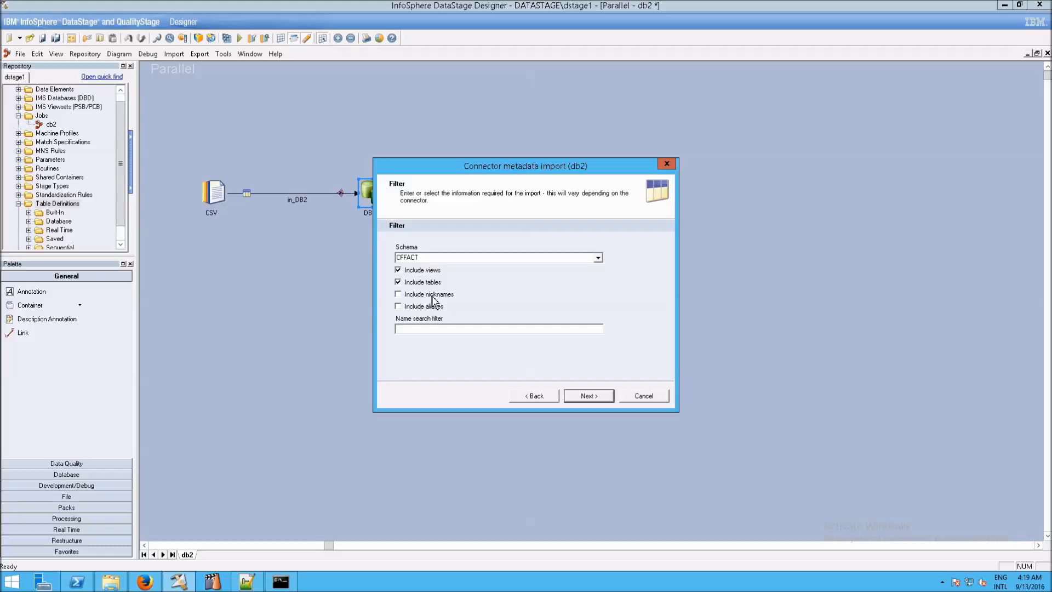
mouse_move(512, 323)
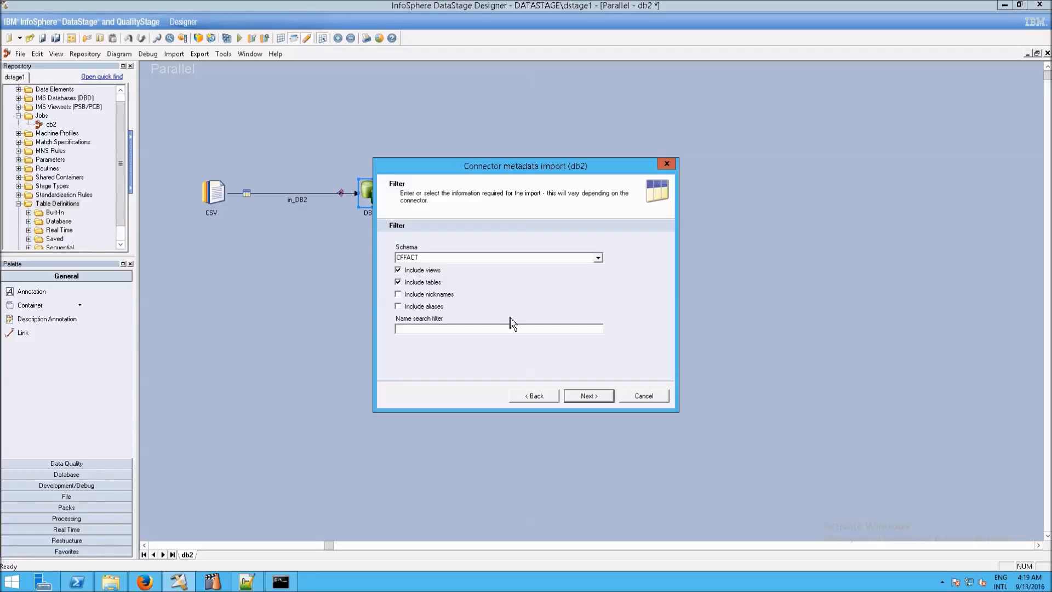
mouse_move(589, 395)
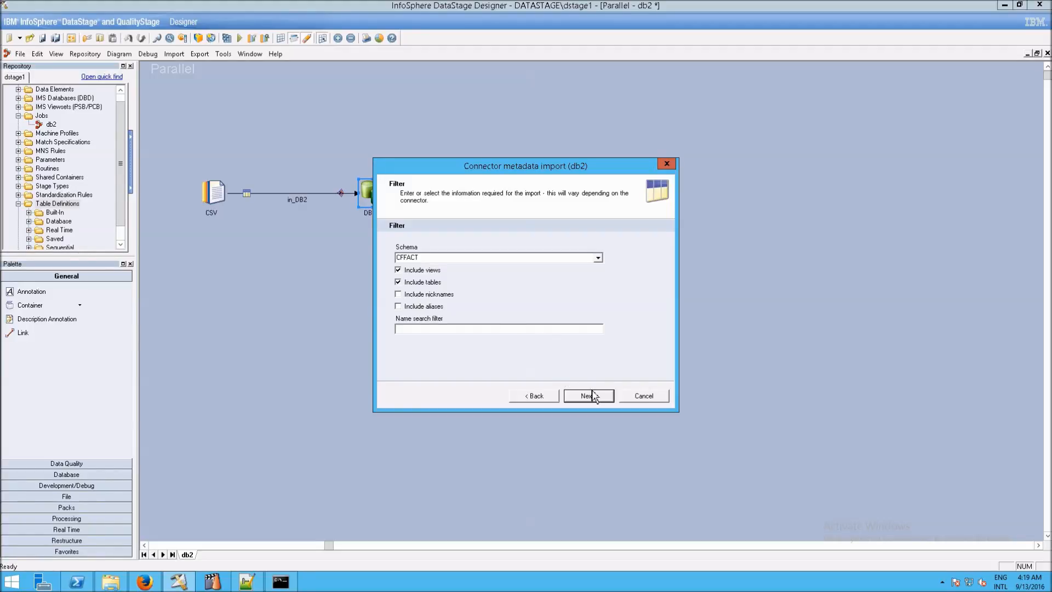
On the Selection page, select all CFFACT tables and views for import.
click(587, 395)
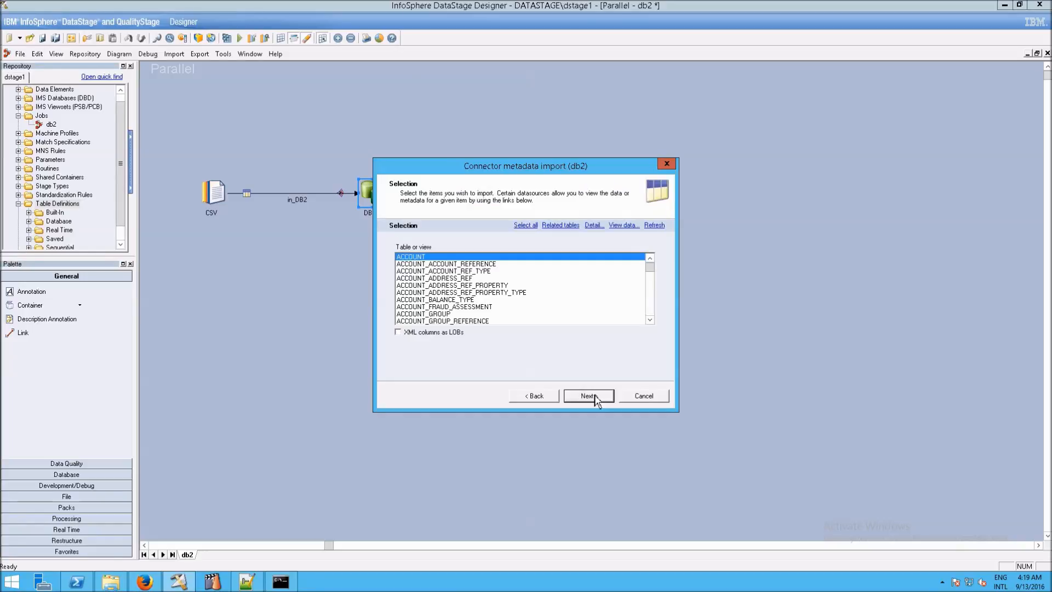
mouse_move(586, 349)
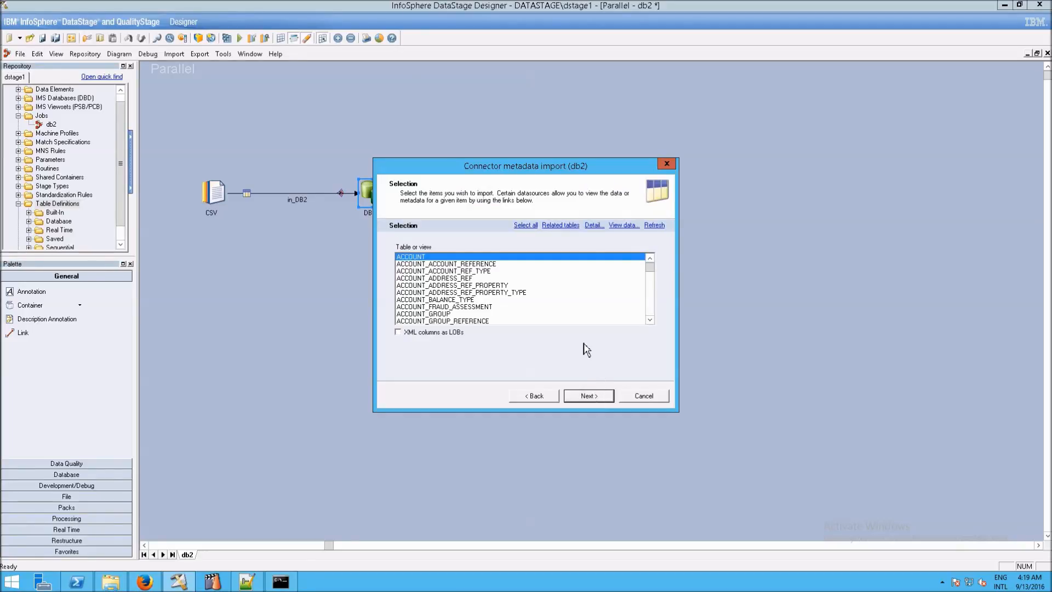
mouse_move(652, 279)
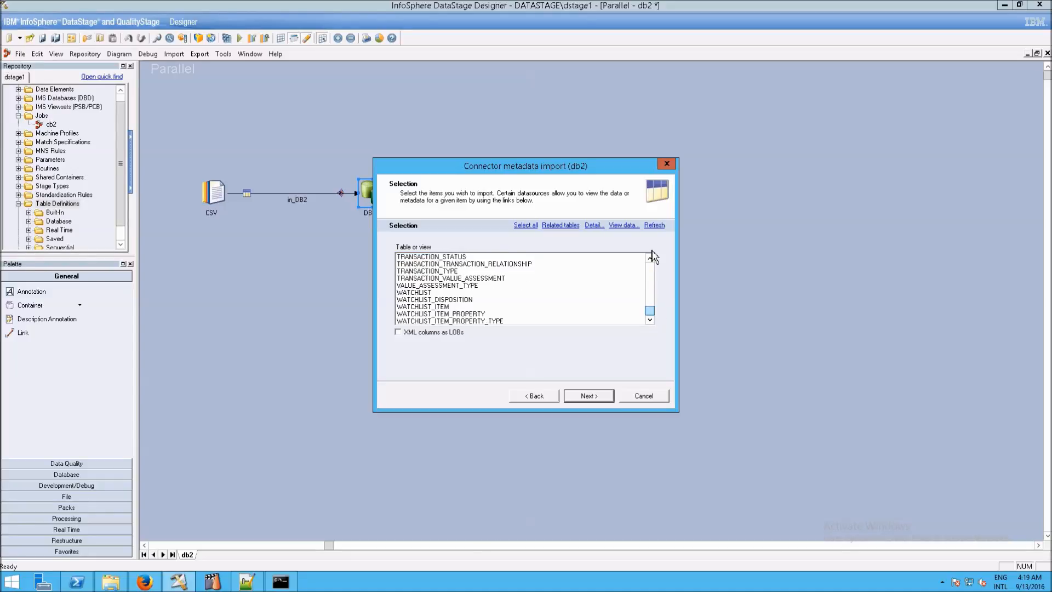
click(526, 224)
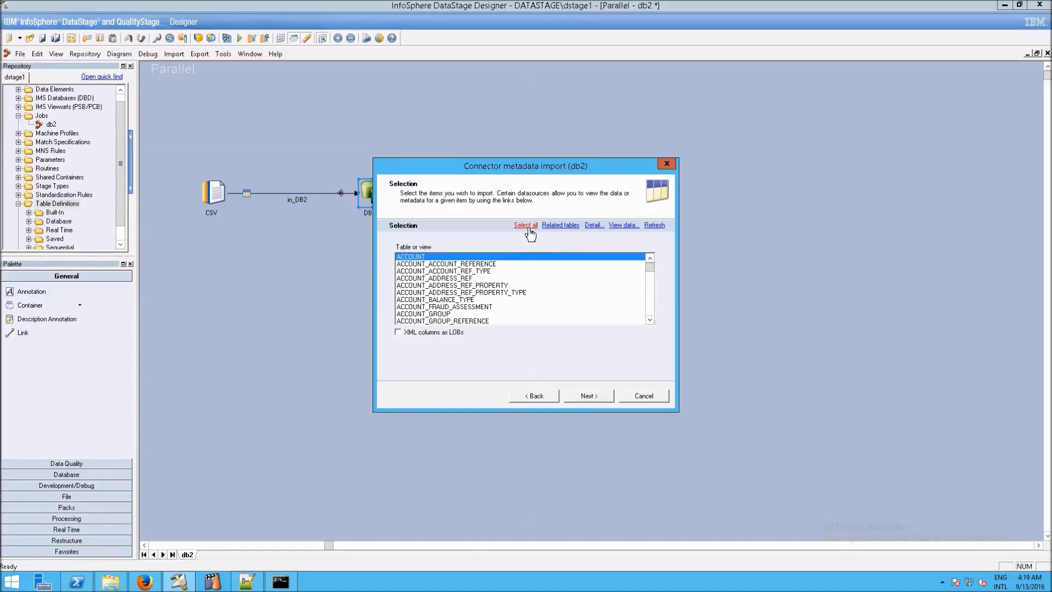
click(525, 225)
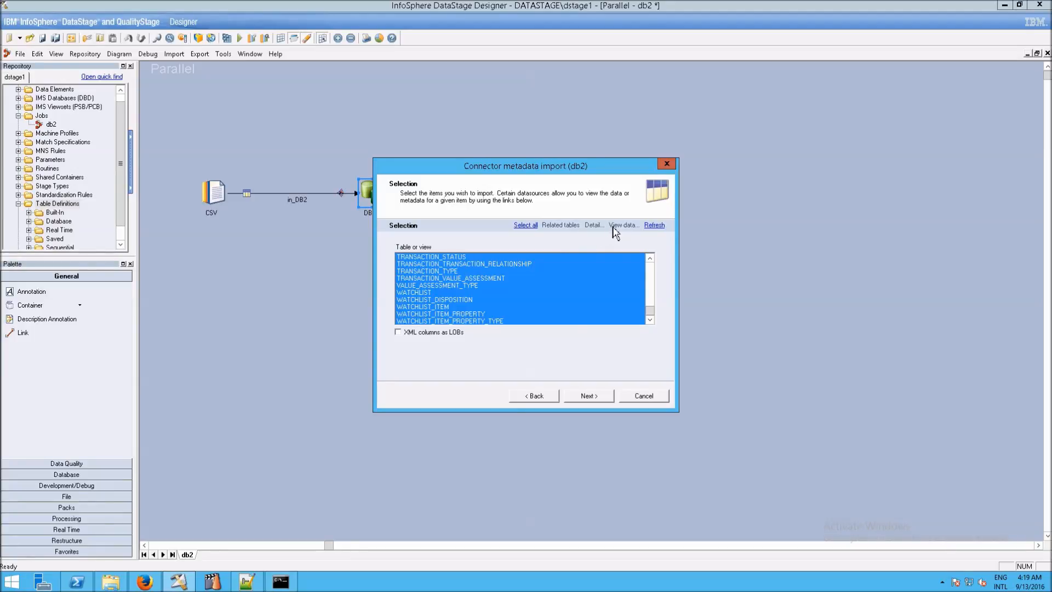
mouse_move(520, 297)
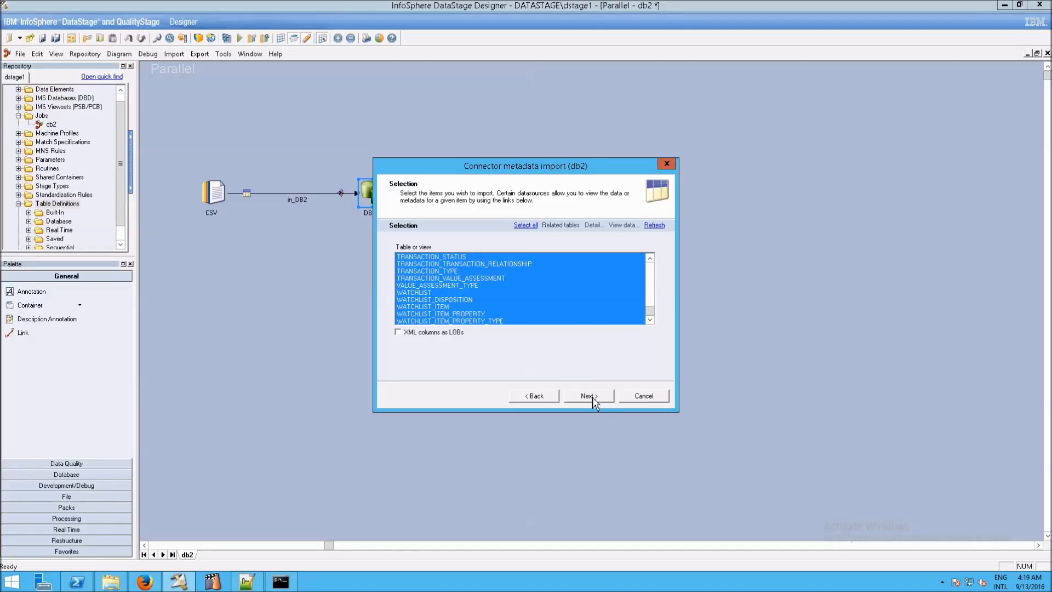
Confirm the CFFACT items, start the import, and target Table Definitions > Database.
click(586, 396)
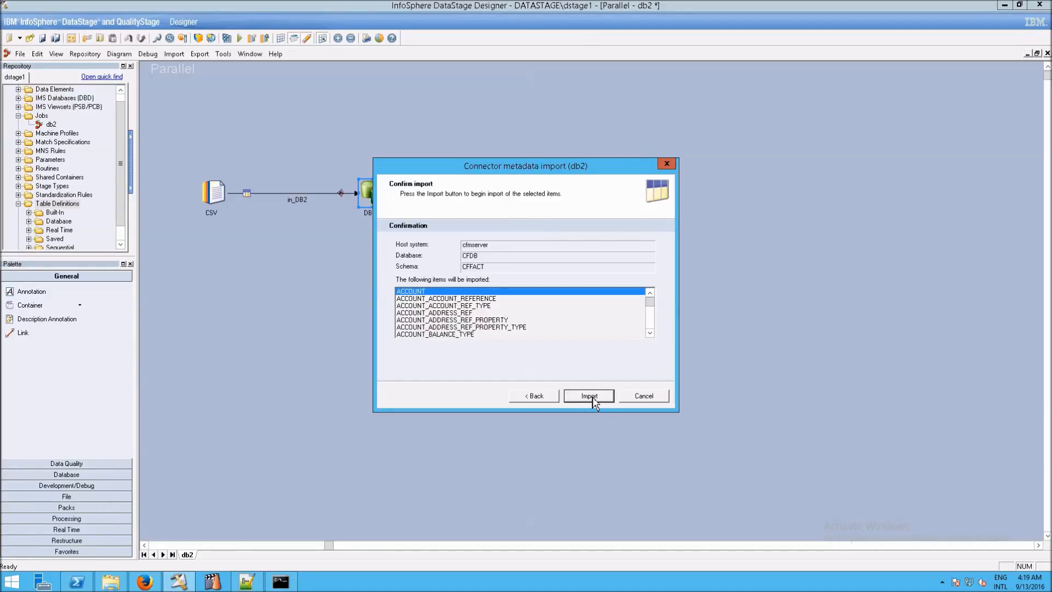
mouse_move(557, 344)
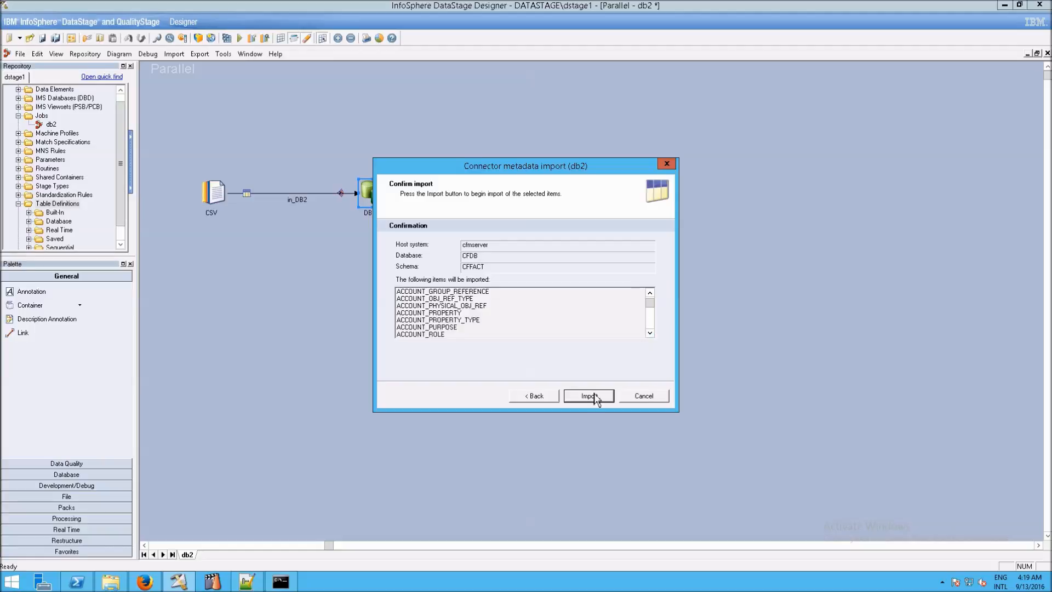
click(588, 395)
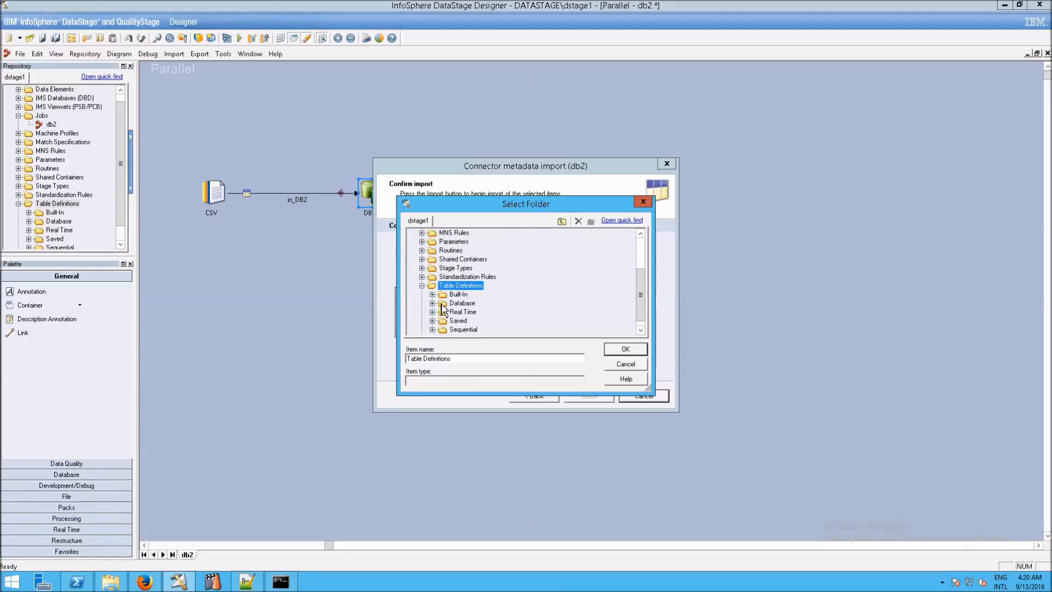
click(461, 302)
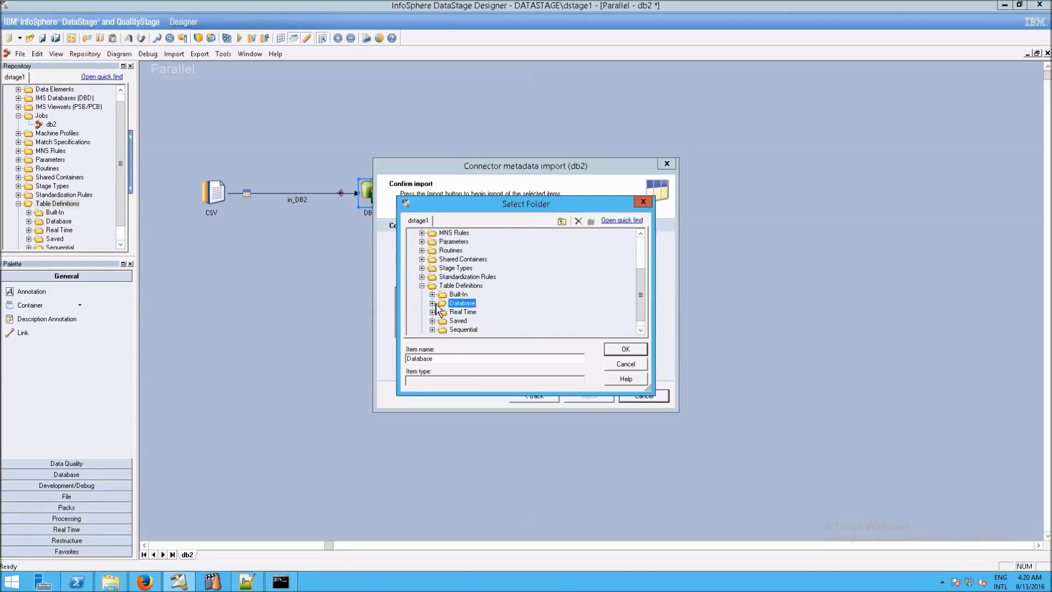
mouse_move(434, 308)
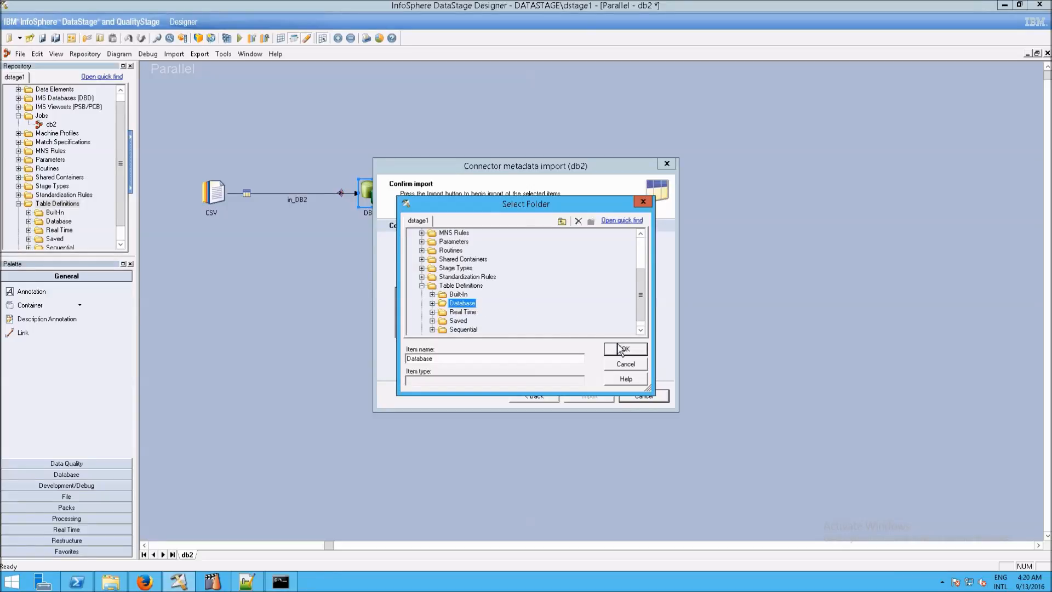
click(623, 349)
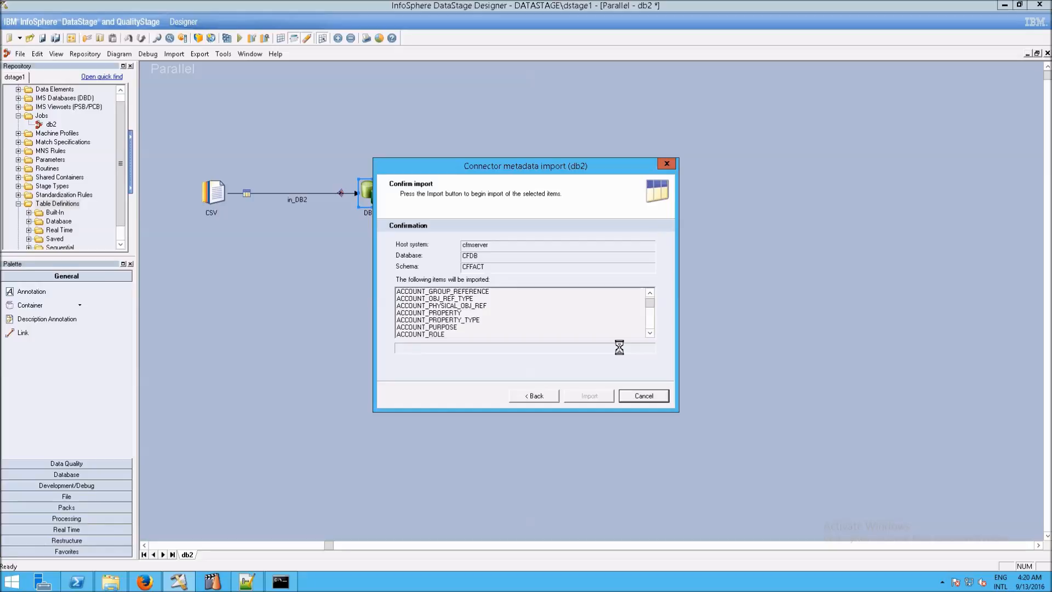
Acknowledge the UnauthorizedAccessException: Administrator lacks the Common Metadata Administrator role.
click(588, 395)
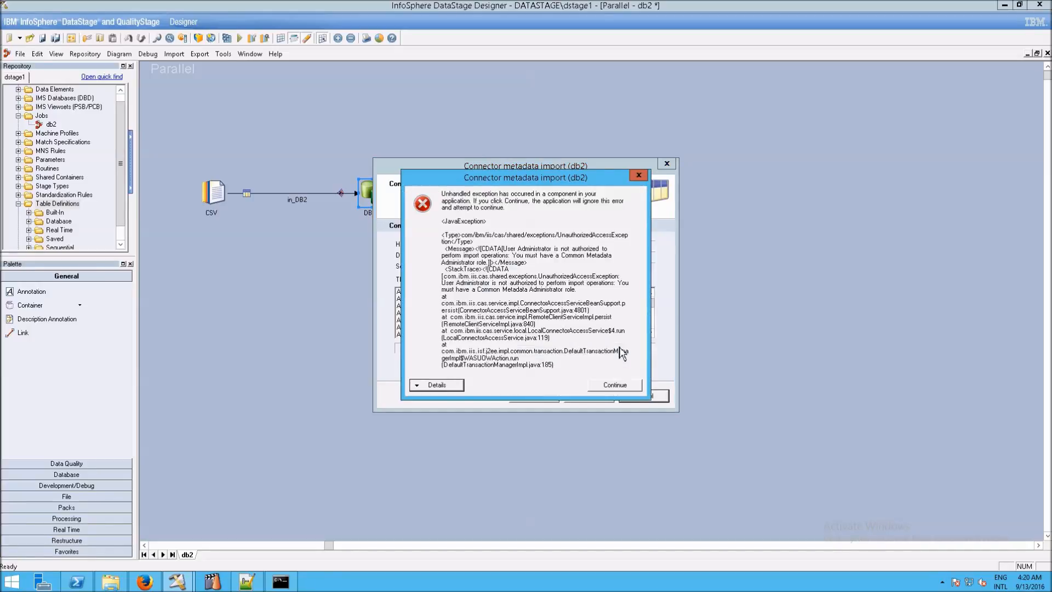
mouse_move(455, 190)
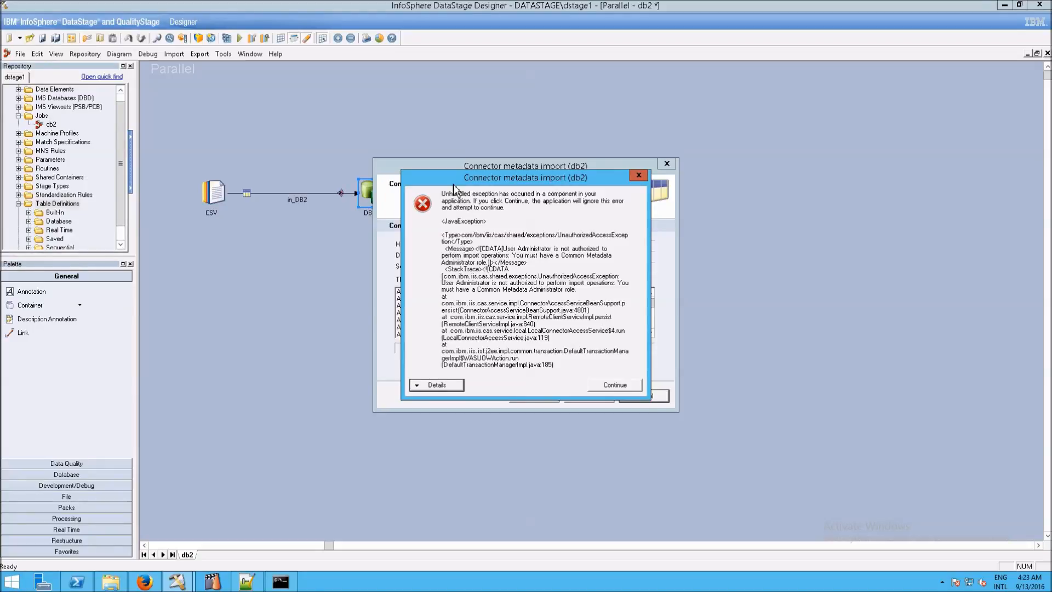
mouse_move(482, 205)
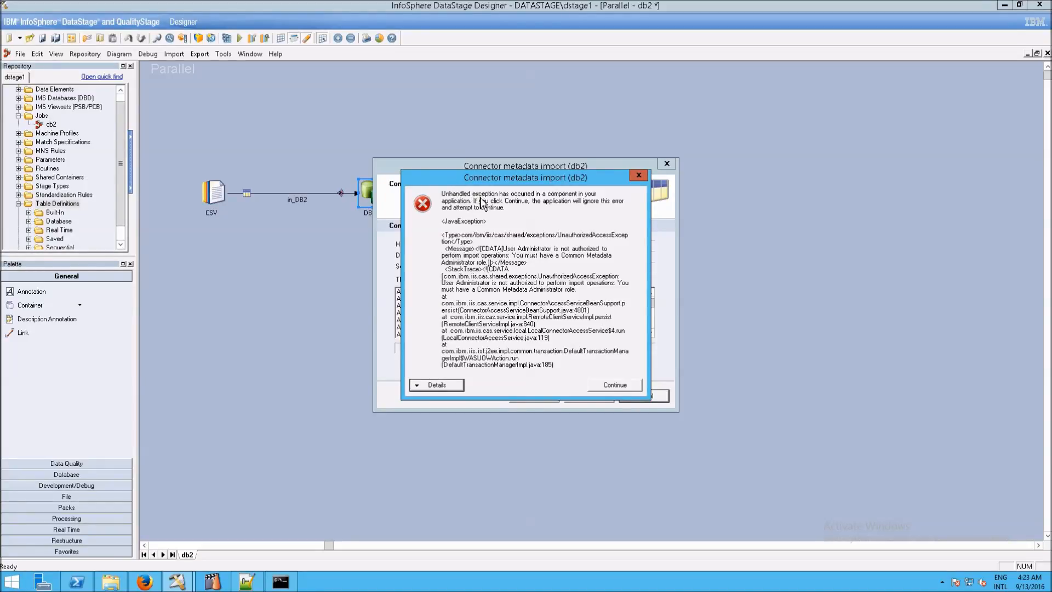
mouse_move(484, 220)
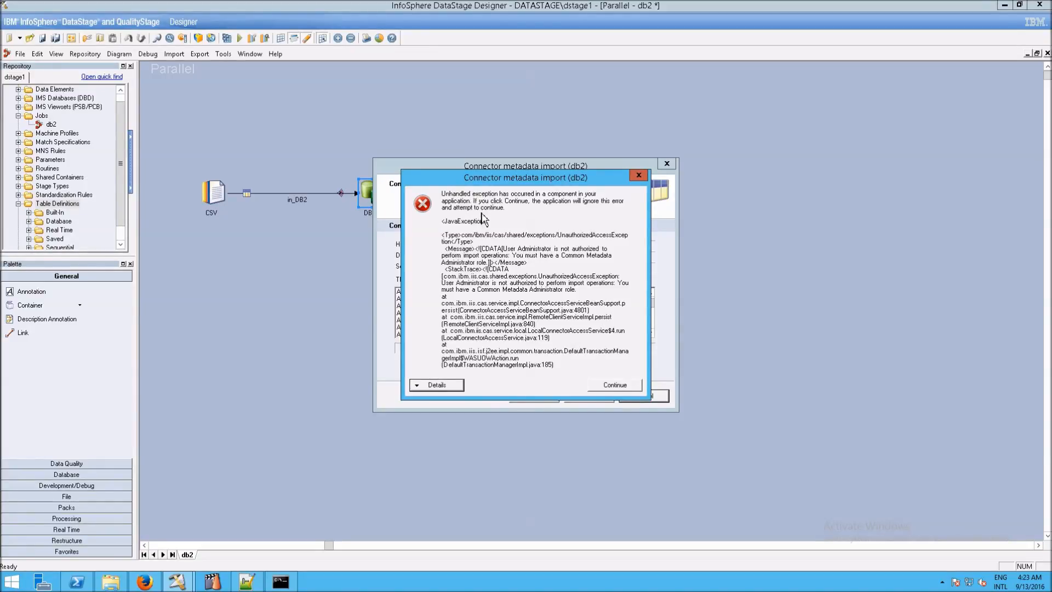
mouse_move(528, 206)
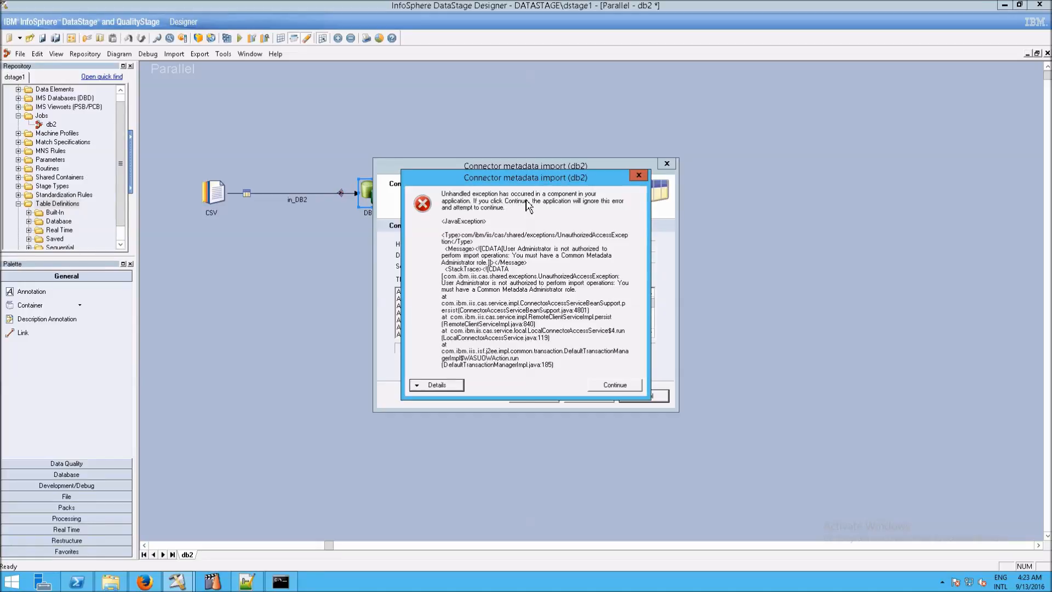
mouse_move(502, 230)
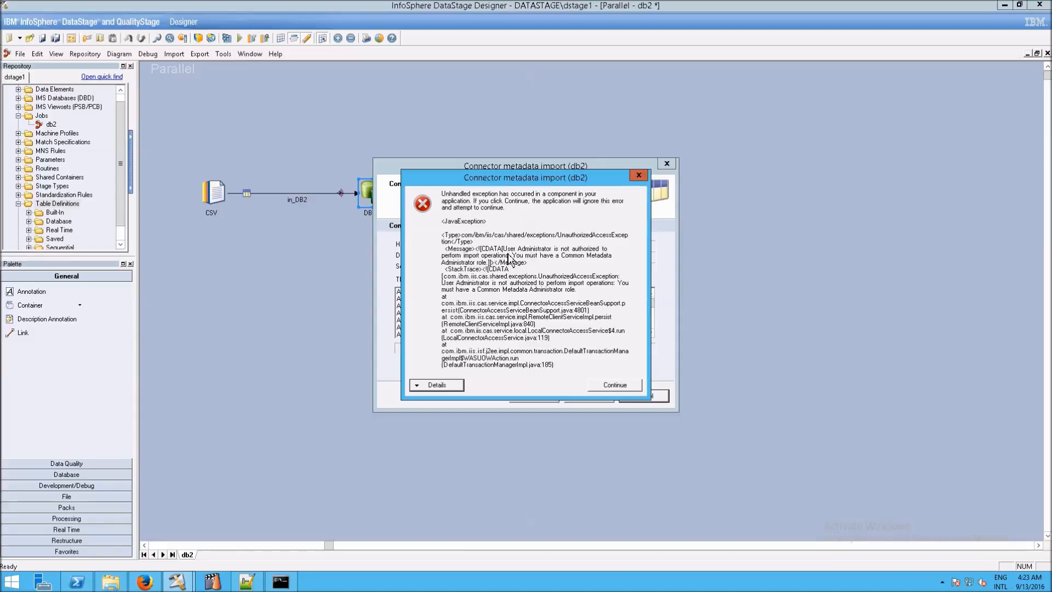
mouse_move(484, 257)
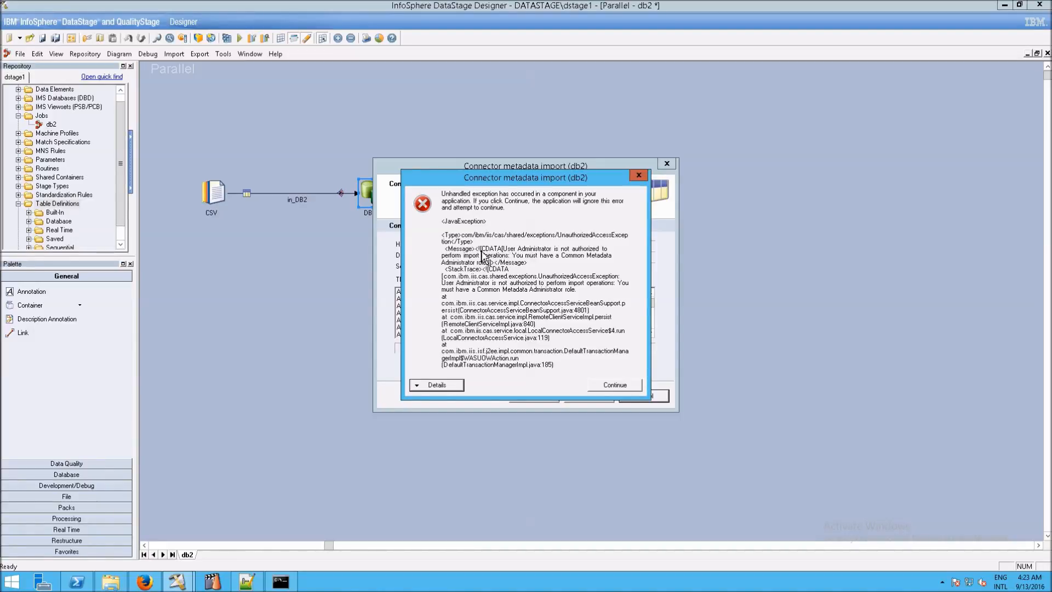
mouse_move(511, 260)
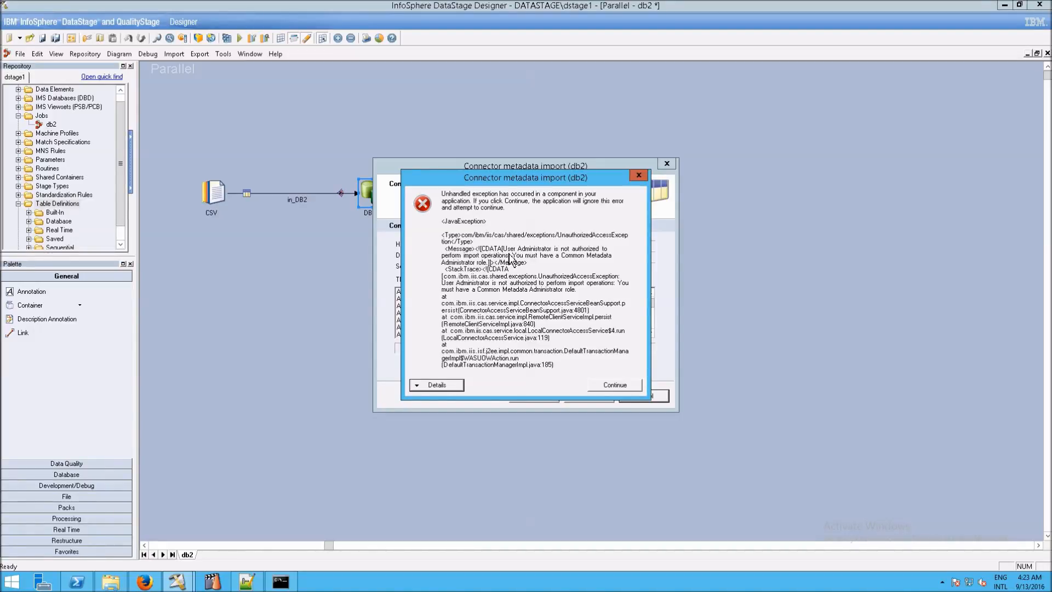
mouse_move(517, 240)
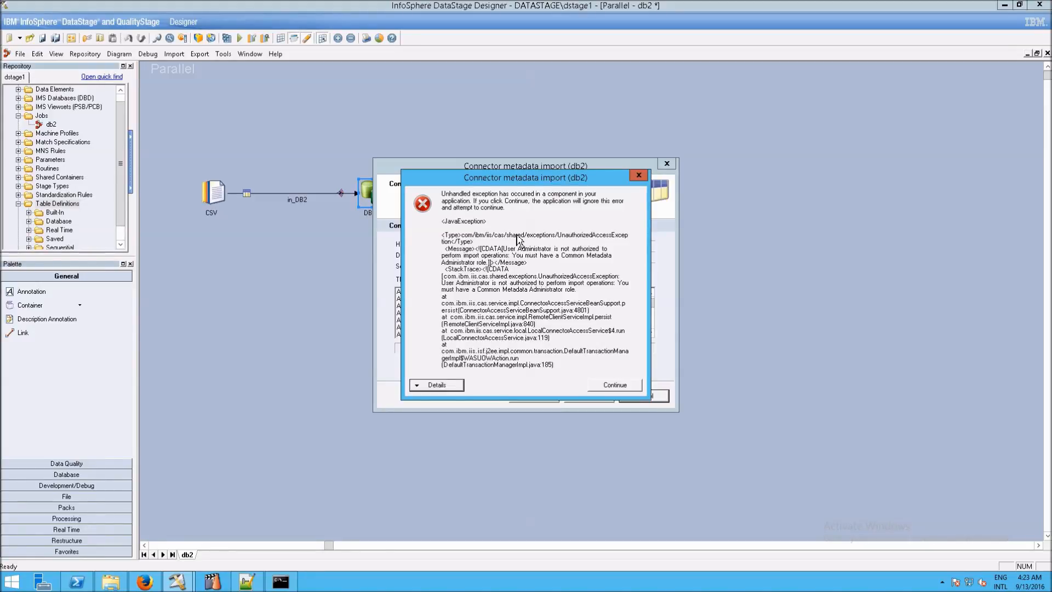
mouse_move(587, 262)
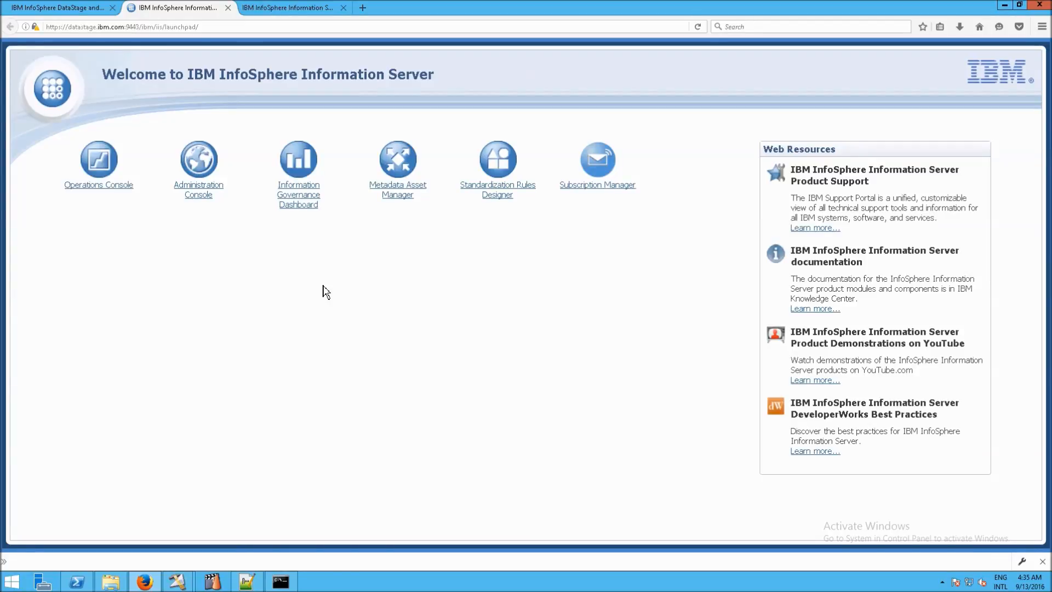
mouse_move(291, 289)
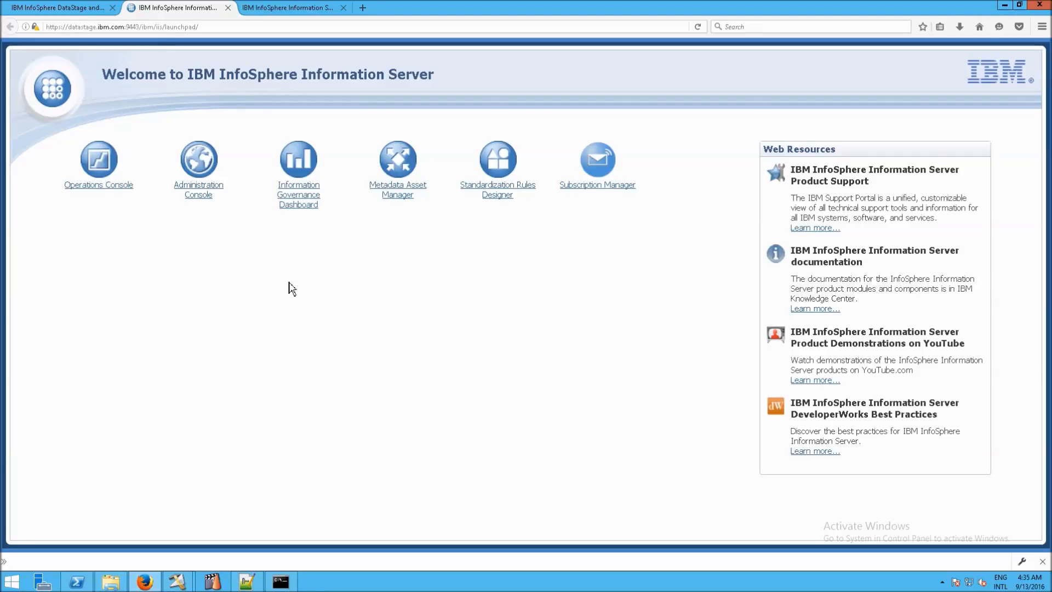
mouse_move(179, 138)
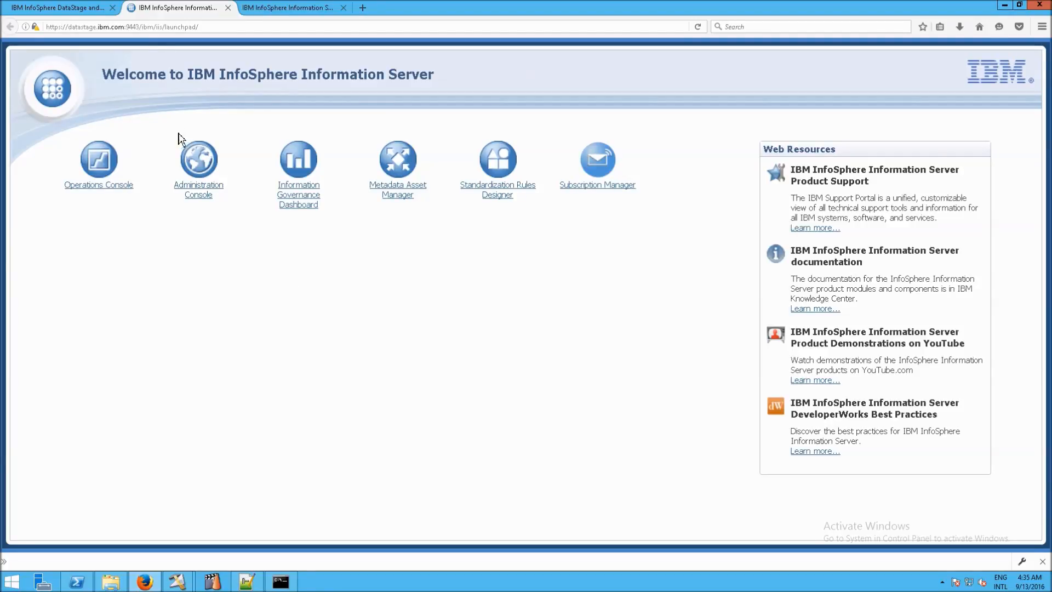
mouse_move(170, 100)
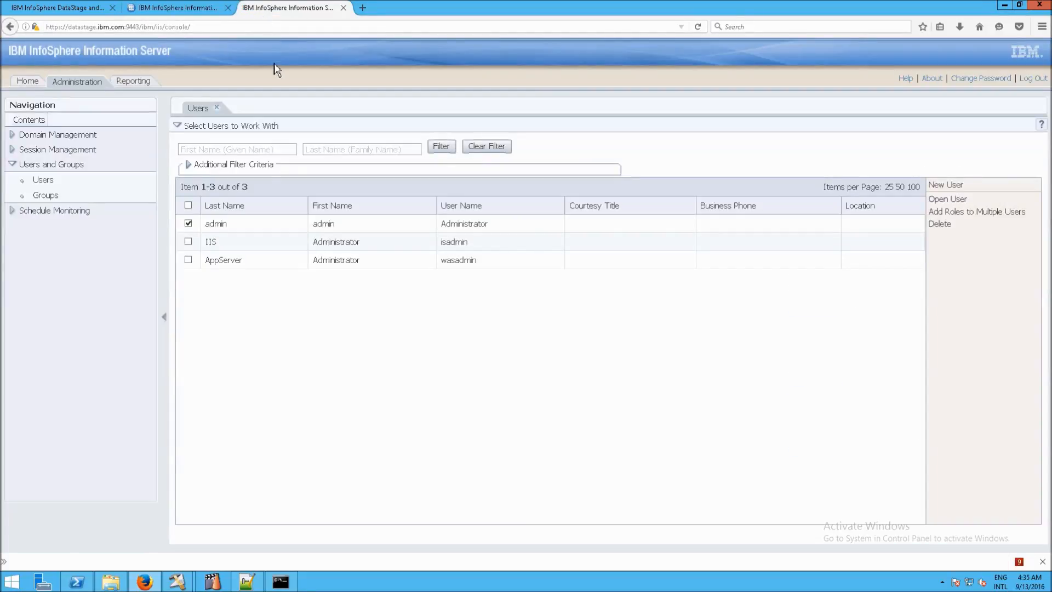
Give admin the Common Metadata Administrator, Importer and User roles and save.
click(216, 223)
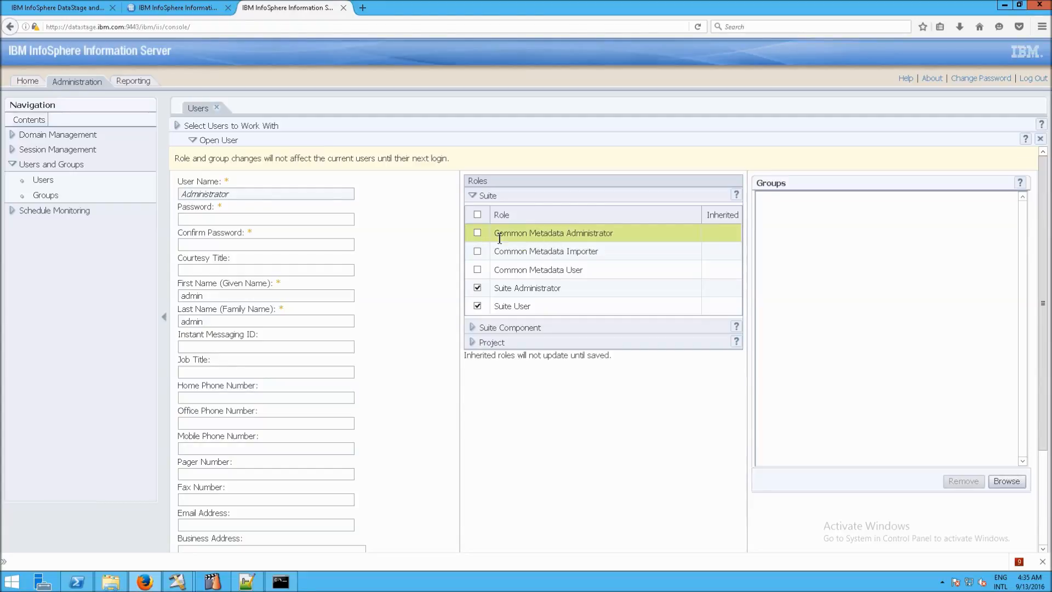
mouse_move(558, 232)
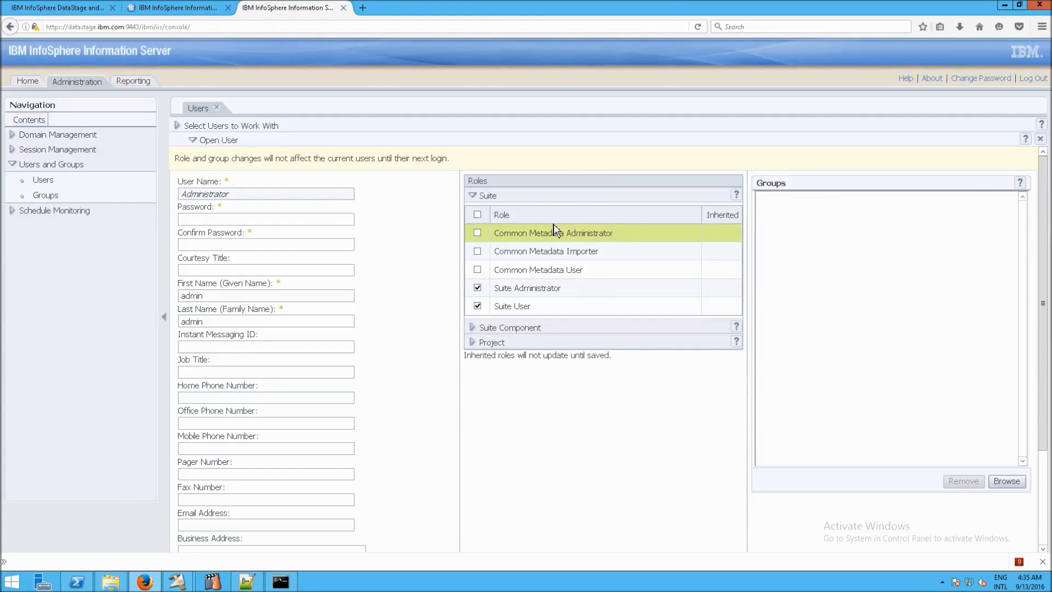
click(477, 233)
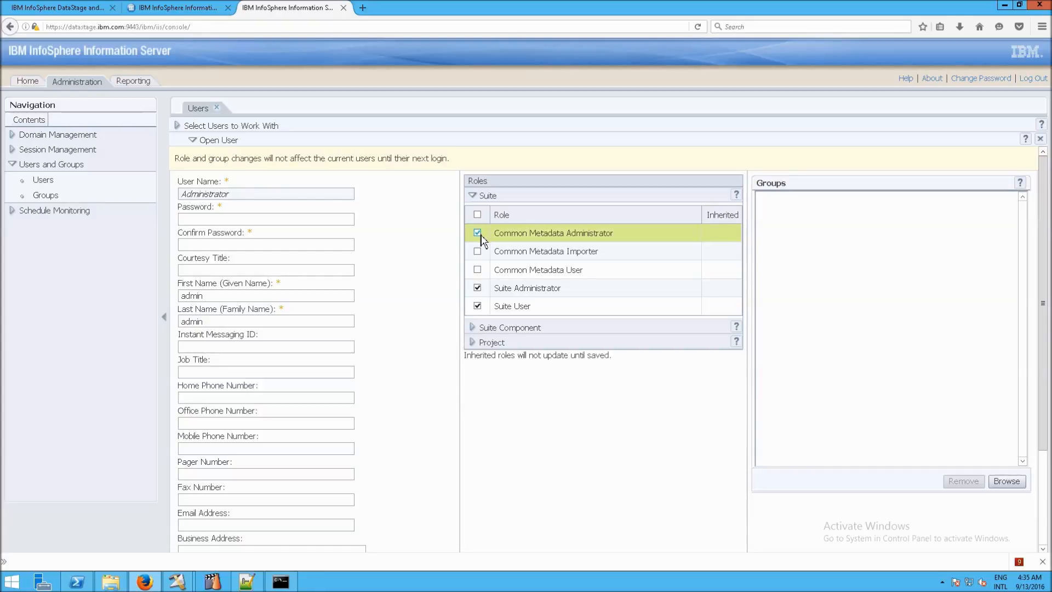
click(477, 233)
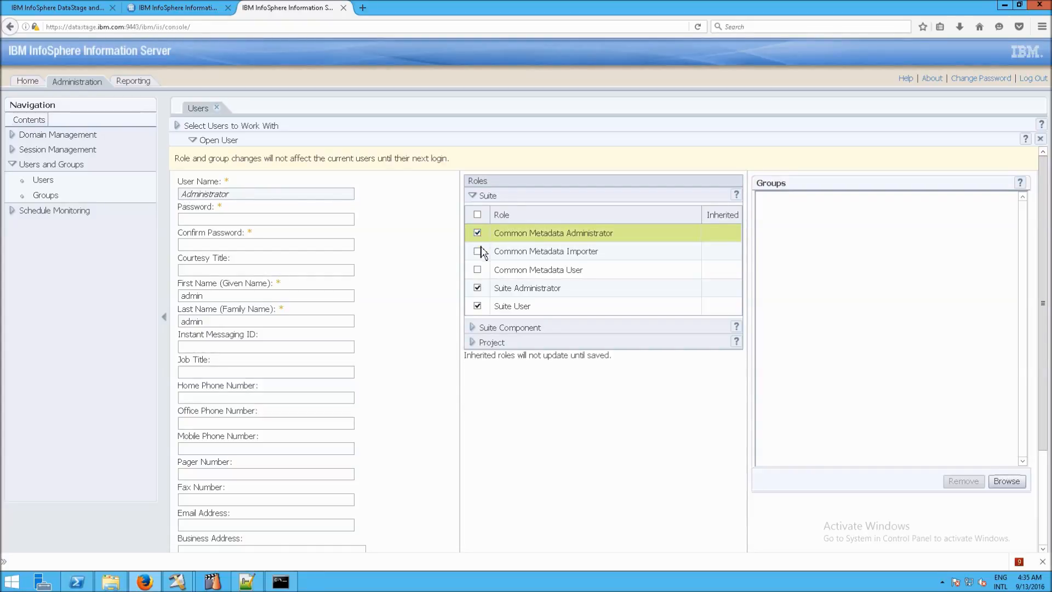
click(476, 251)
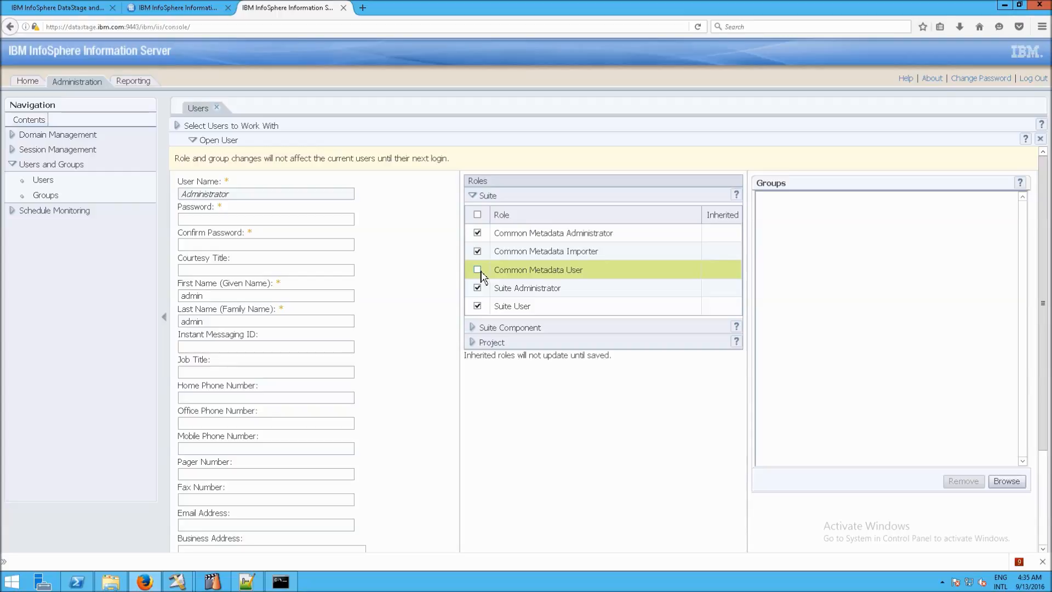
click(477, 269)
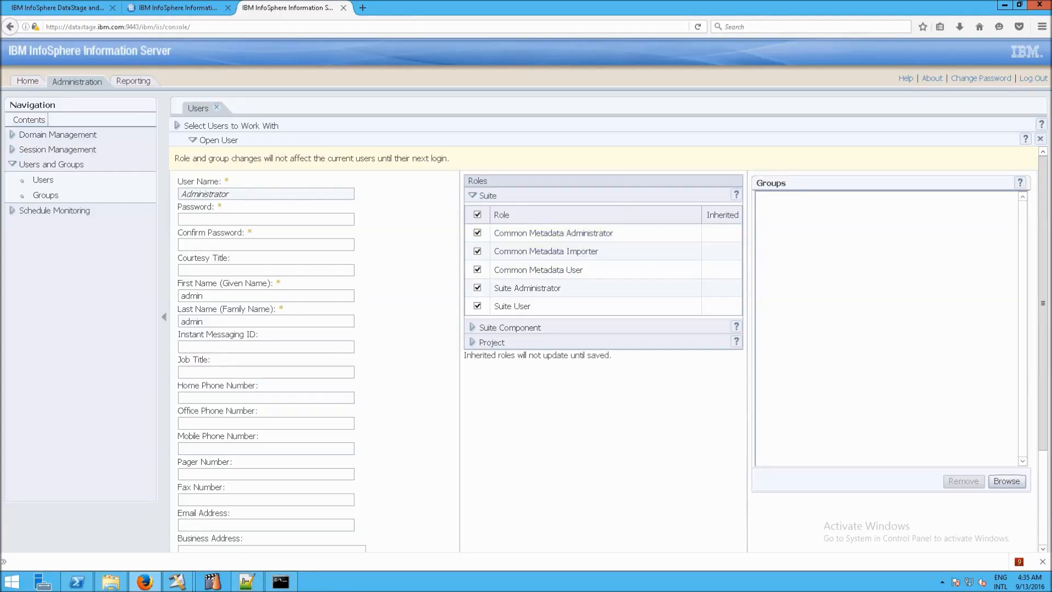
scroll(down, 3)
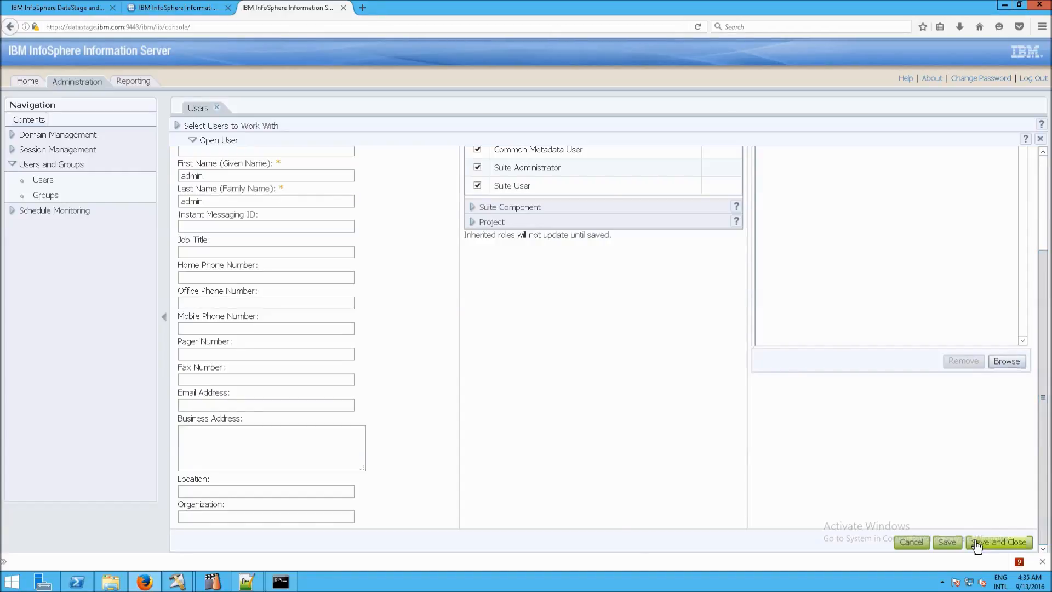
click(998, 541)
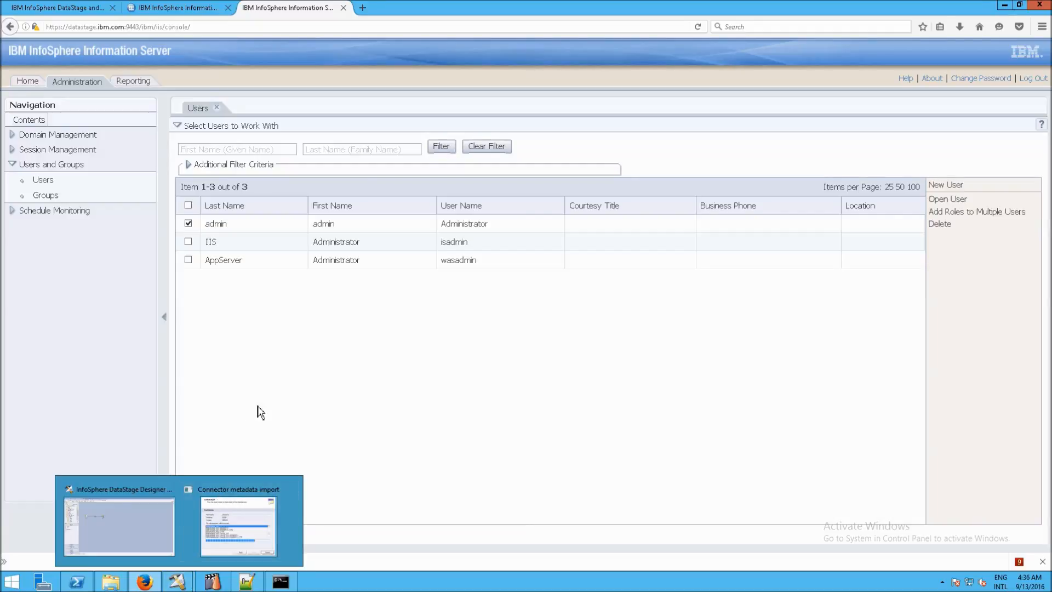
mouse_move(318, 296)
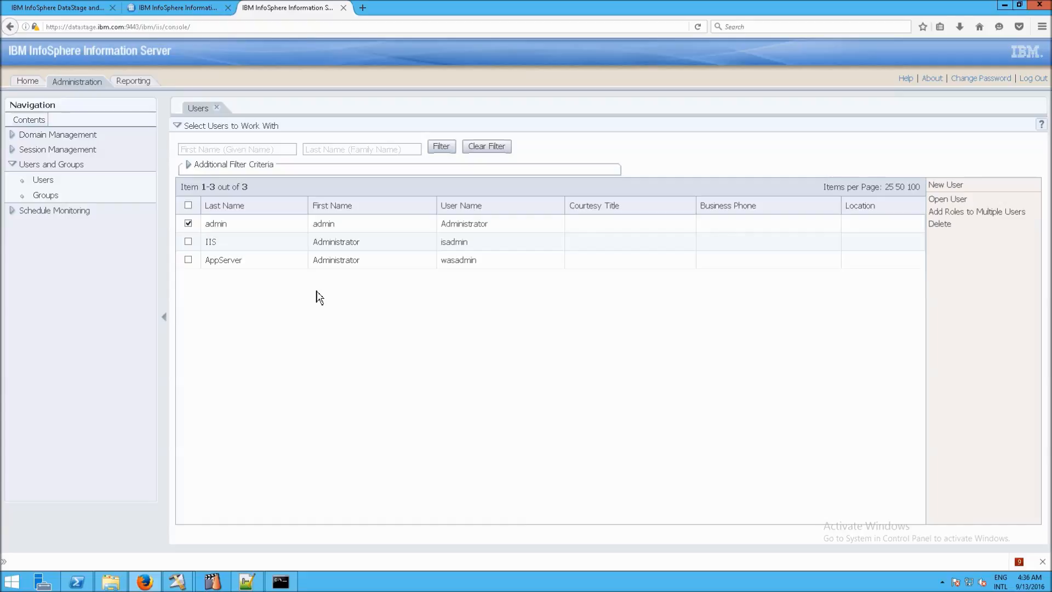
click(216, 224)
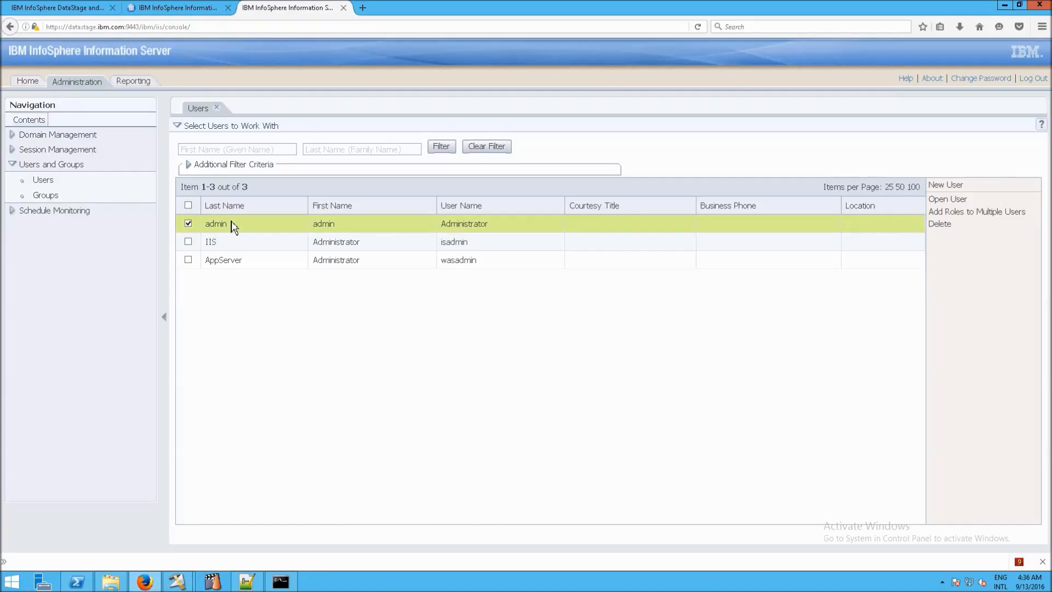
mouse_move(252, 320)
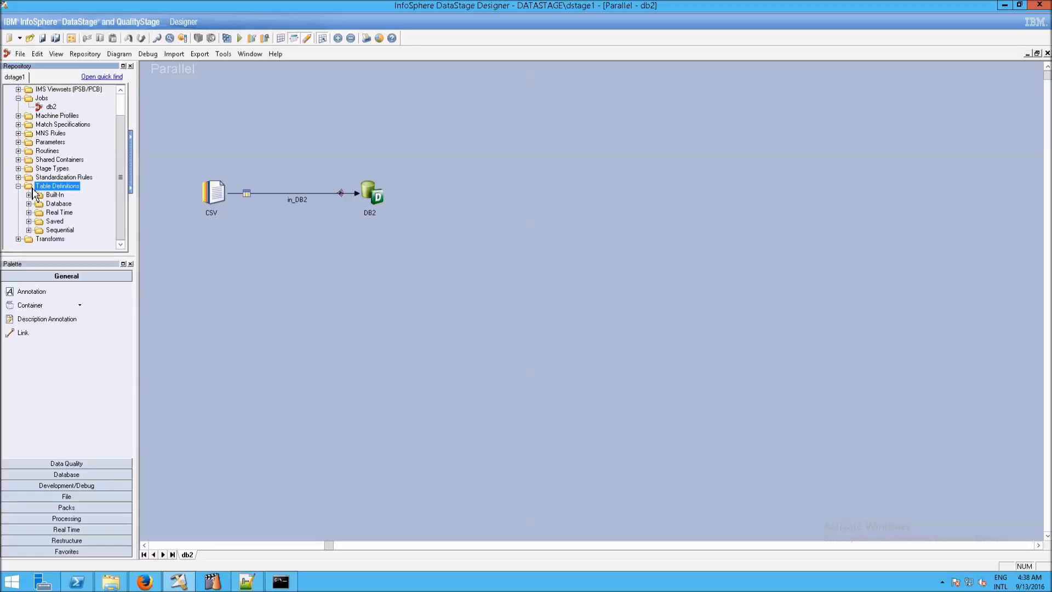
Start a new DB2 connector import to CFDB with the password, reaching data source location.
right_click(57, 185)
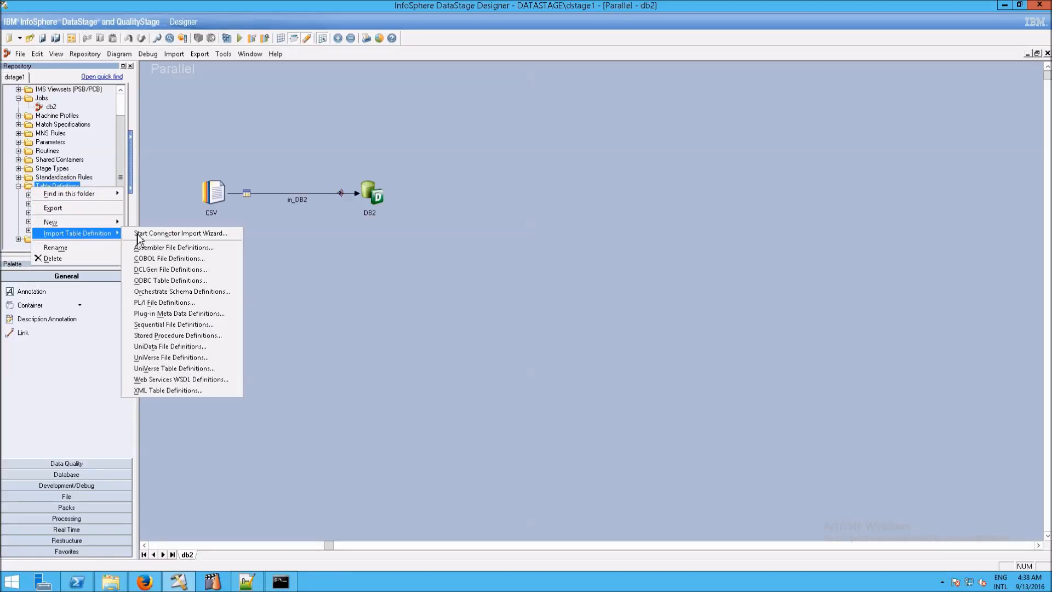
mouse_move(194, 233)
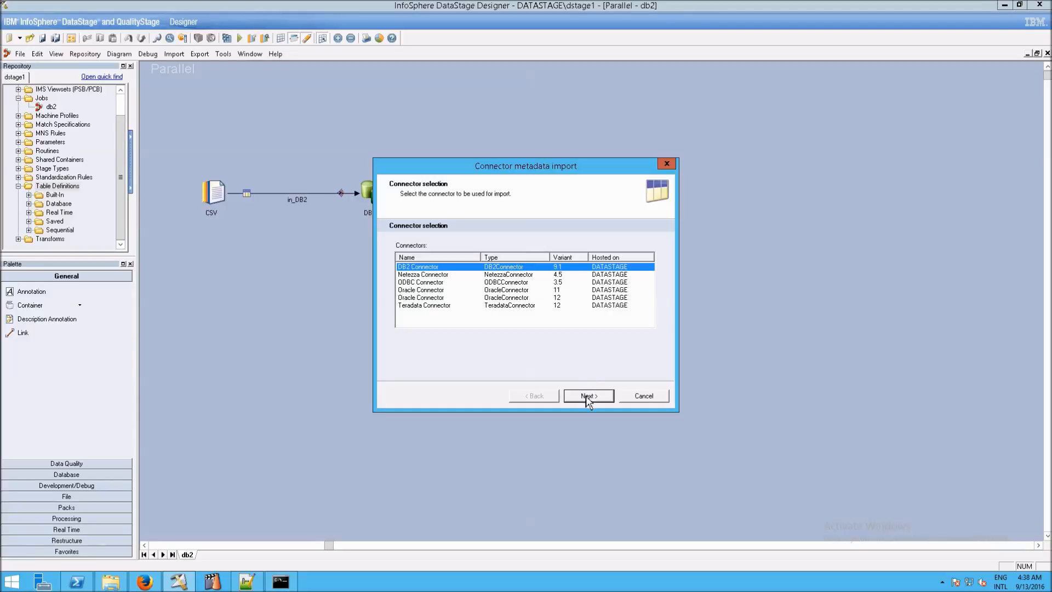
click(587, 395)
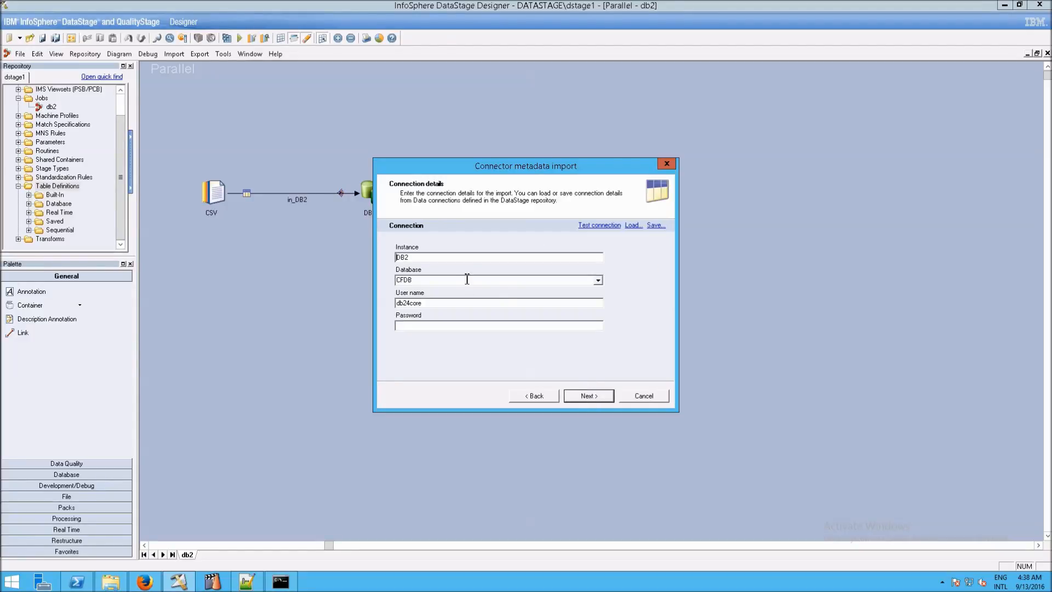
click(499, 325)
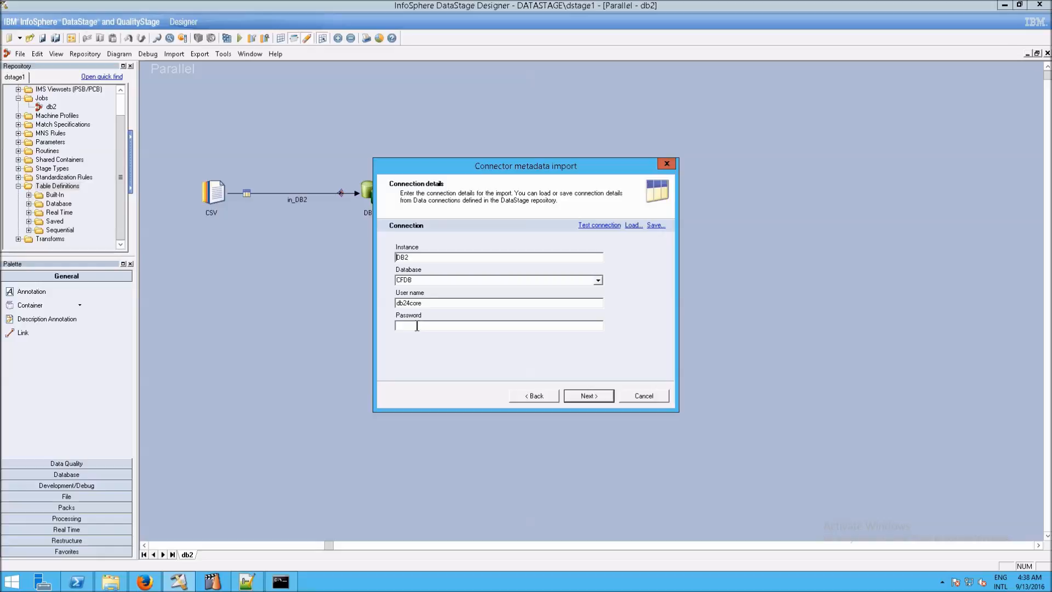
text(password)
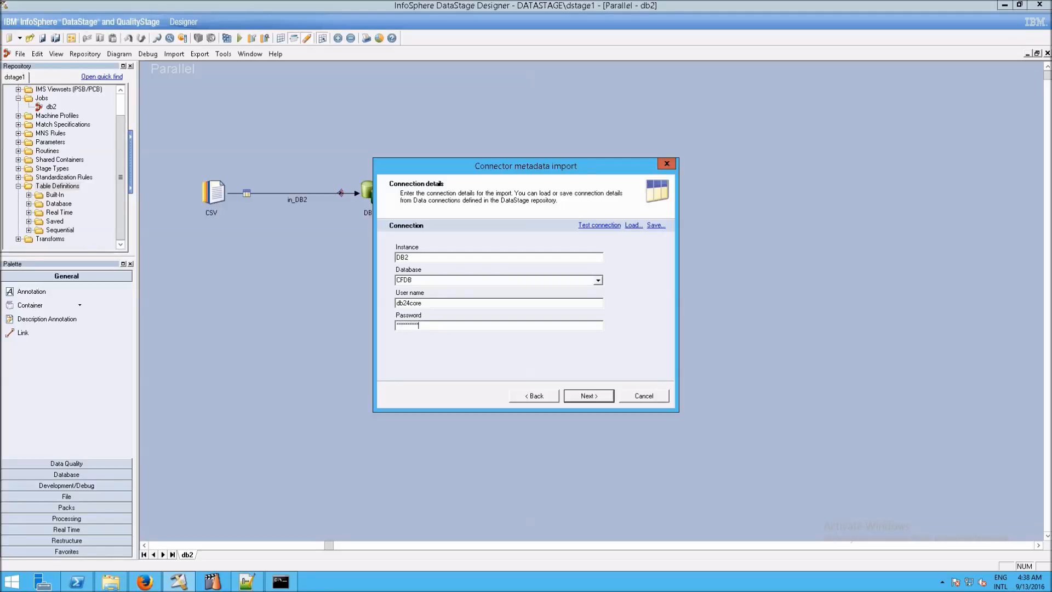
click(588, 395)
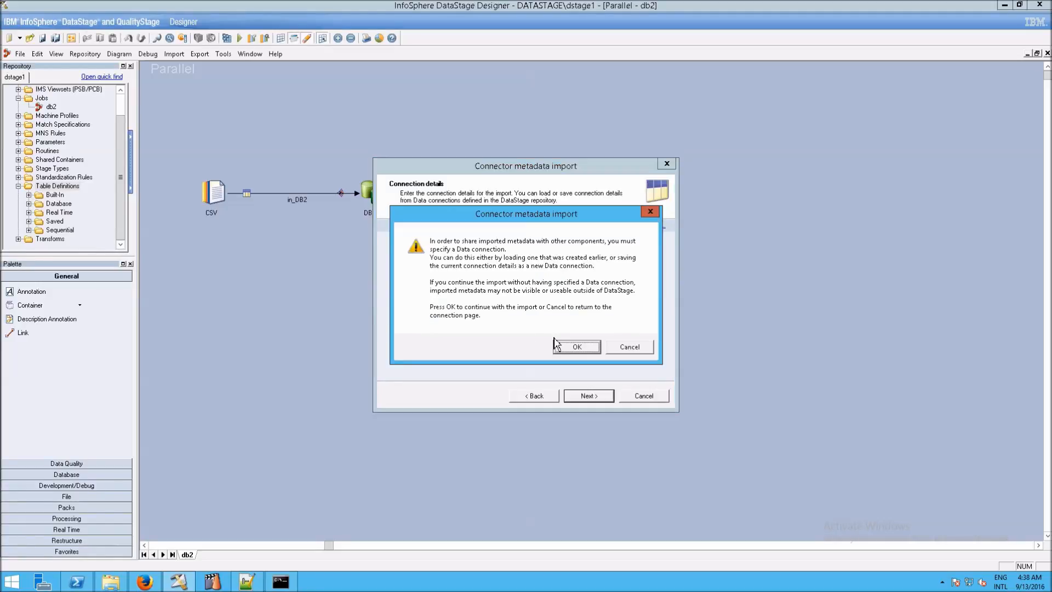
click(575, 346)
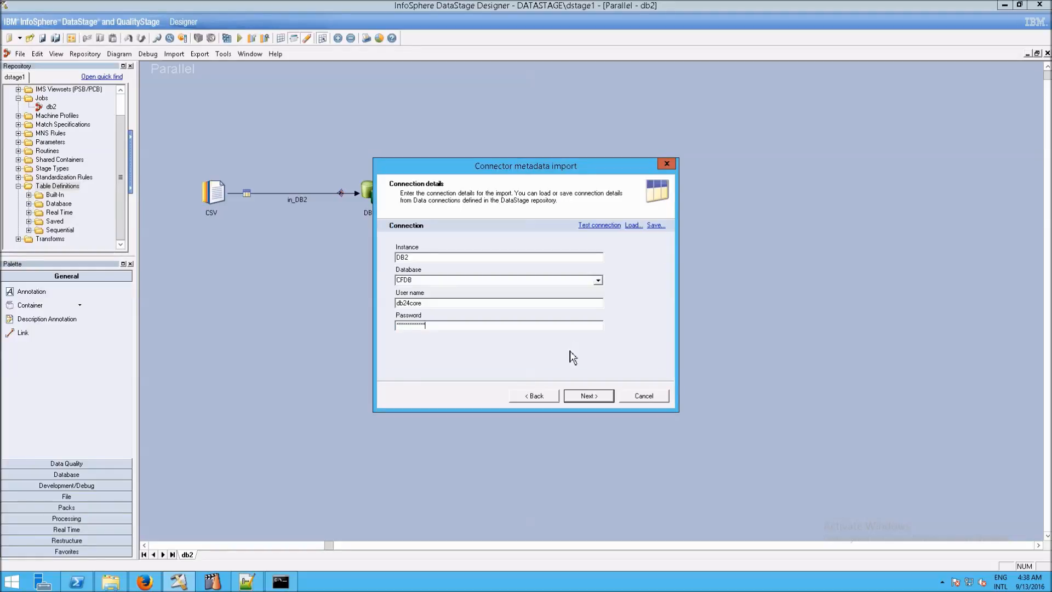
click(586, 395)
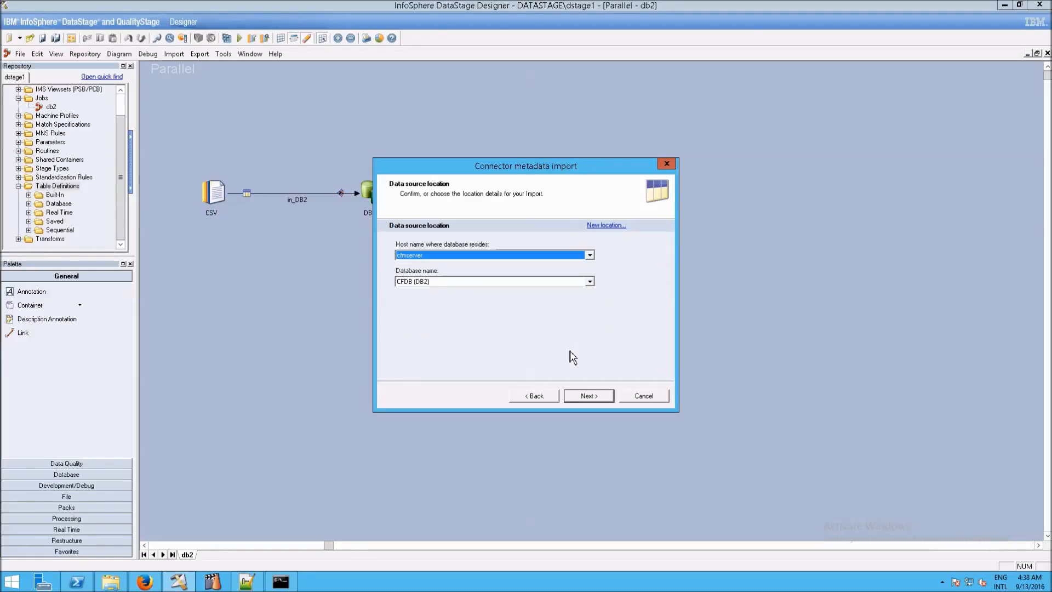
Filter to schema CFIA, select all its tables and views, and reach confirmation.
click(588, 396)
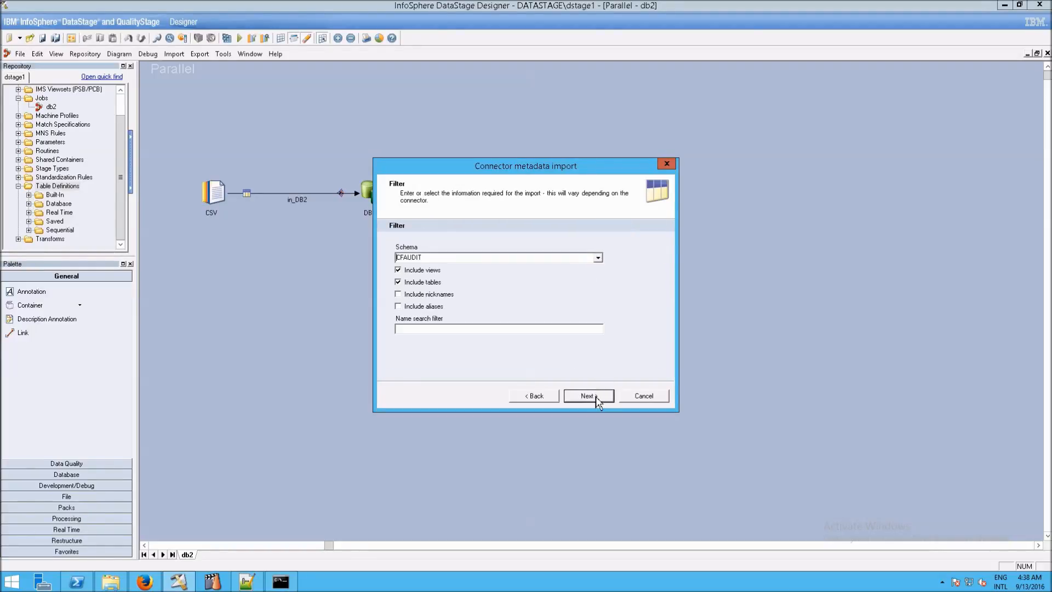
mouse_move(599, 261)
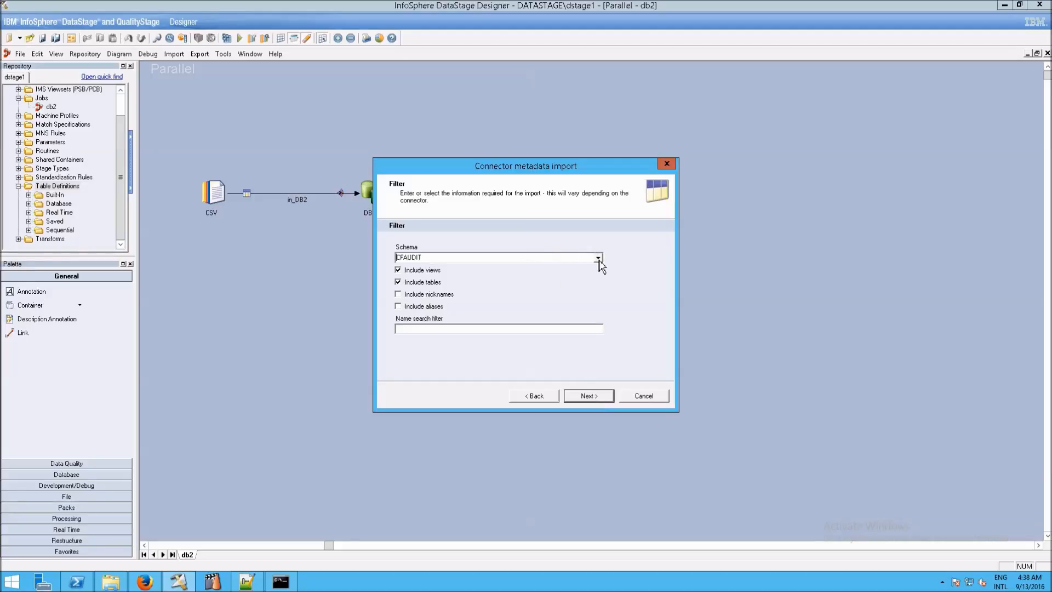
click(597, 257)
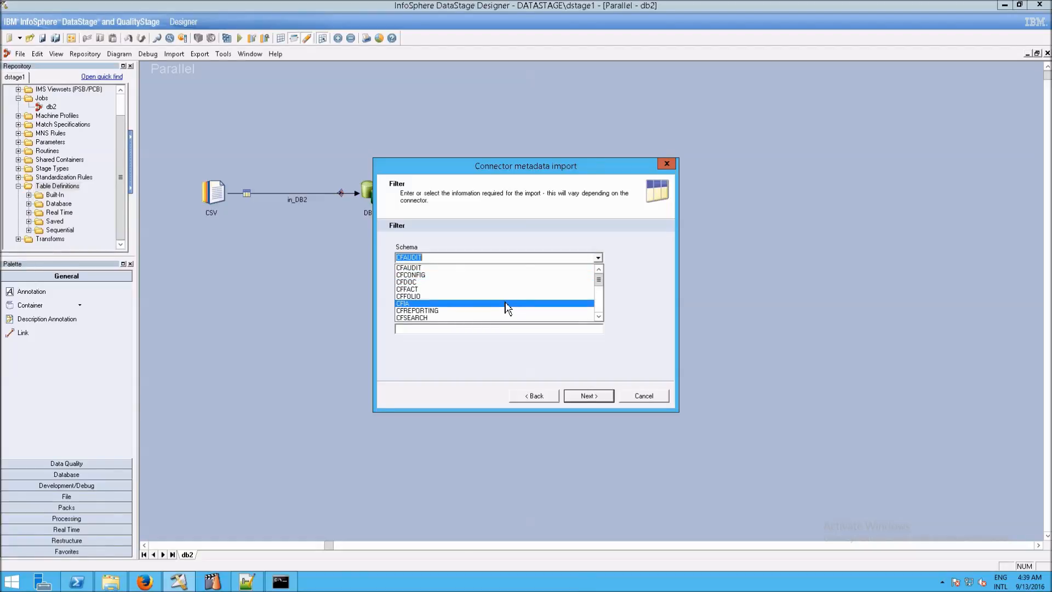
click(496, 303)
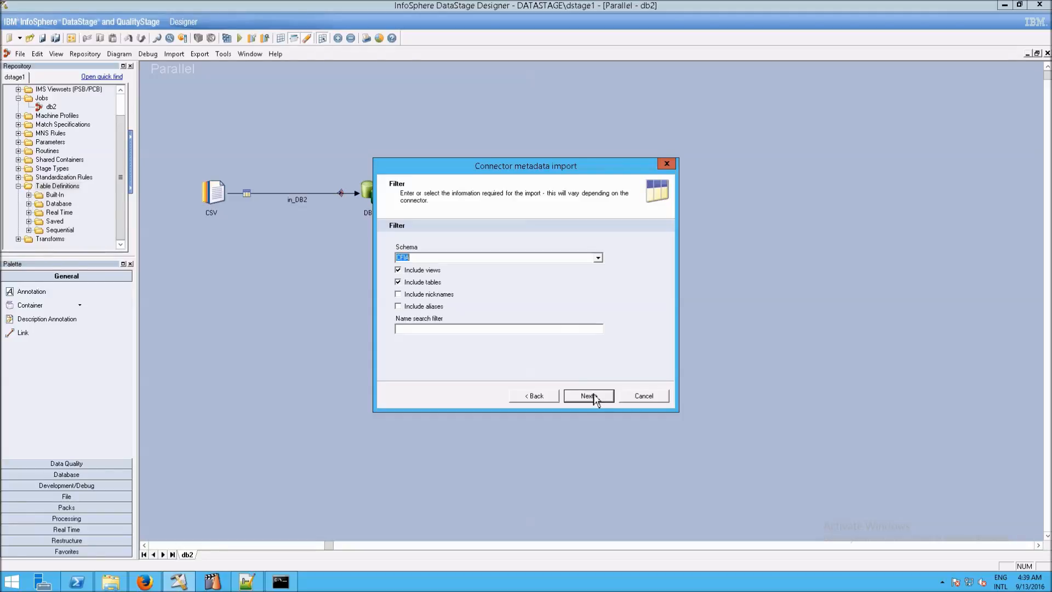
click(587, 395)
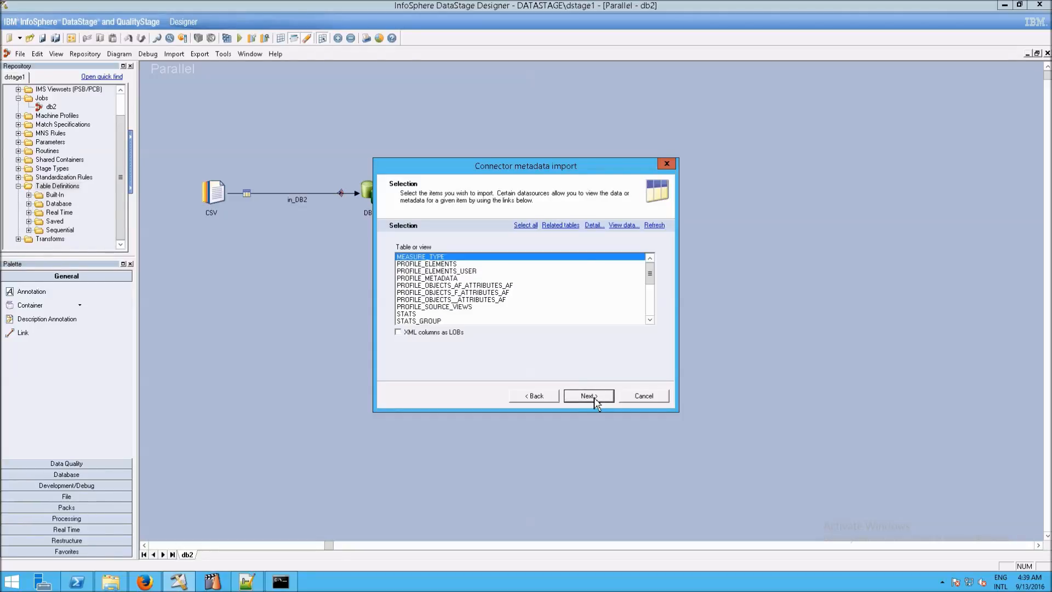
click(524, 225)
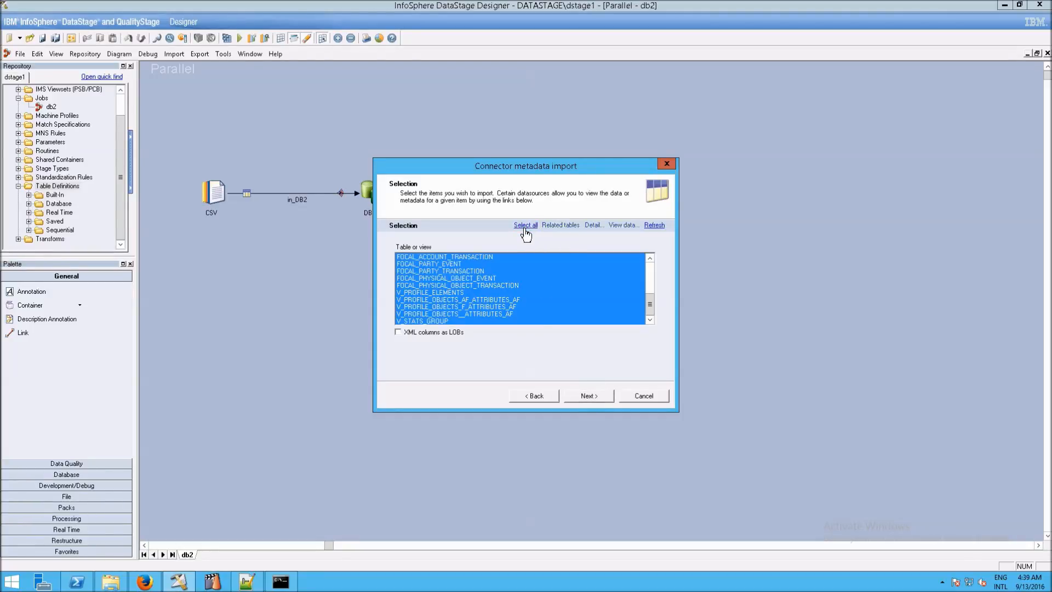
mouse_move(601, 396)
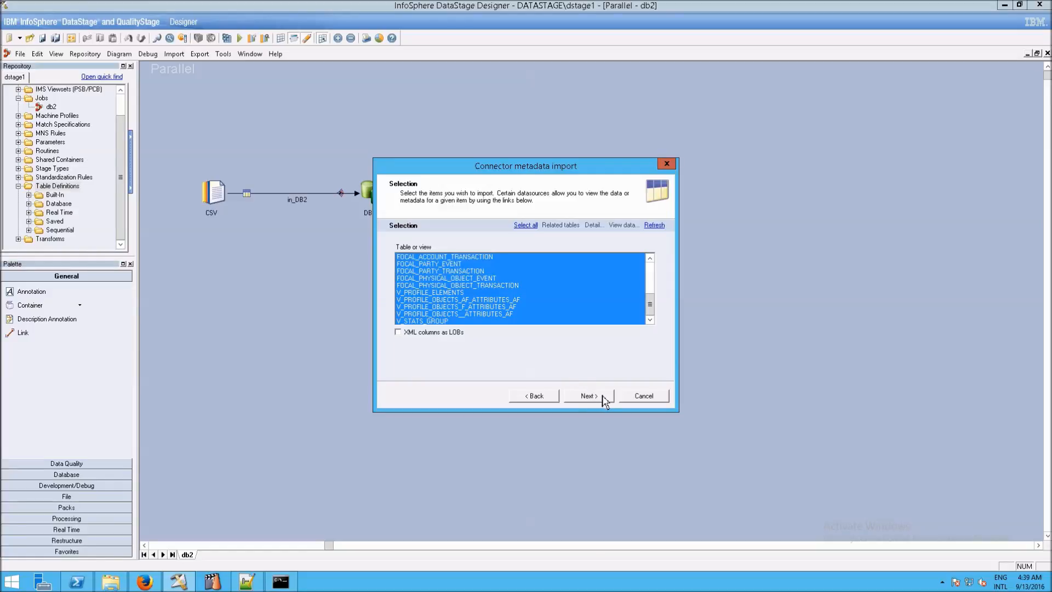
click(588, 395)
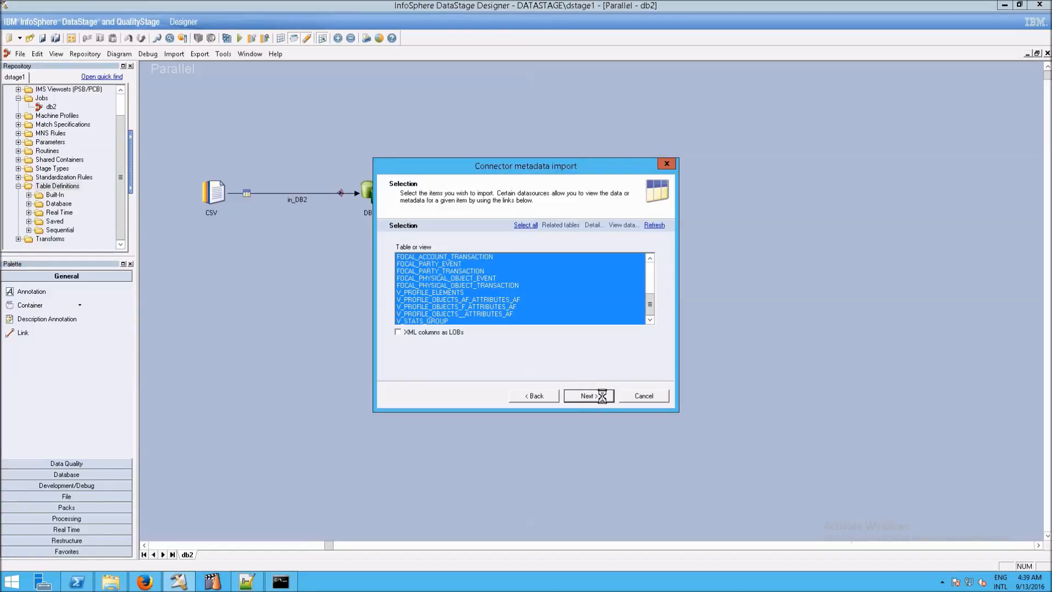
click(587, 395)
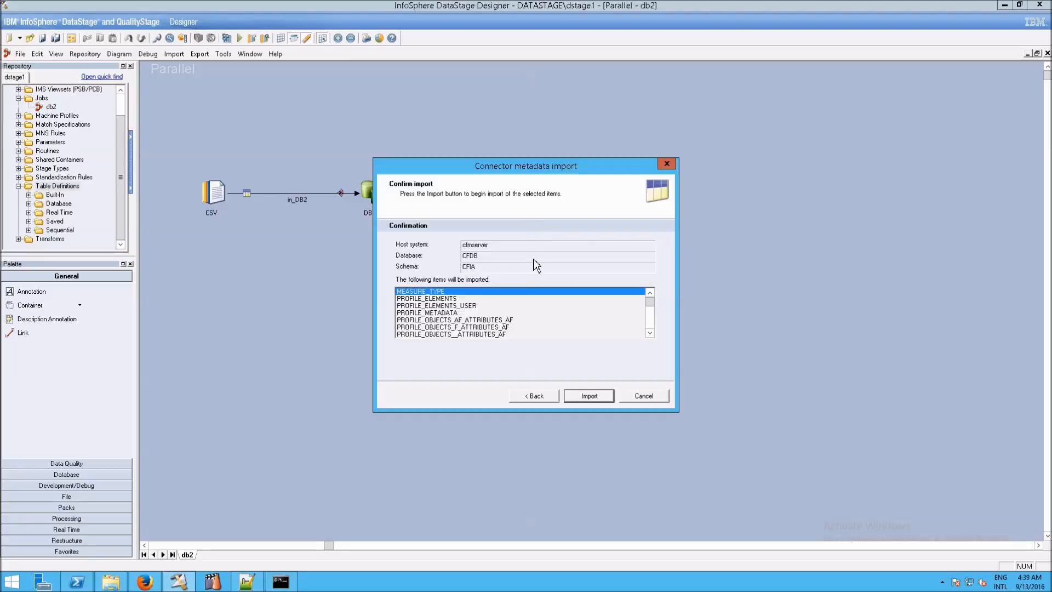
Import the CFIA definitions into Table Definitions > Database and close the finished wizard.
click(588, 395)
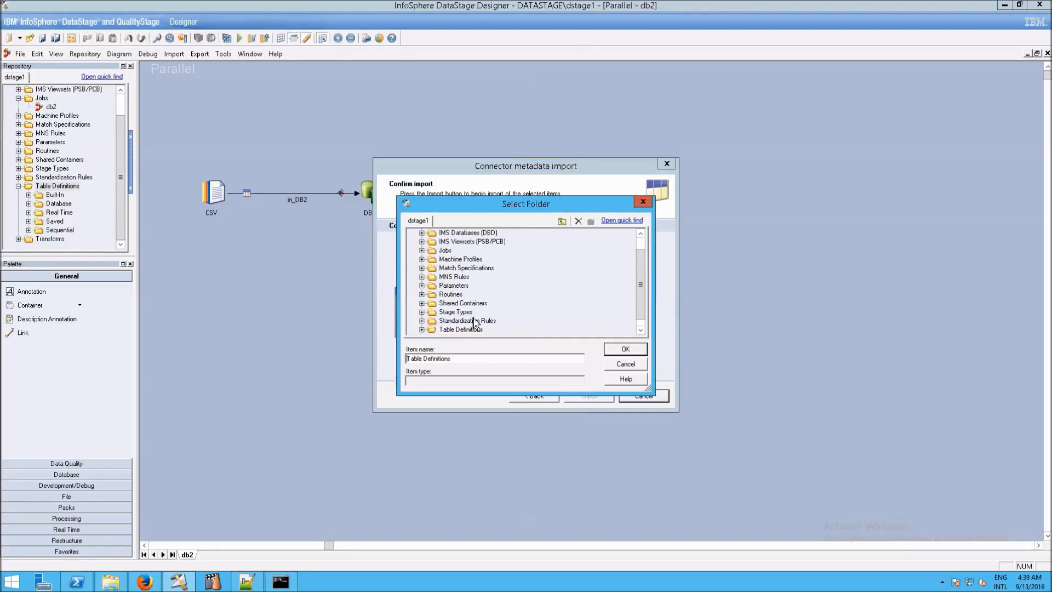
click(459, 329)
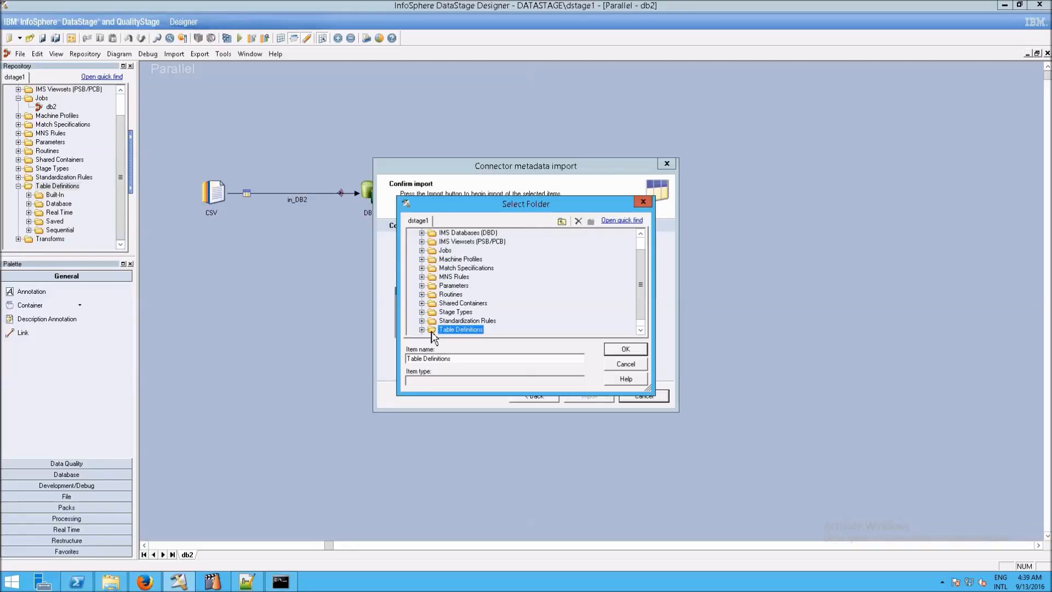
click(432, 329)
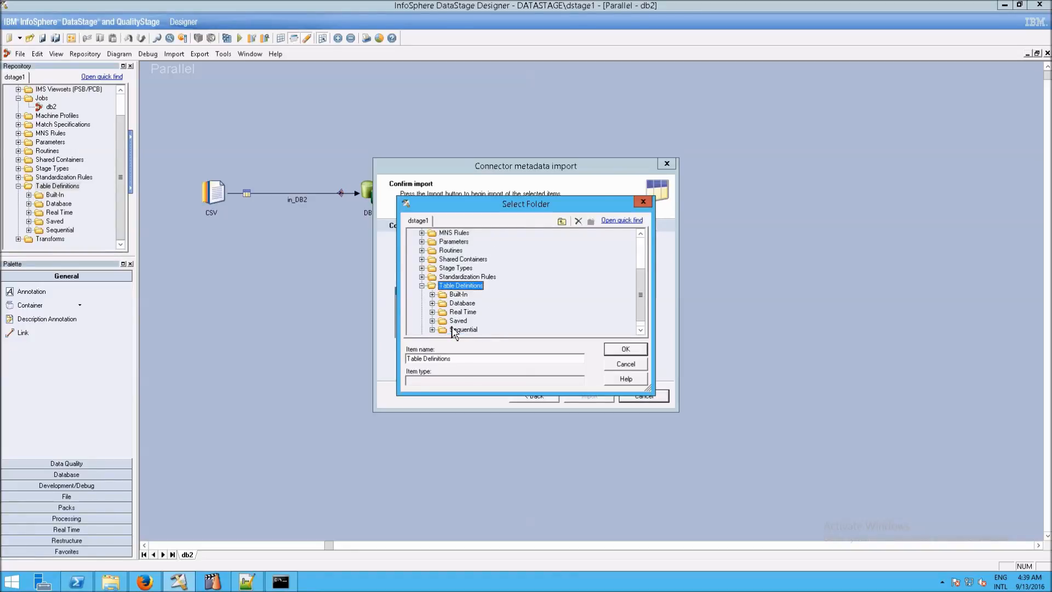
click(460, 302)
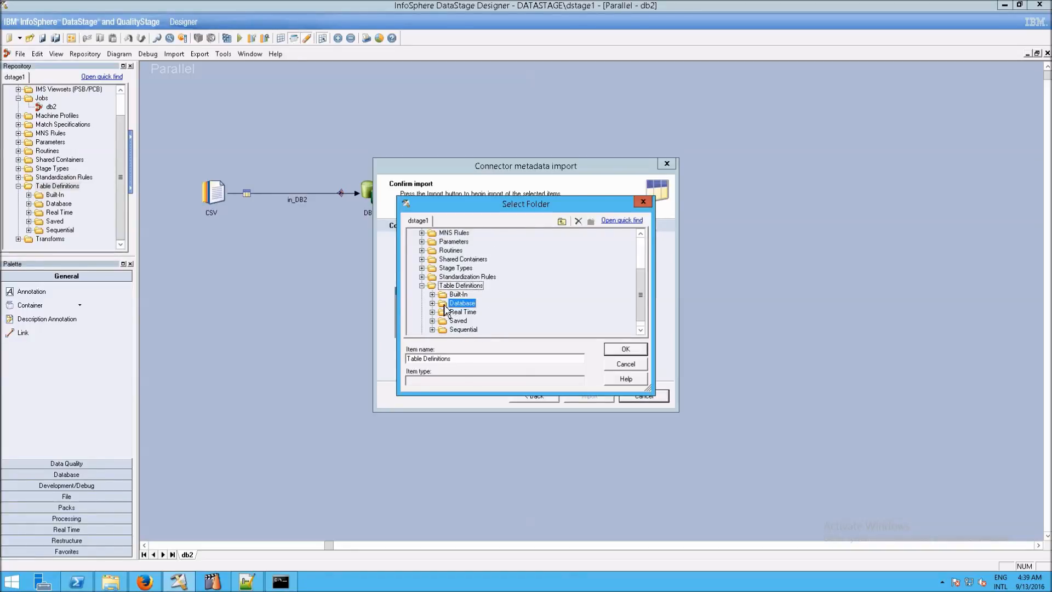
click(461, 303)
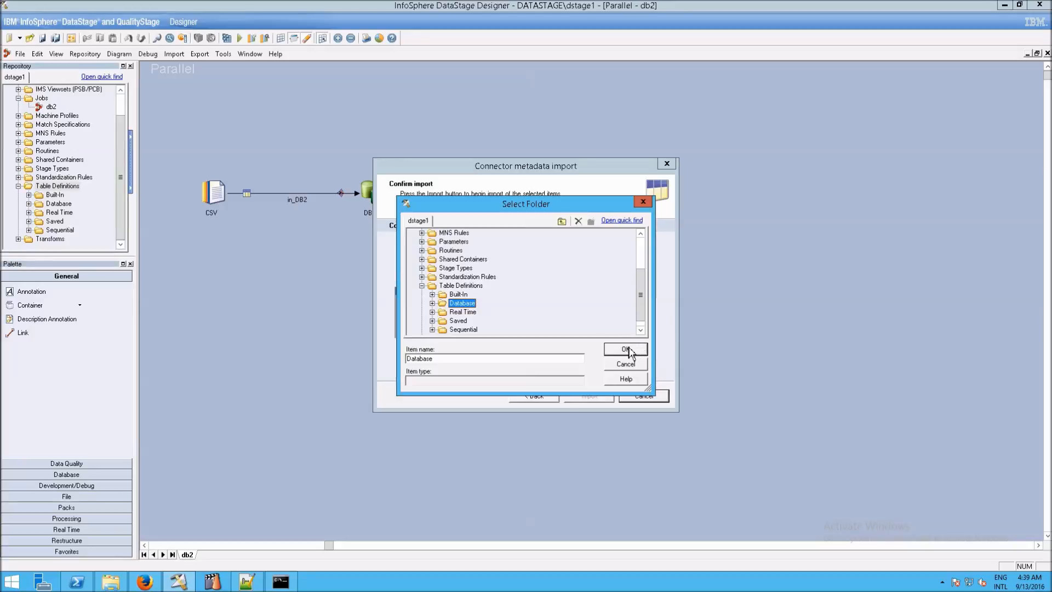
click(624, 349)
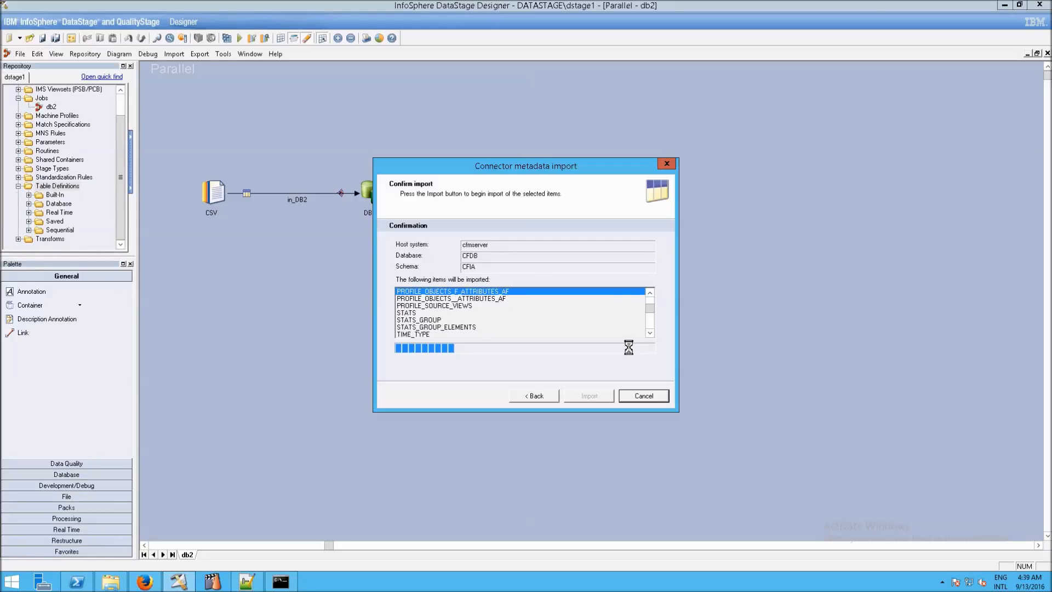
click(588, 395)
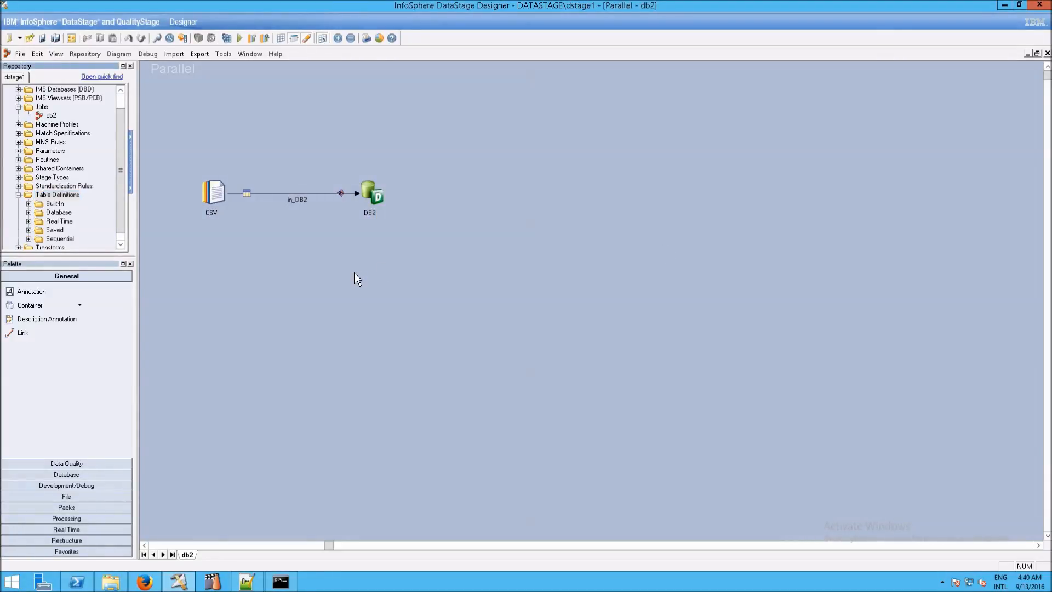
mouse_move(213, 253)
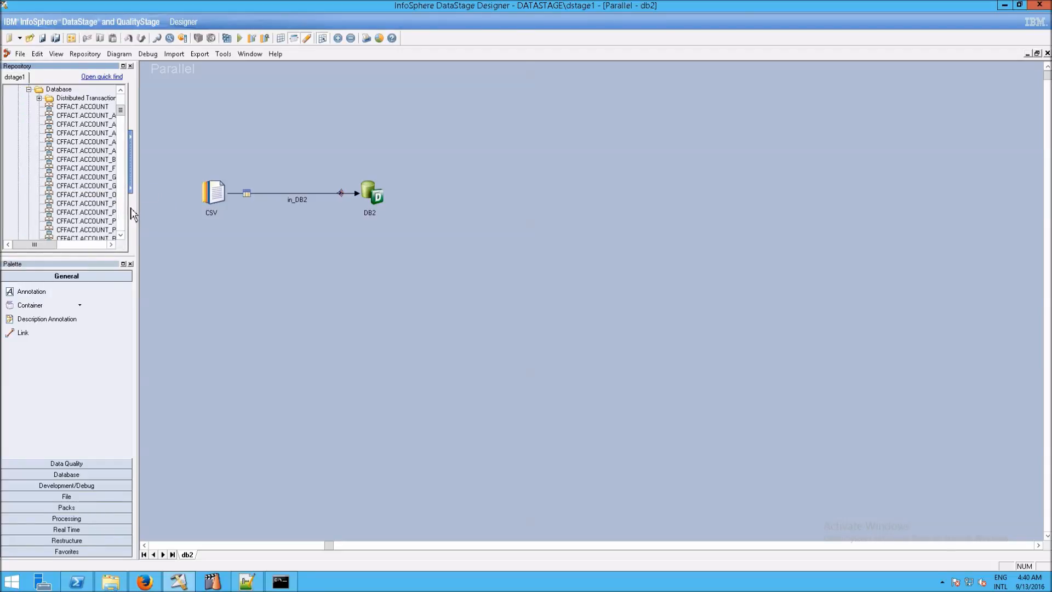
mouse_move(138, 209)
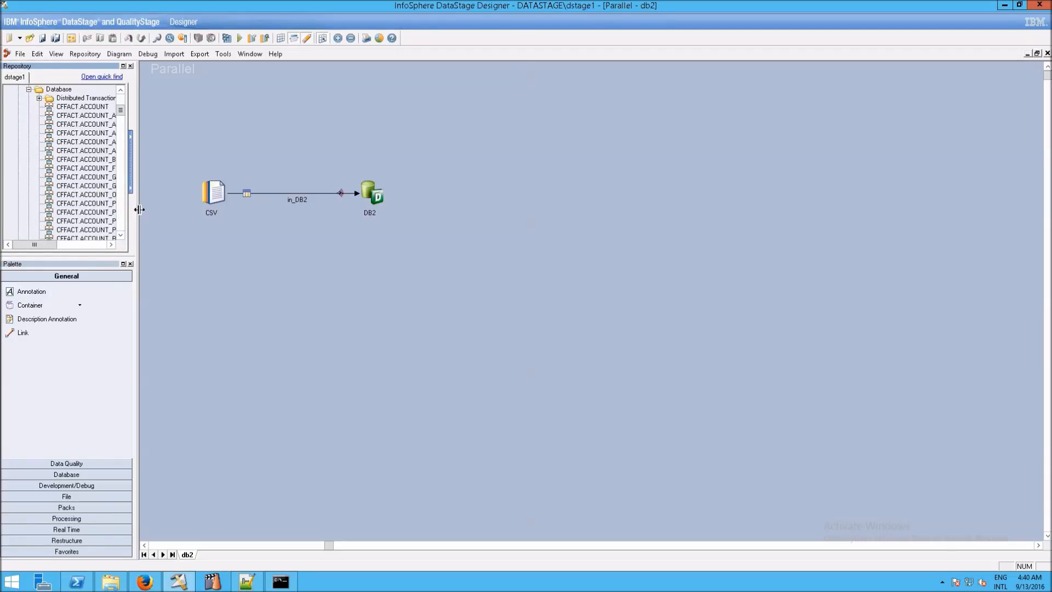
Browse the imported CFFACT and CFIA definitions under Database, inspecting CFFACT.EVENT.
scroll(down, 3)
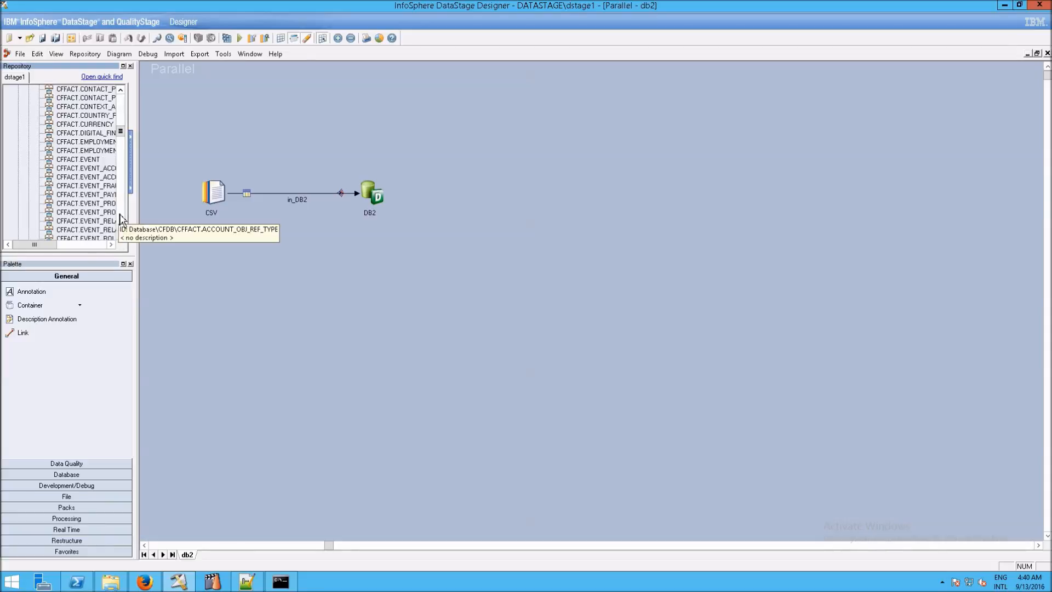
mouse_move(126, 213)
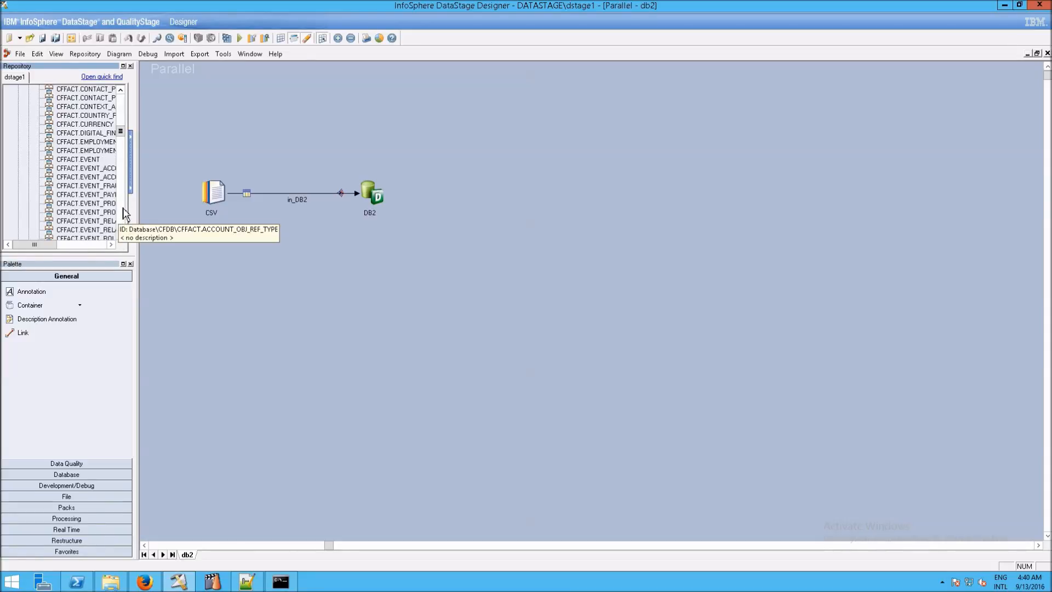
mouse_move(86, 157)
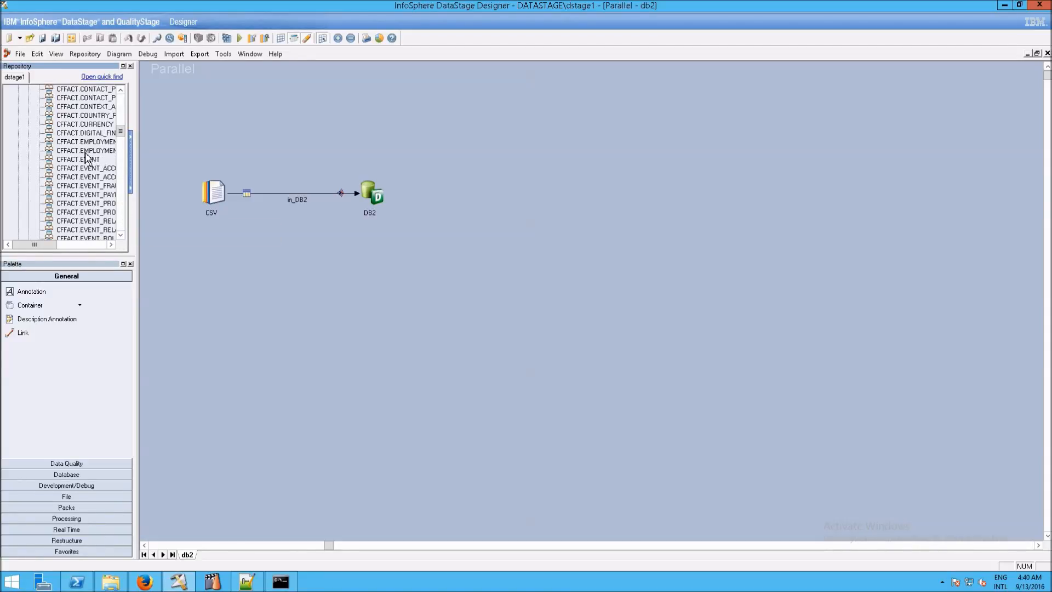
click(86, 151)
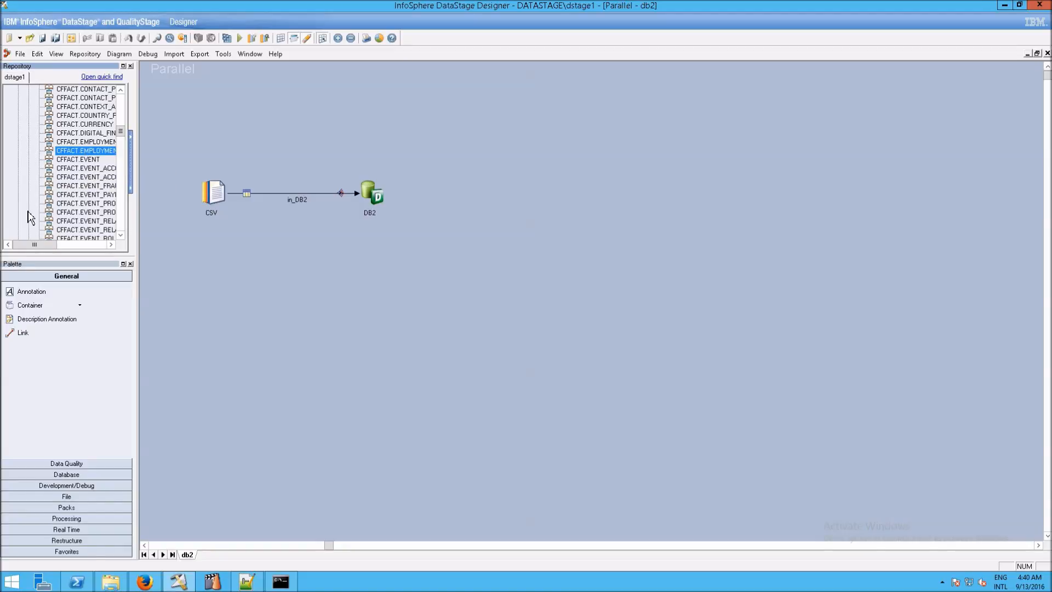
click(78, 159)
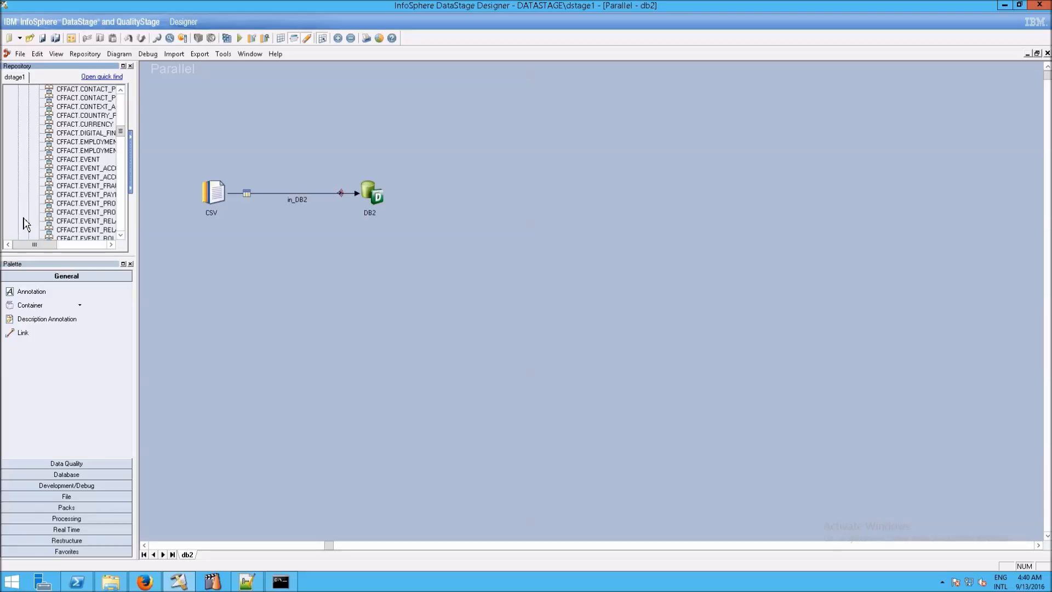
click(77, 159)
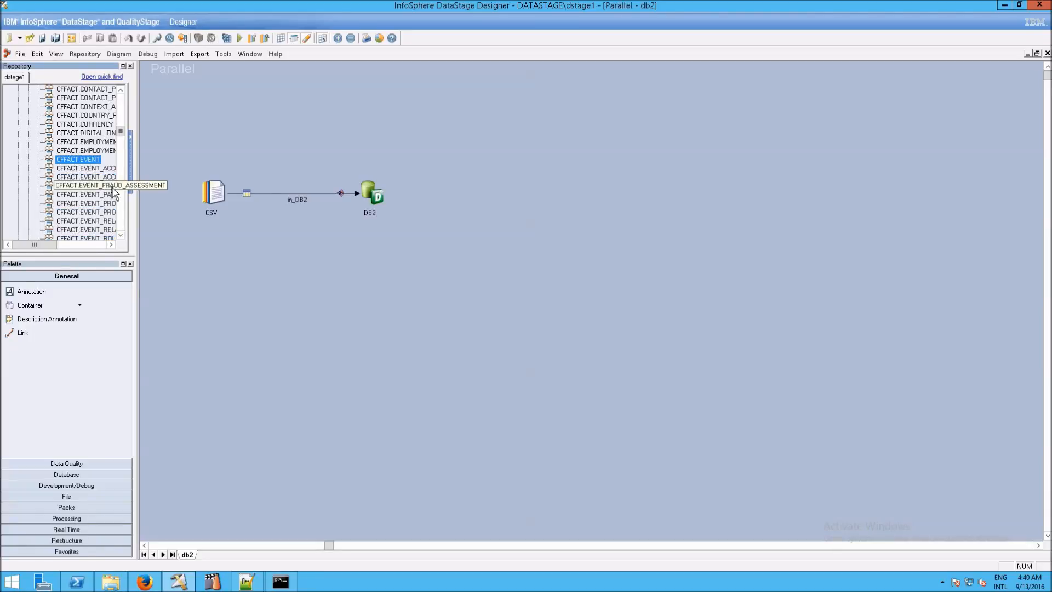
scroll(down, 3)
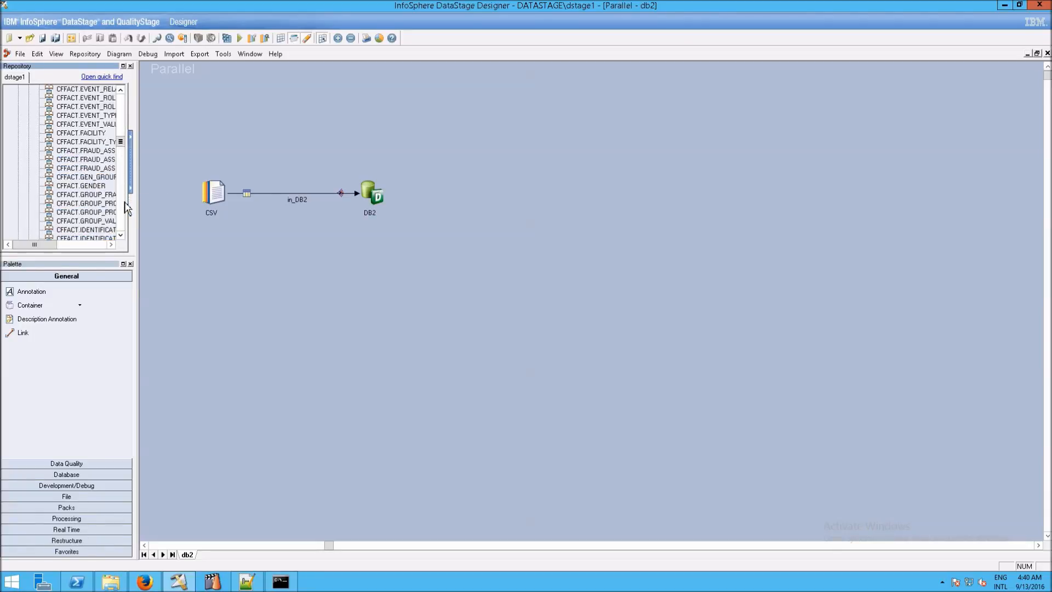
scroll(down, 3)
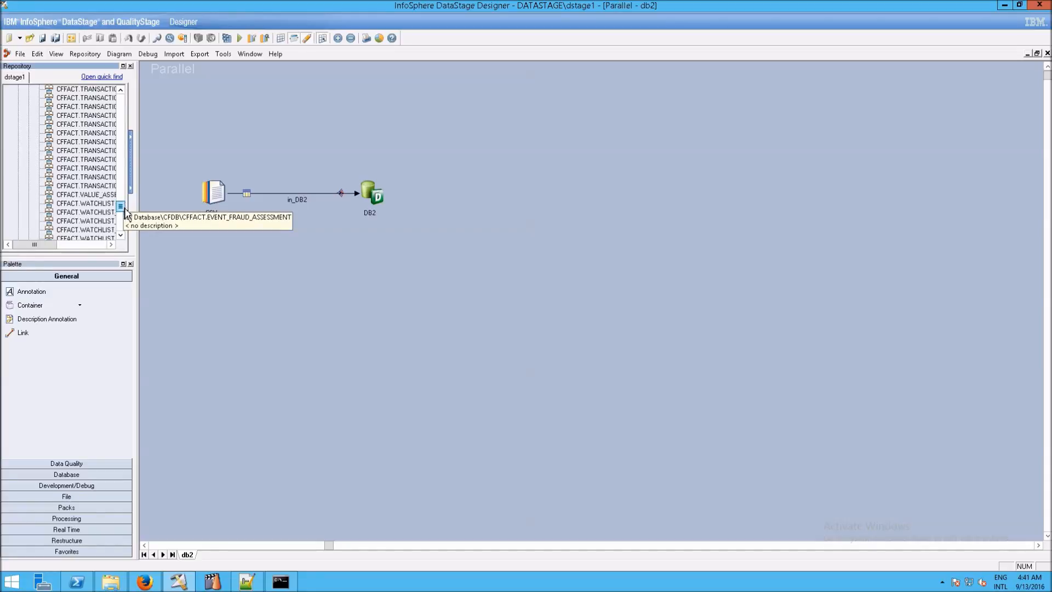
scroll(down, 3)
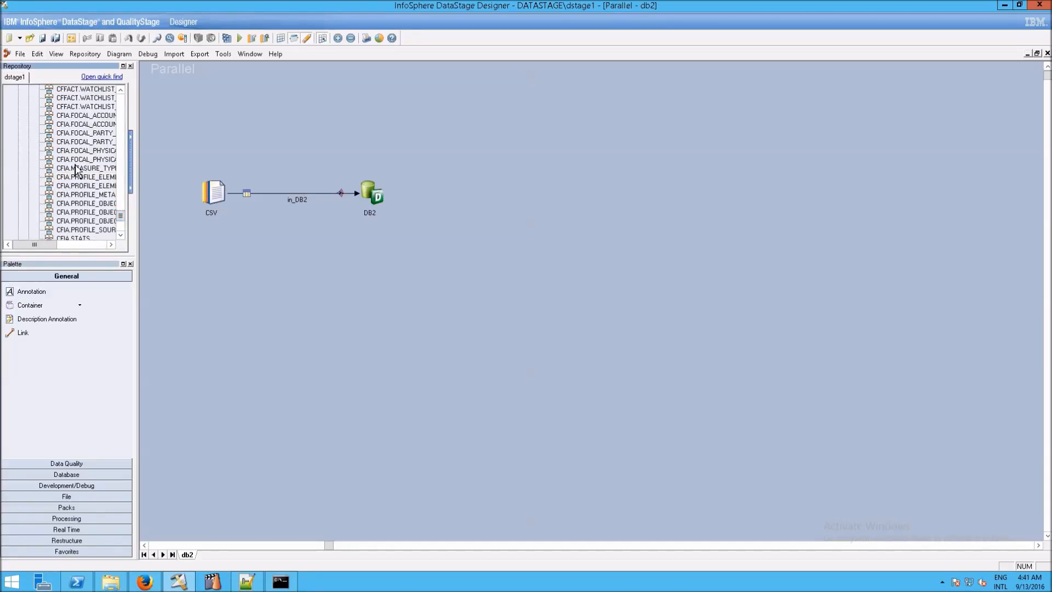